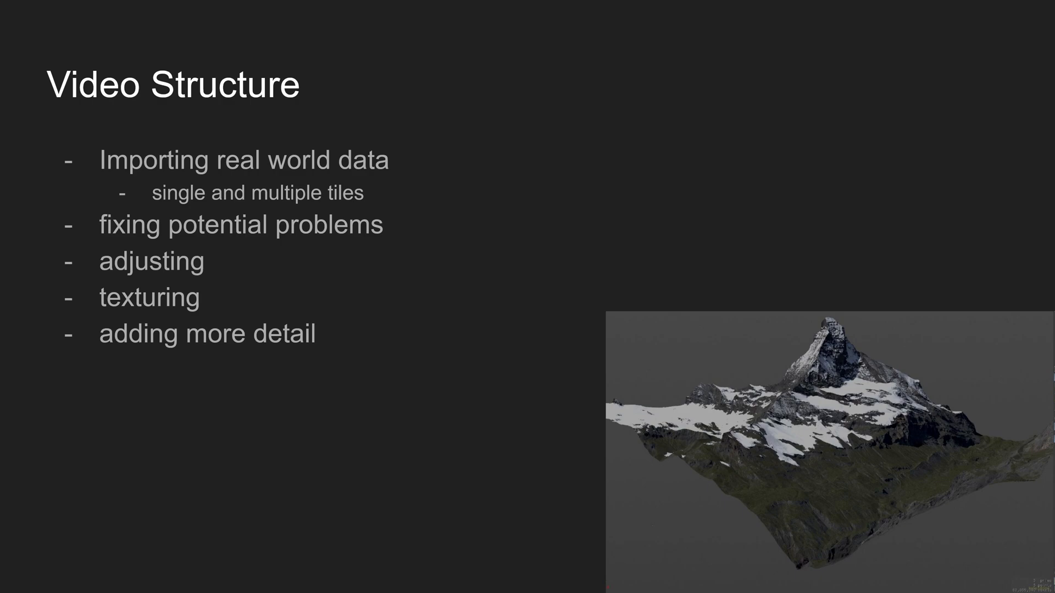
Advance to the 'Good sites for height field data' slide.
{"action": "key", "text": "Right"}
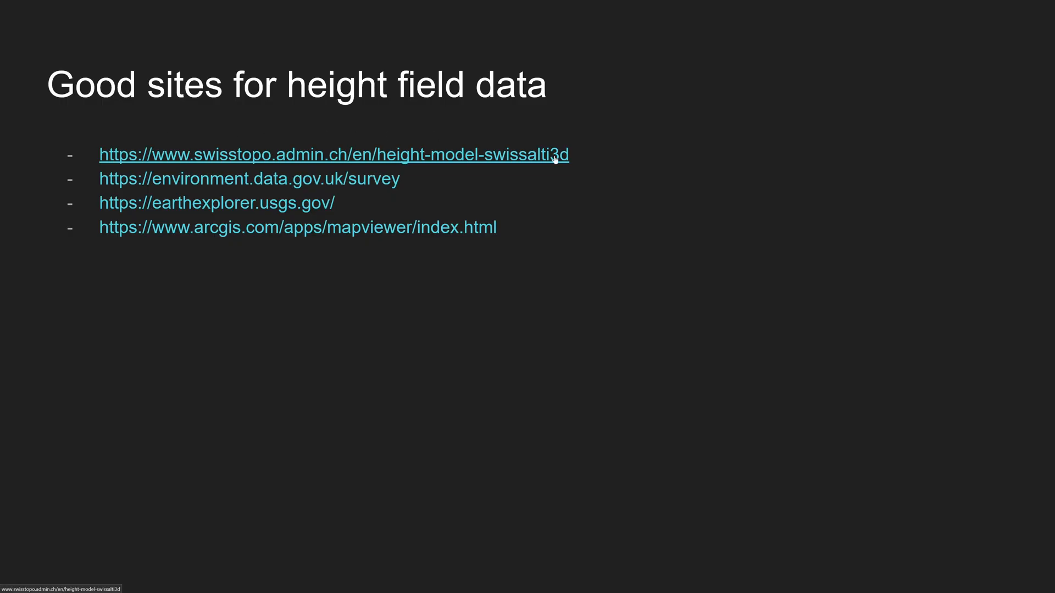
Reach the swissALTI3D download map section of the swisstopo page.
{"action": "left_click", "coordinate": [333, 155]}
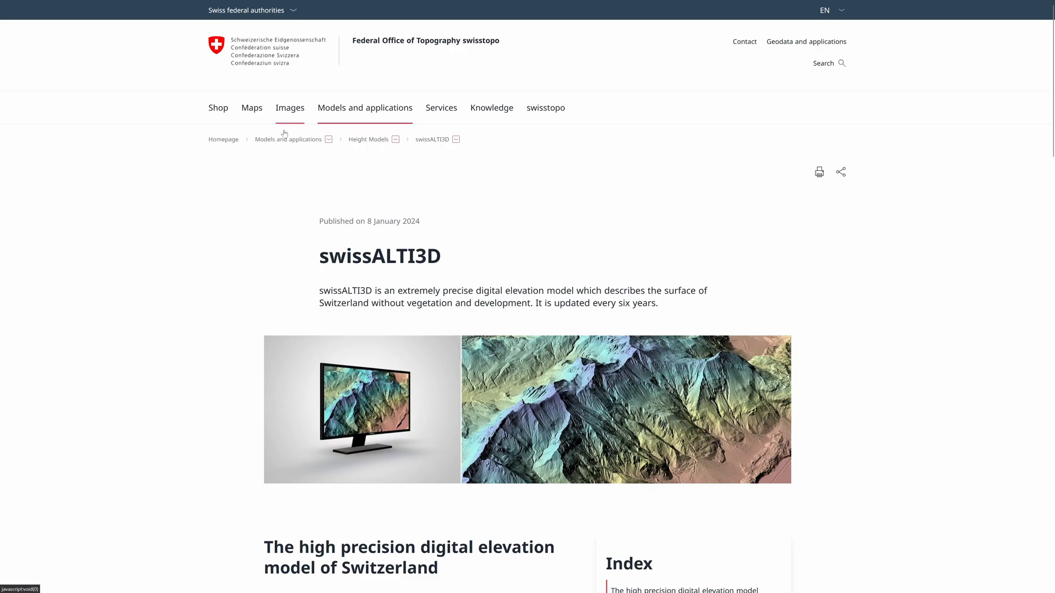
{"action": "scroll", "scroll_direction": "down", "scroll_amount": 3}
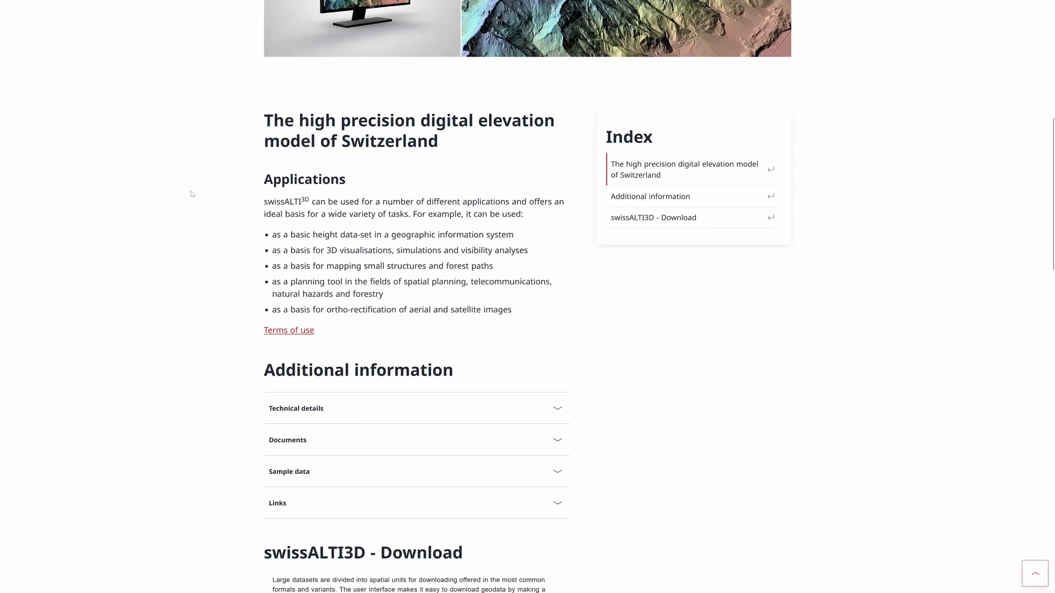
{"action": "scroll", "scroll_direction": "down", "scroll_amount": 3}
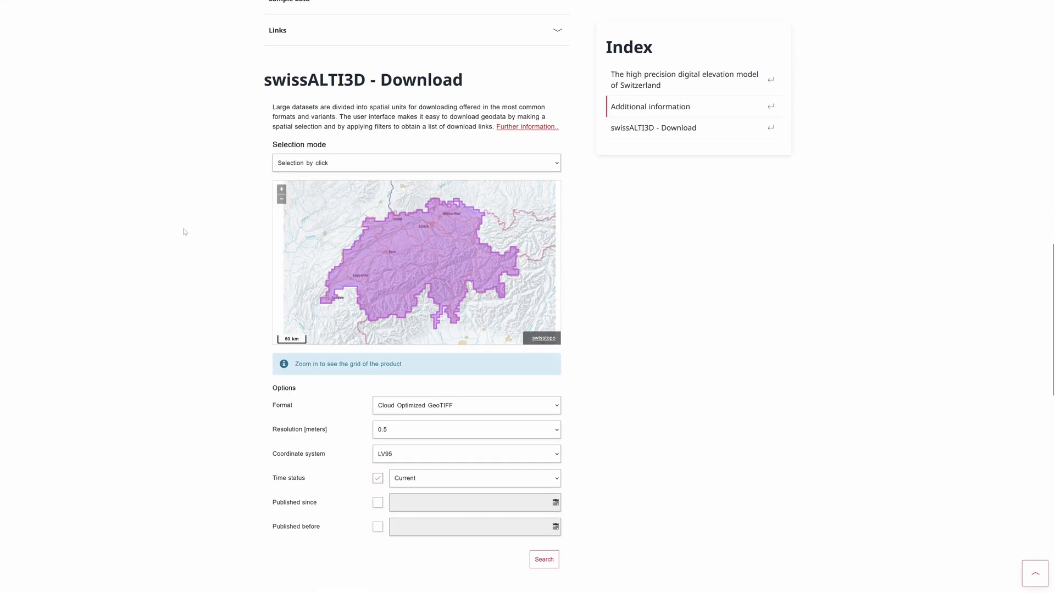
{"action": "scroll", "scroll_direction": "down", "scroll_amount": 3}
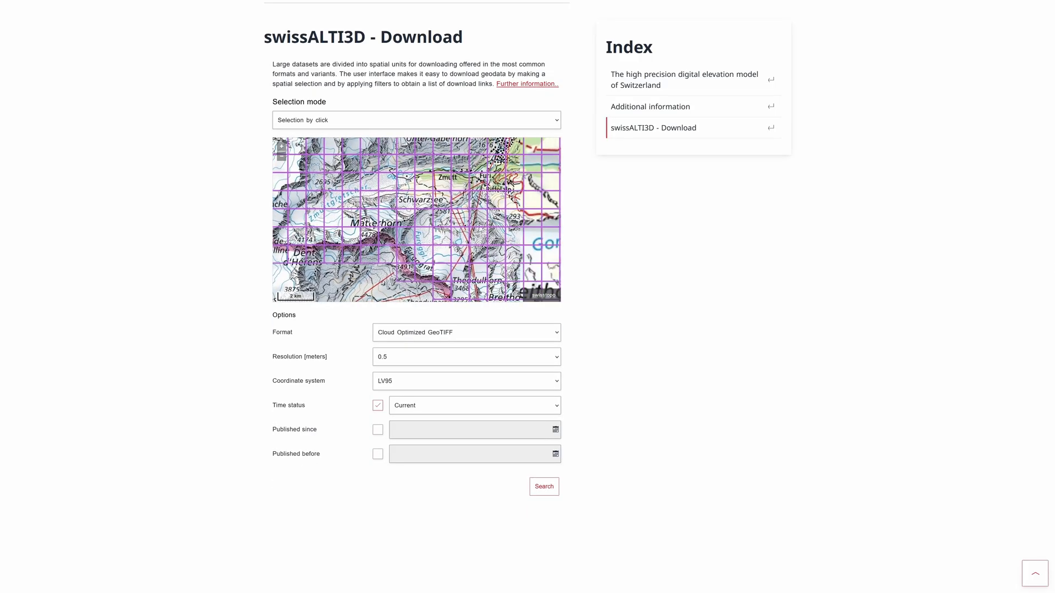
Pick the single map tile over the Matterhorn and bring up the selection modes.
{"action": "left_click", "coordinate": [422, 218]}
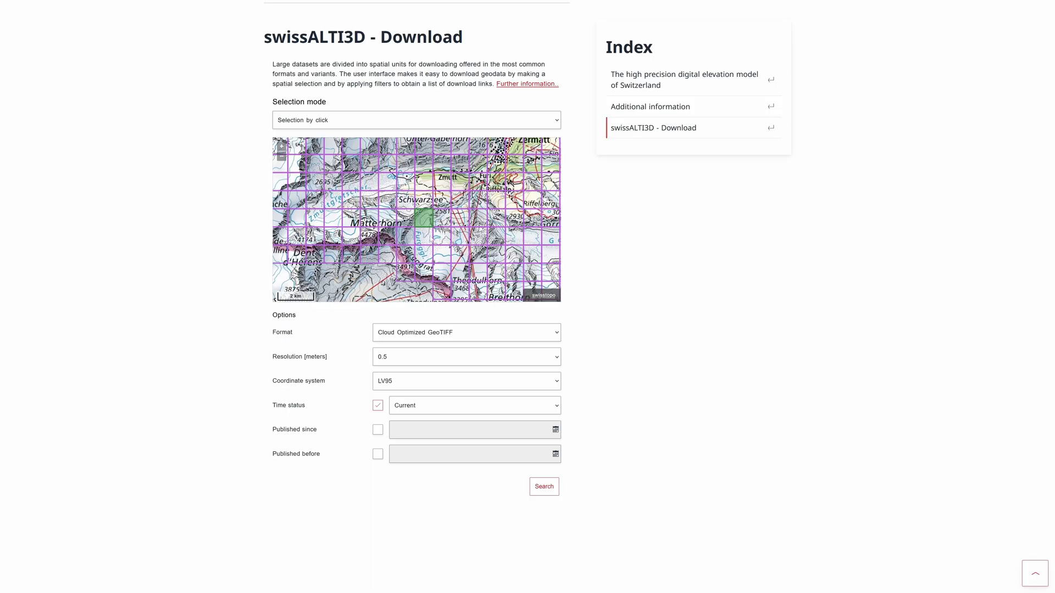
{"action": "left_click", "coordinate": [368, 254]}
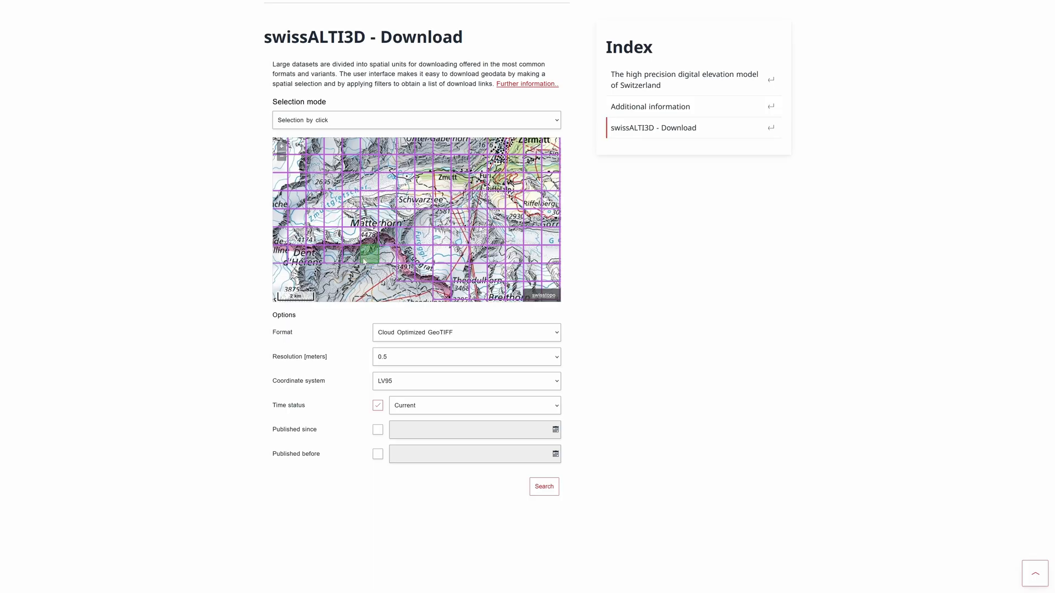
{"action": "left_click", "coordinate": [416, 119]}
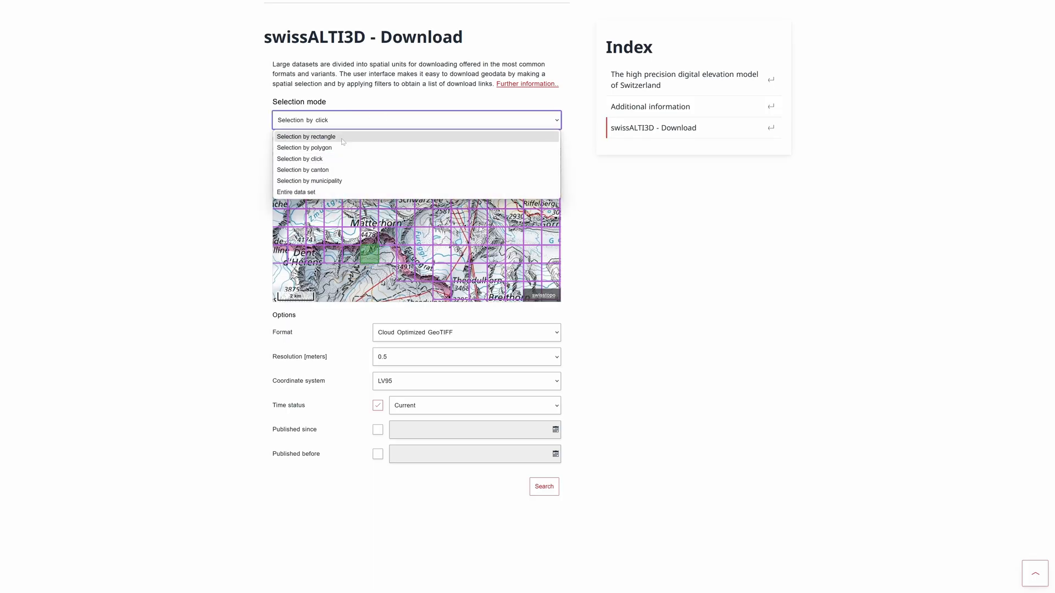
Search a rectangle of tiles around Zermatt and the Matterhorn and export all links as CSV.
{"action": "left_click", "coordinate": [306, 136]}
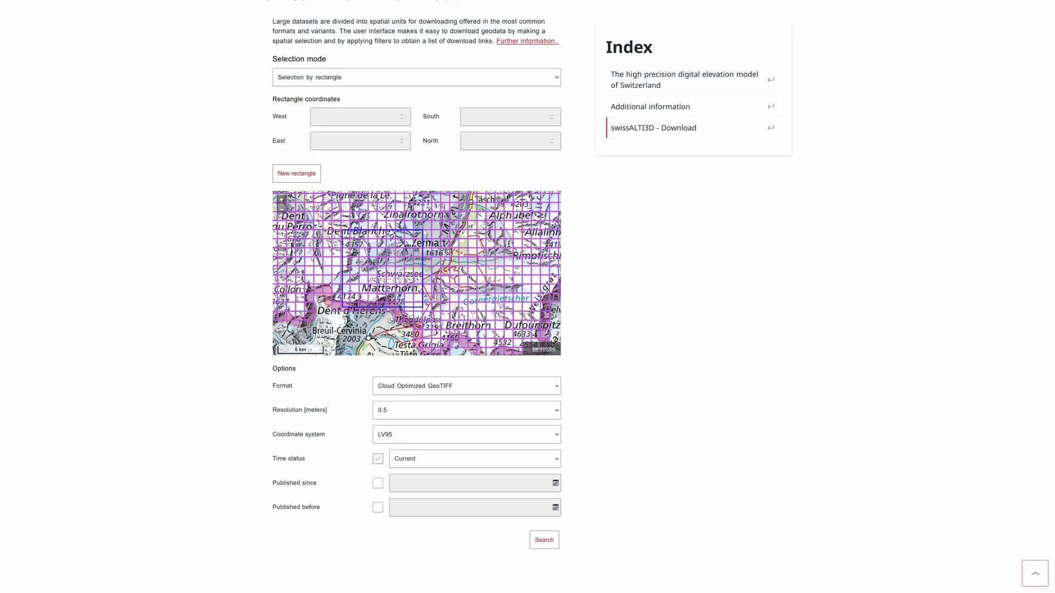
{"action": "scroll", "scroll_direction": "down", "scroll_amount": 3}
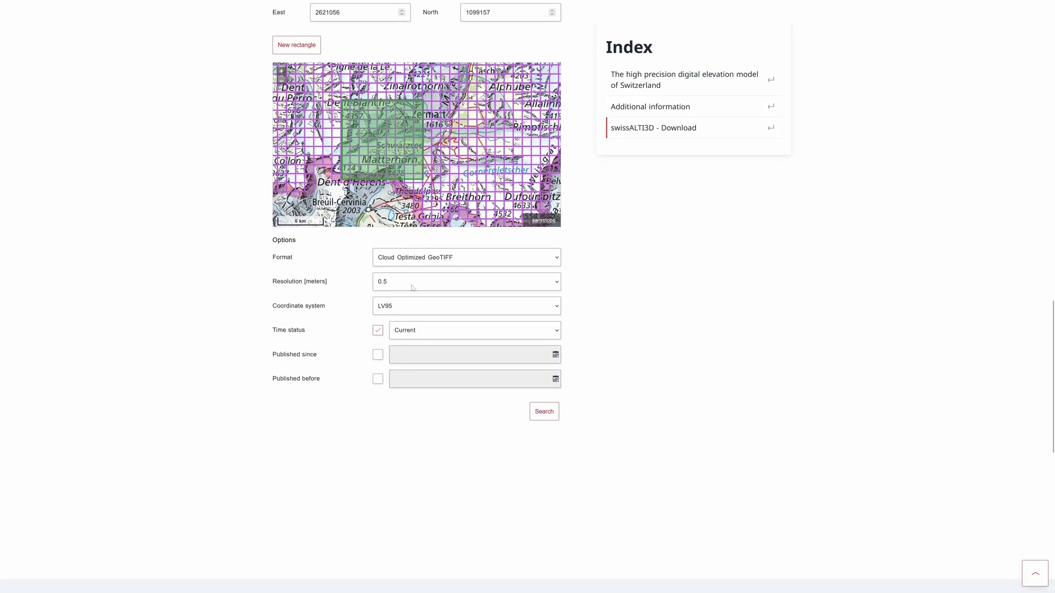
{"action": "scroll", "scroll_direction": "down", "scroll_amount": 3}
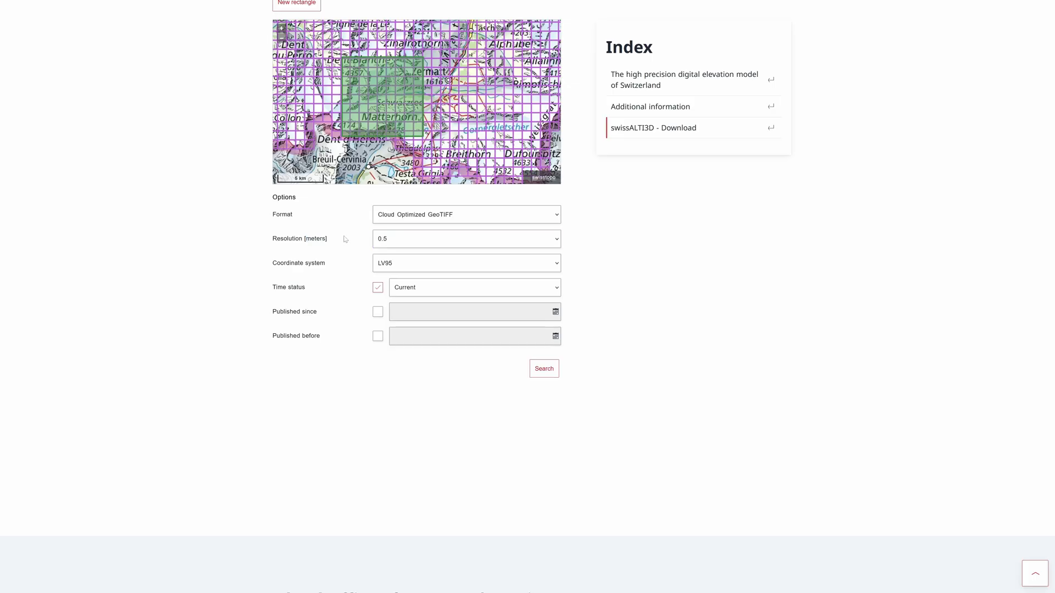
{"action": "scroll", "scroll_direction": "down", "scroll_amount": 3}
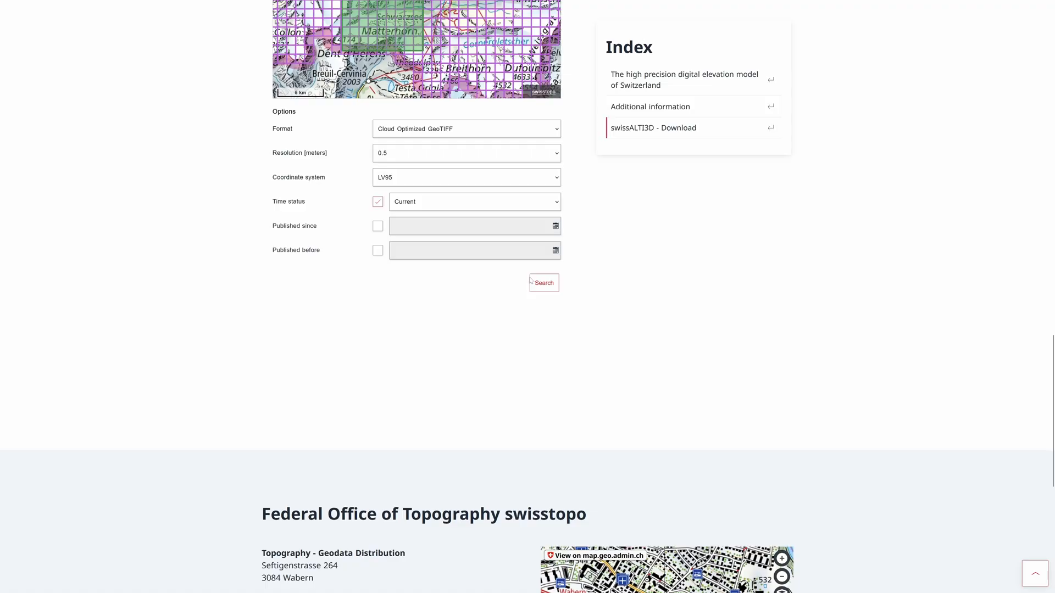
{"action": "left_click", "coordinate": [543, 282]}
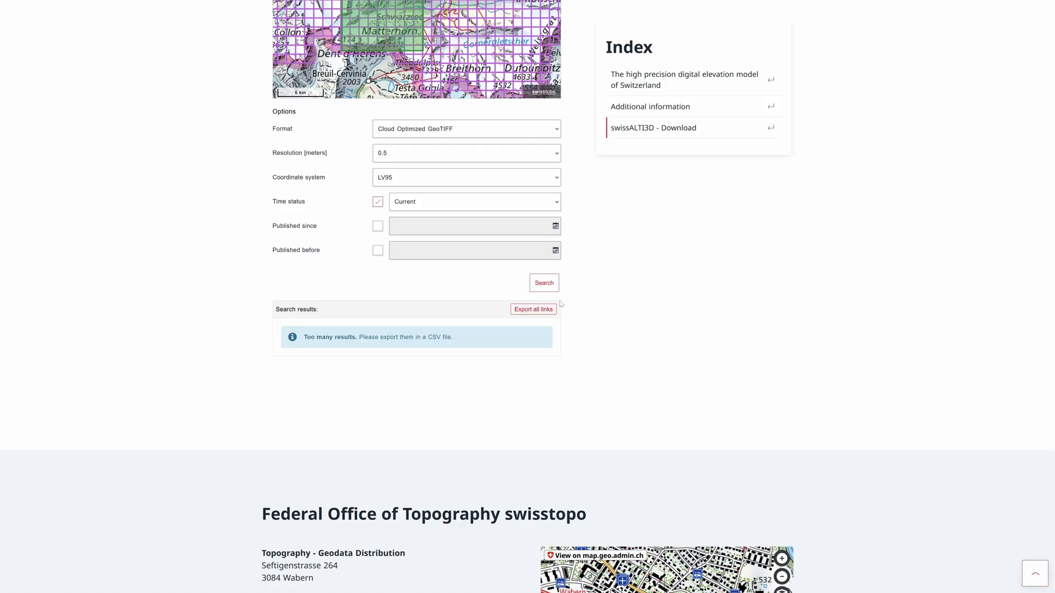
{"action": "left_click", "coordinate": [532, 309]}
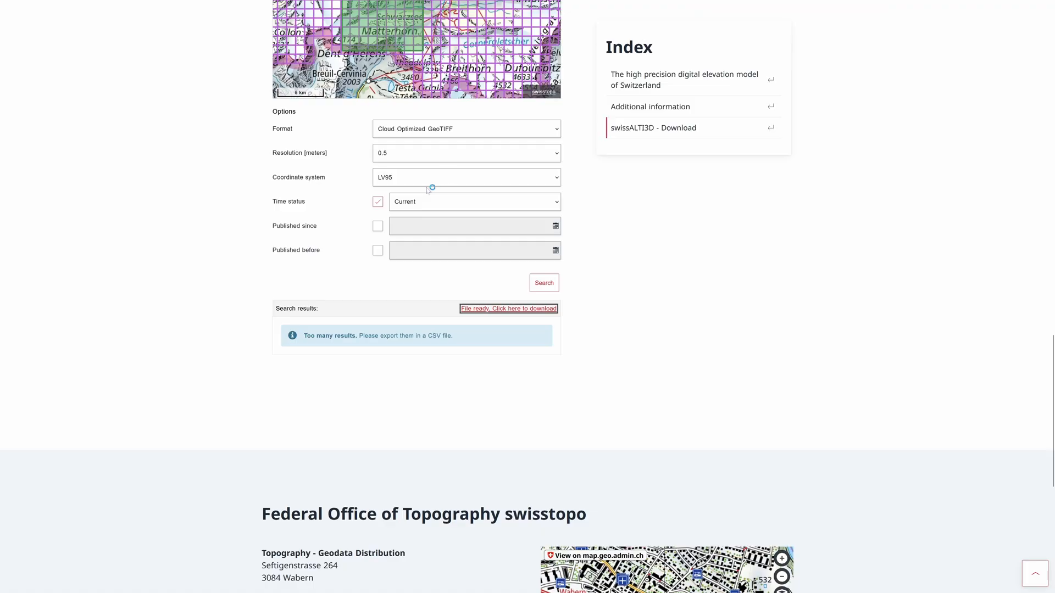
Download the ready CSV of tile links and view it in Excel.
{"action": "left_click", "coordinate": [508, 307]}
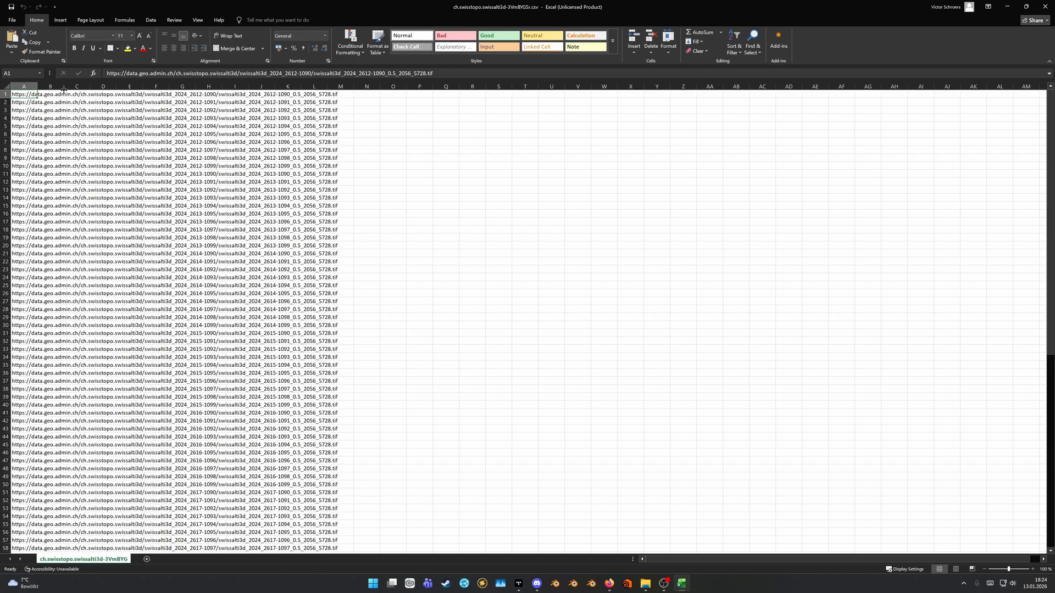
{"action": "double_click", "coordinate": [23, 94]}
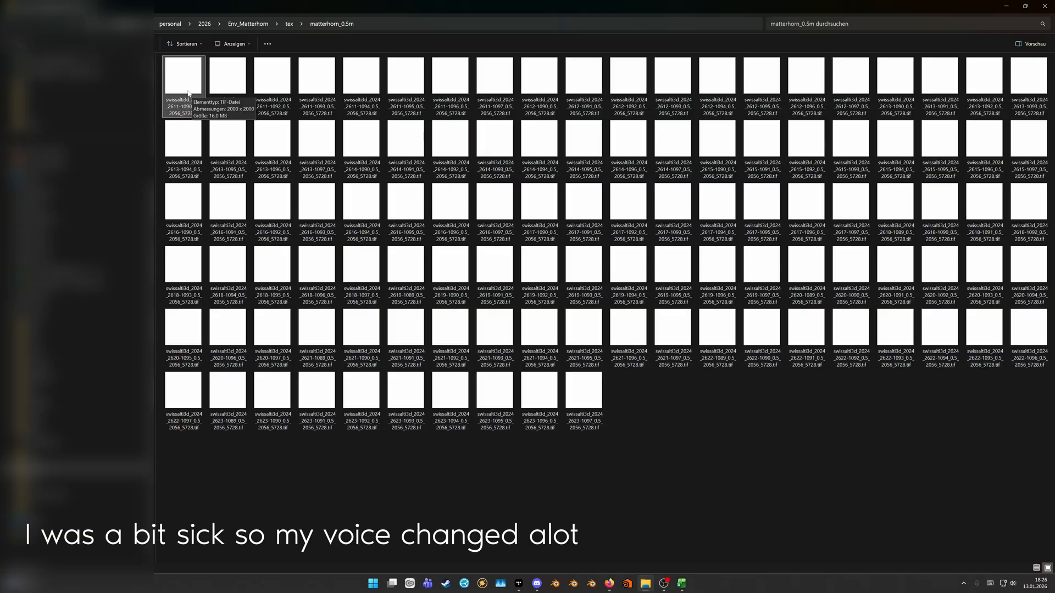
{"action": "mouse_move", "coordinate": [669, 564]}
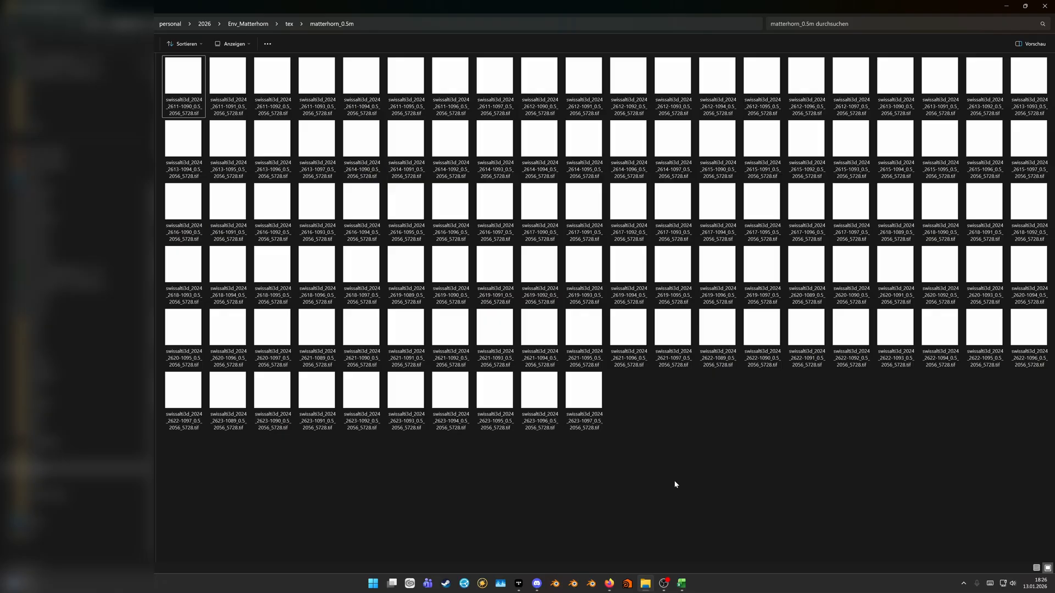
Show the matterhorn_0.5m folder of downloaded swissALTI3D tiles.
{"action": "left_click", "coordinate": [584, 392]}
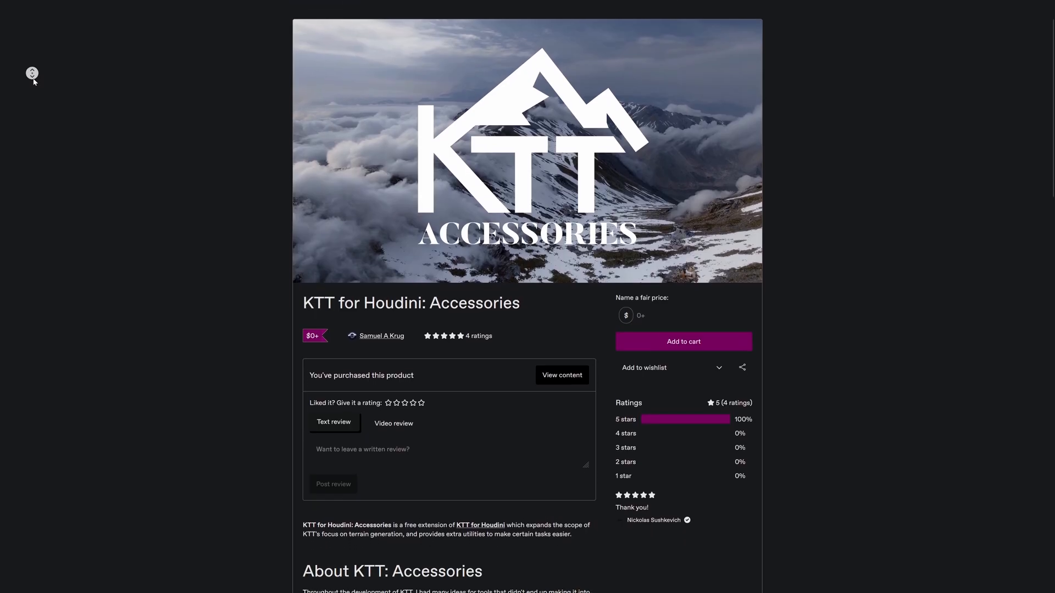
{"action": "scroll", "scroll_direction": "down", "scroll_amount": 3}
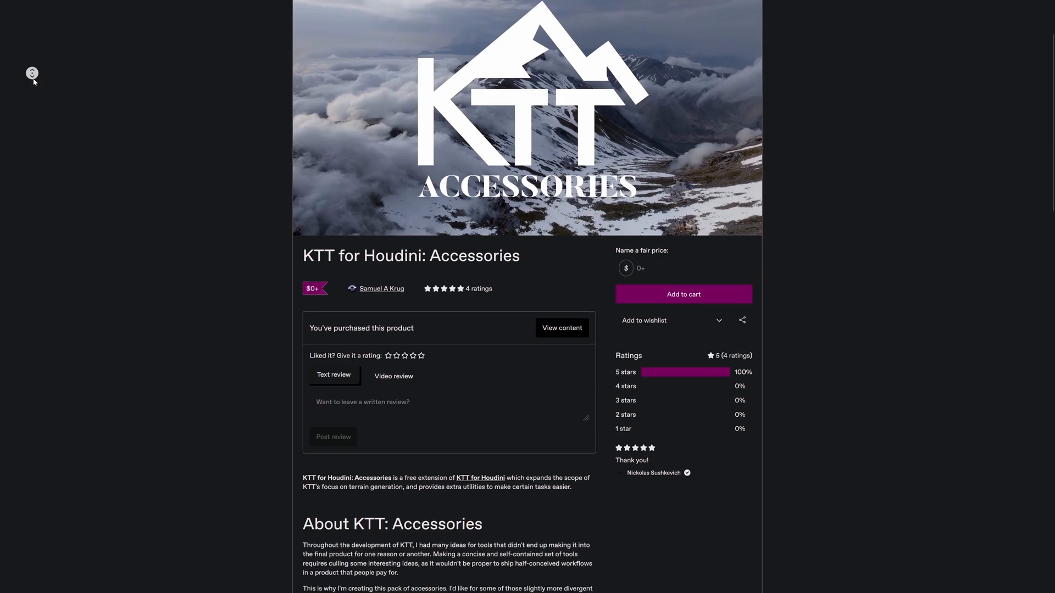
{"action": "scroll", "scroll_direction": "down", "scroll_amount": 3}
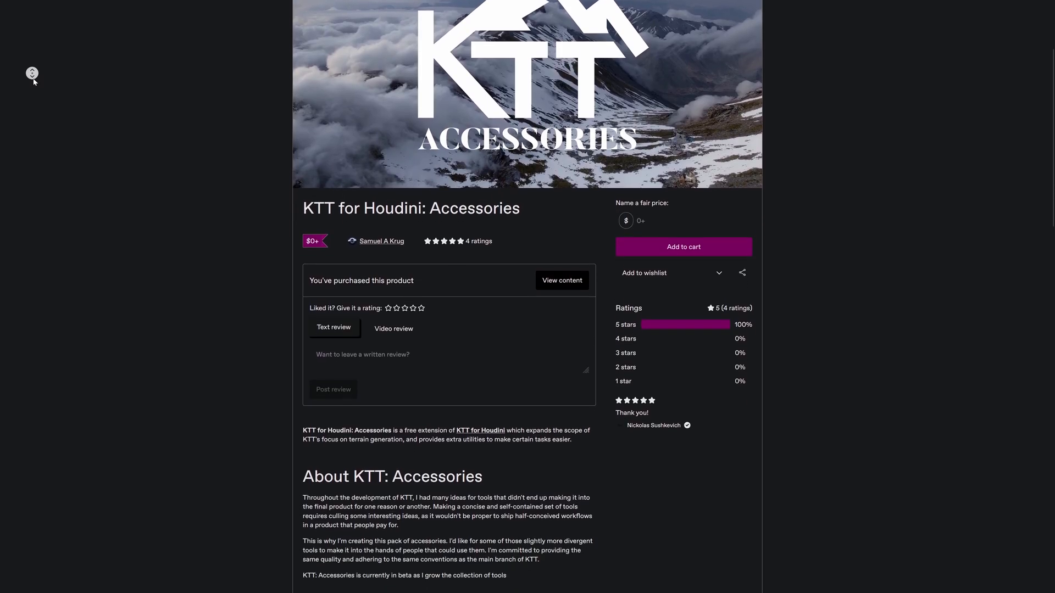
{"action": "scroll", "scroll_direction": "down", "scroll_amount": 3}
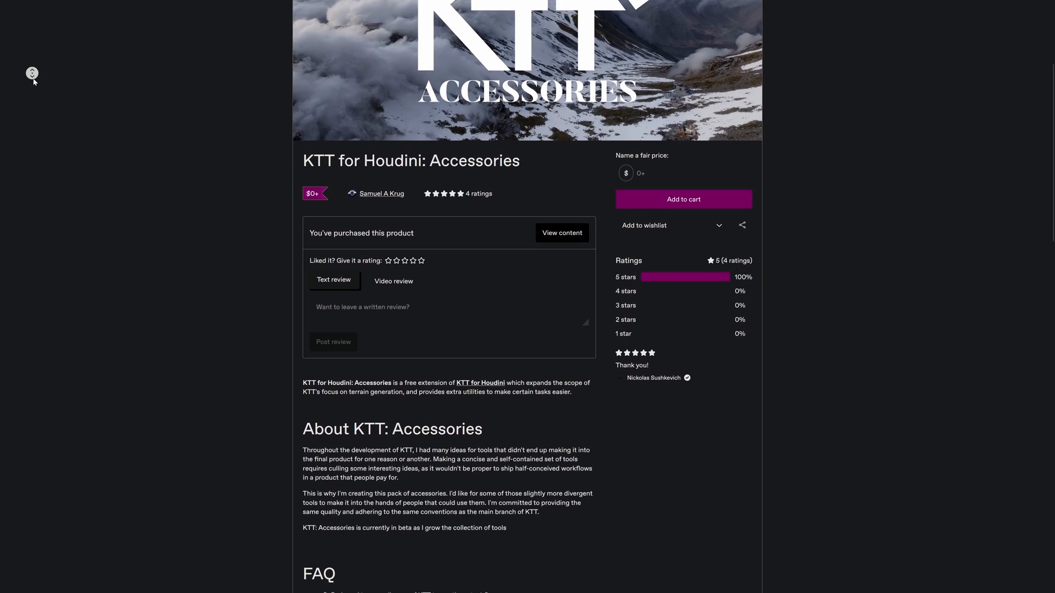
{"action": "scroll", "scroll_direction": "down", "scroll_amount": 3}
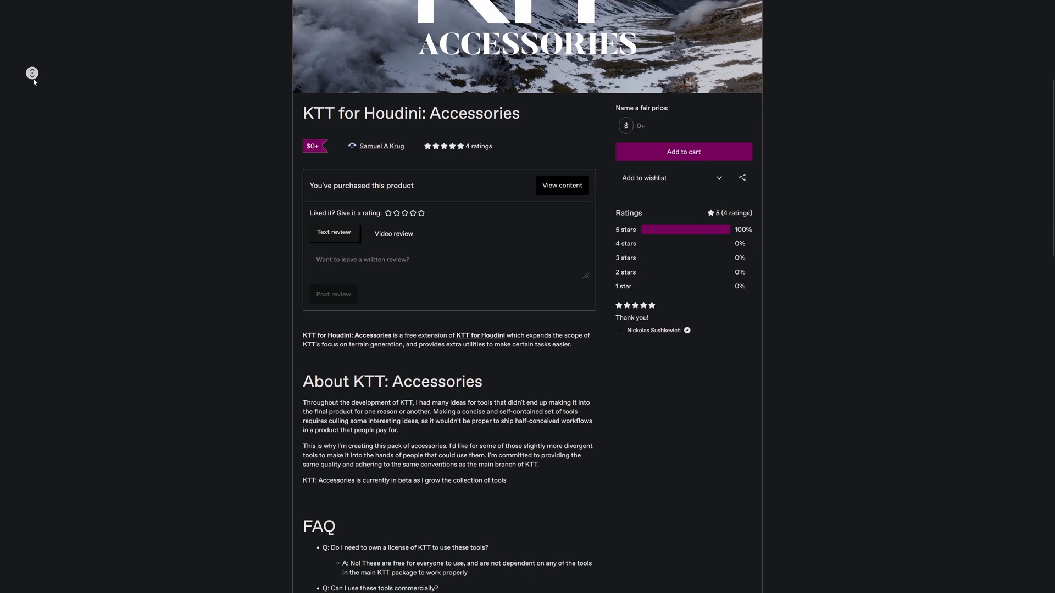
{"action": "scroll", "scroll_direction": "down", "scroll_amount": 3}
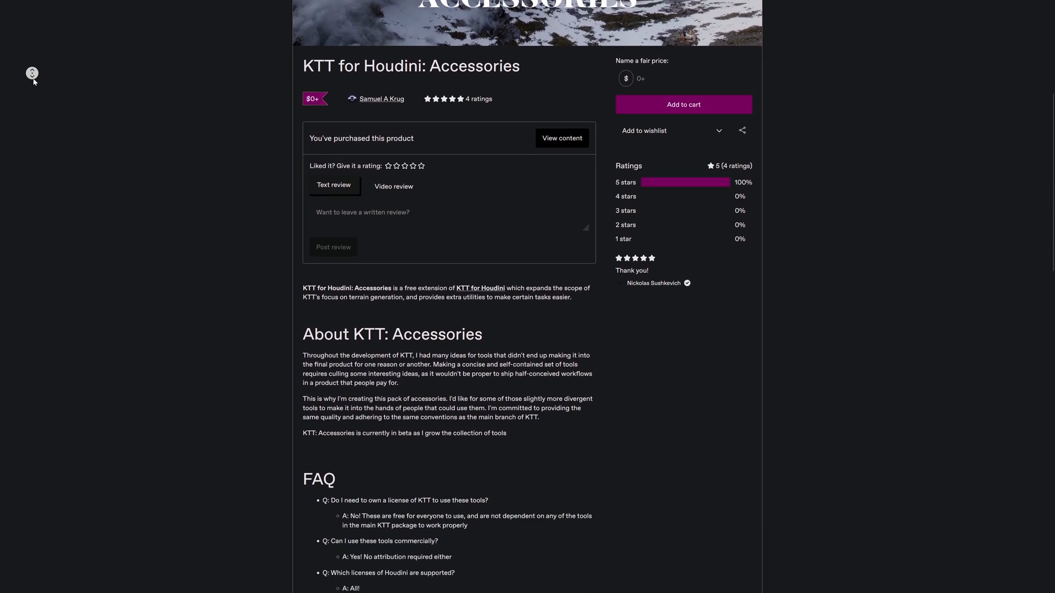
{"action": "scroll", "scroll_direction": "down", "scroll_amount": 3}
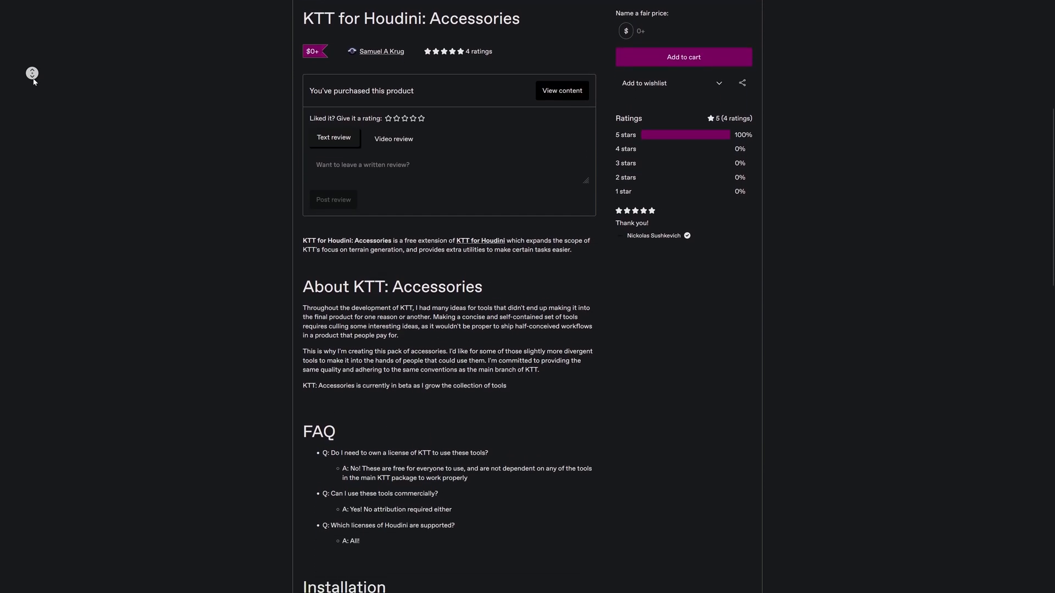
{"action": "scroll", "scroll_direction": "down", "scroll_amount": 3}
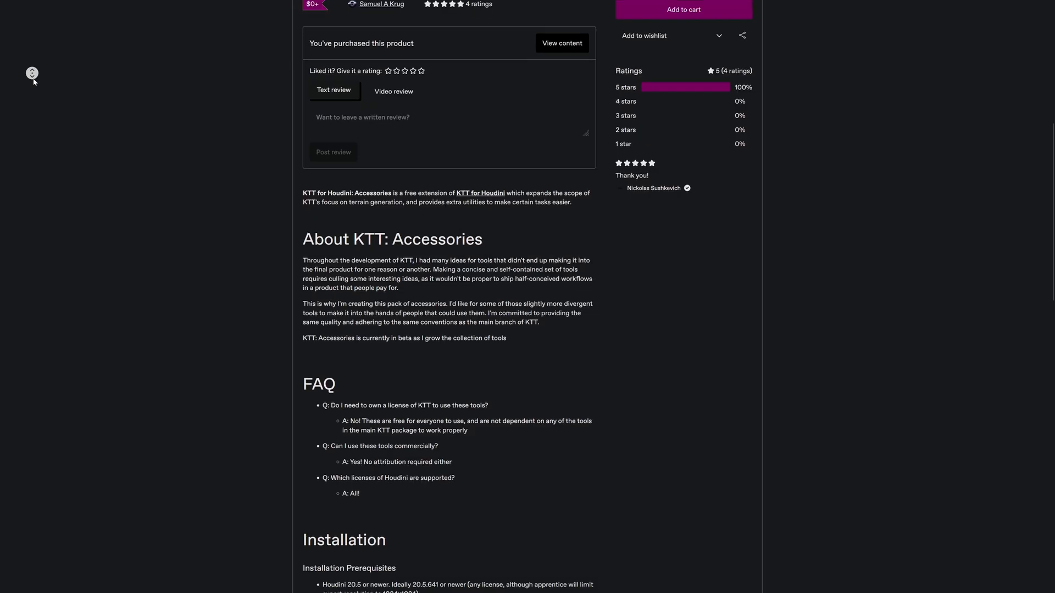
{"action": "scroll", "scroll_direction": "down", "scroll_amount": 3}
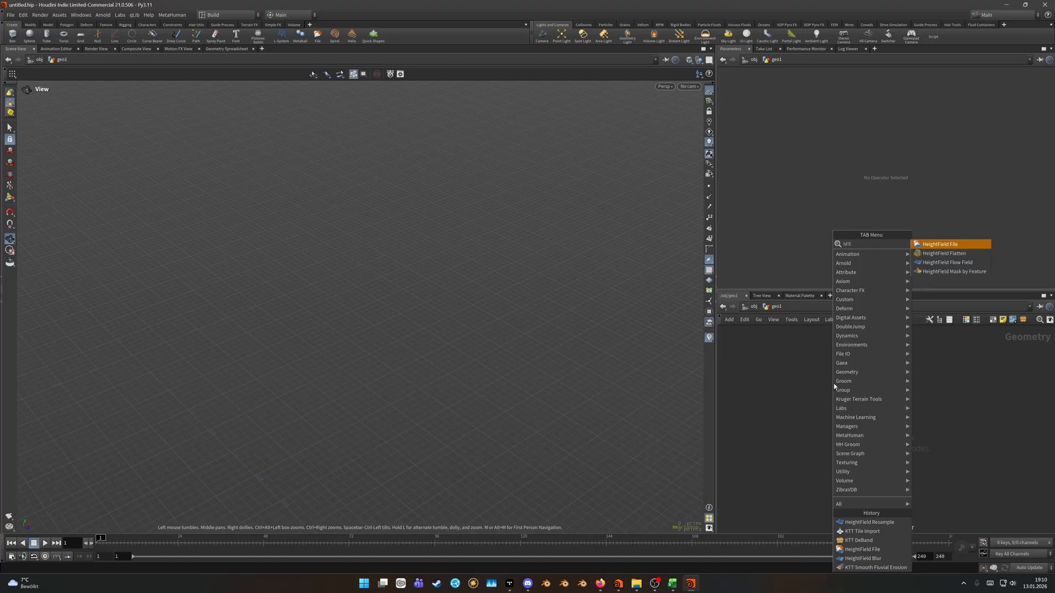
Load a Matterhorn swissALTI3D tile with a HeightField File node and inspect the terrain.
{"action": "left_click", "coordinate": [937, 244]}
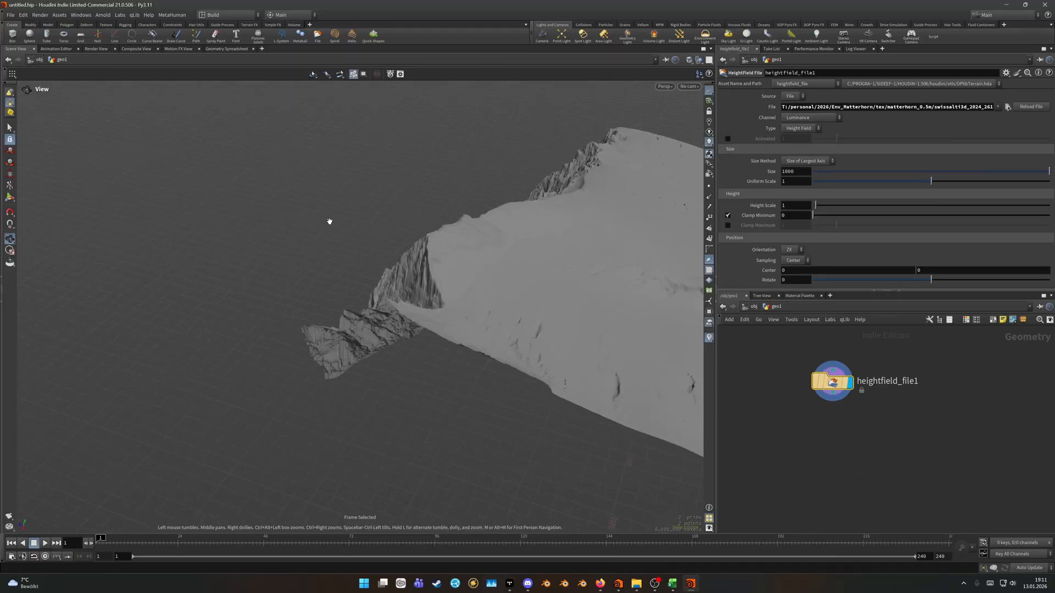
{"action": "left_click_drag", "start_coordinate": [329, 221], "coordinate": [439, 277]}
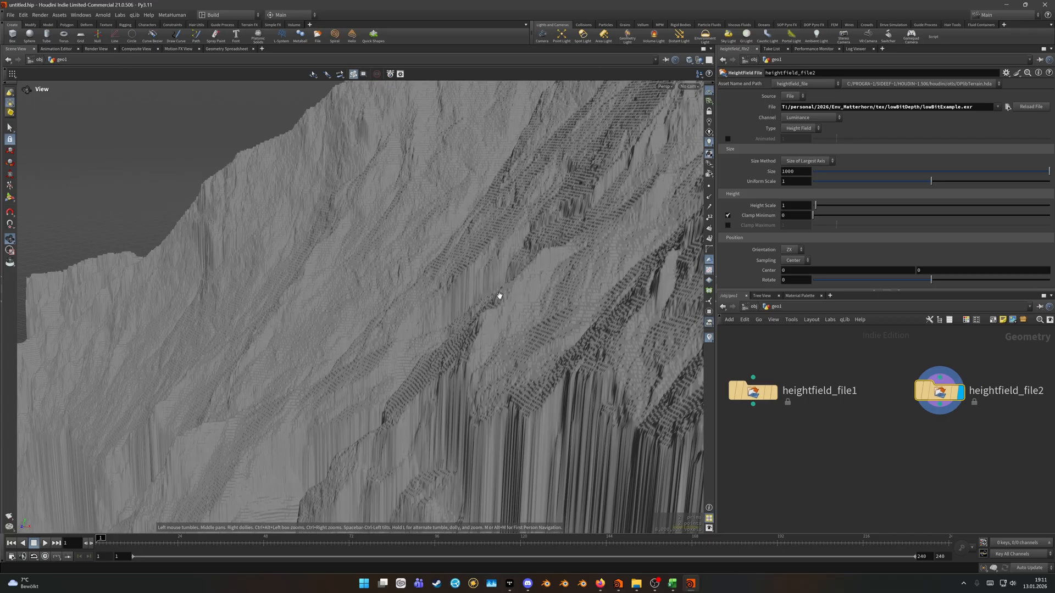
Add a KTT DeBand node after heightfield_file2 with Max Blending Distance about 43.7.
{"action": "key", "text": "Tab"}
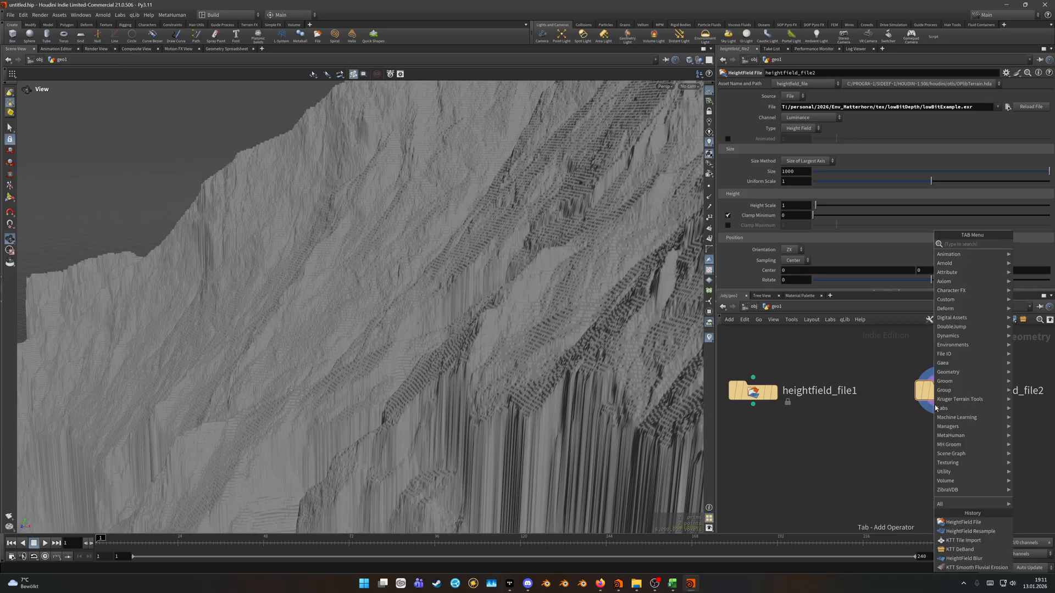
{"action": "type", "text": "deban"}
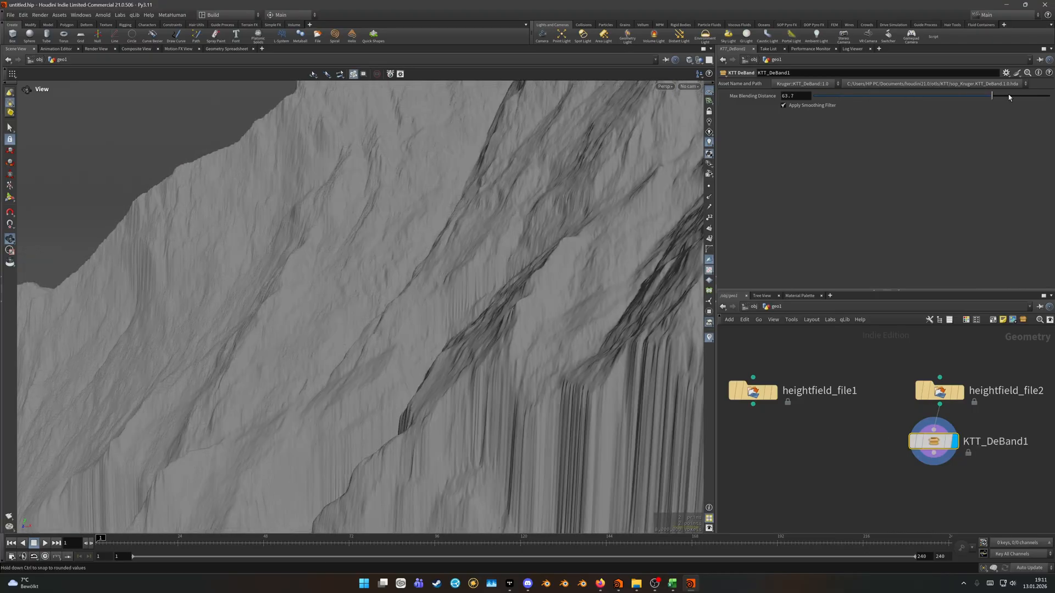
{"action": "left_click_drag", "start_coordinate": [992, 95], "coordinate": [981, 96]}
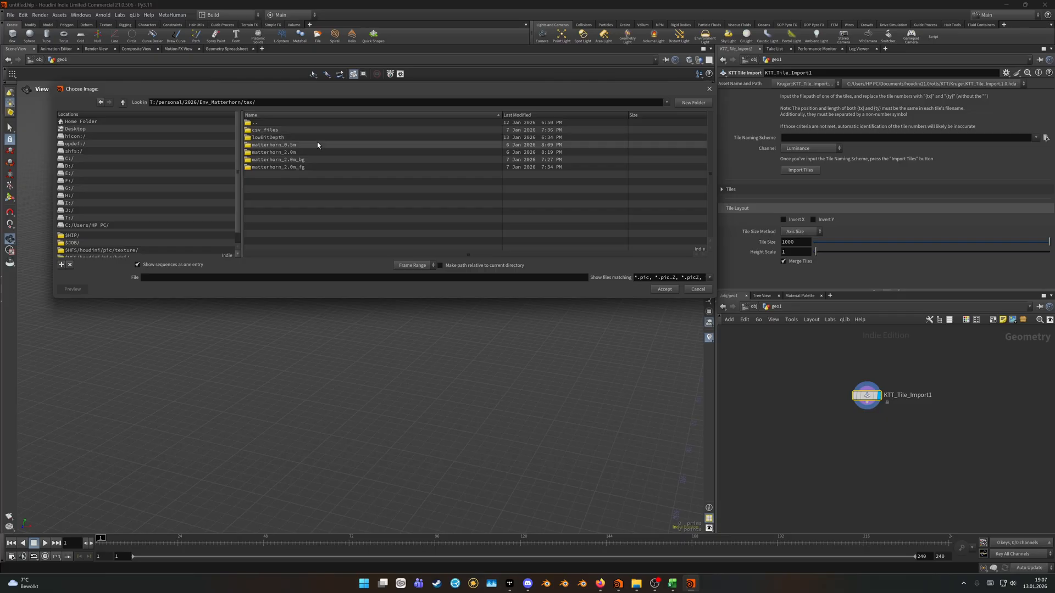
Set the Tile Naming Scheme to the first .tif in the matterhorn_0.5m folder.
{"action": "double_click", "coordinate": [273, 144]}
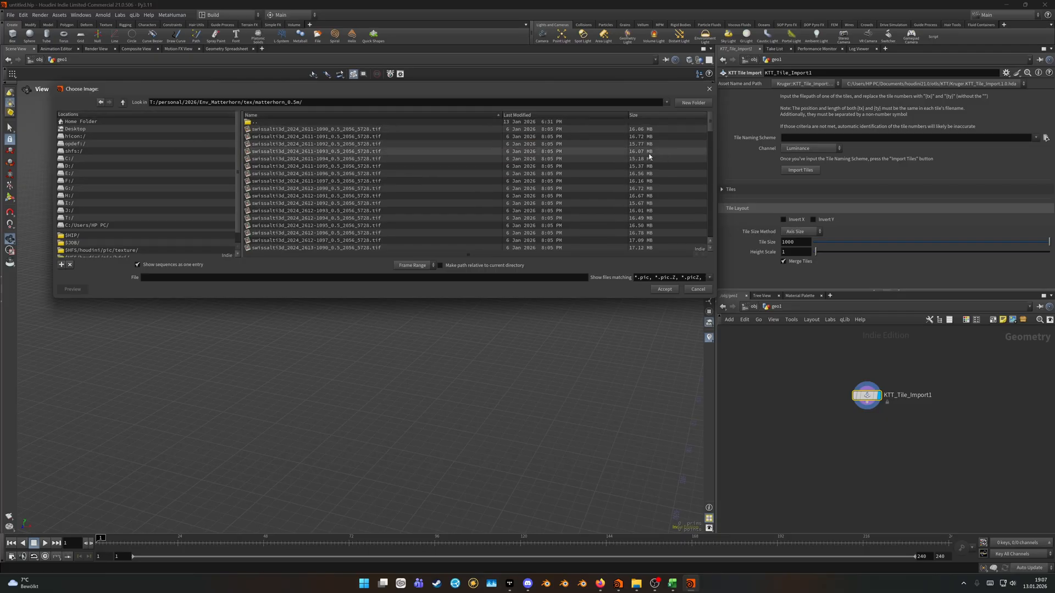
{"action": "left_click", "coordinate": [317, 129]}
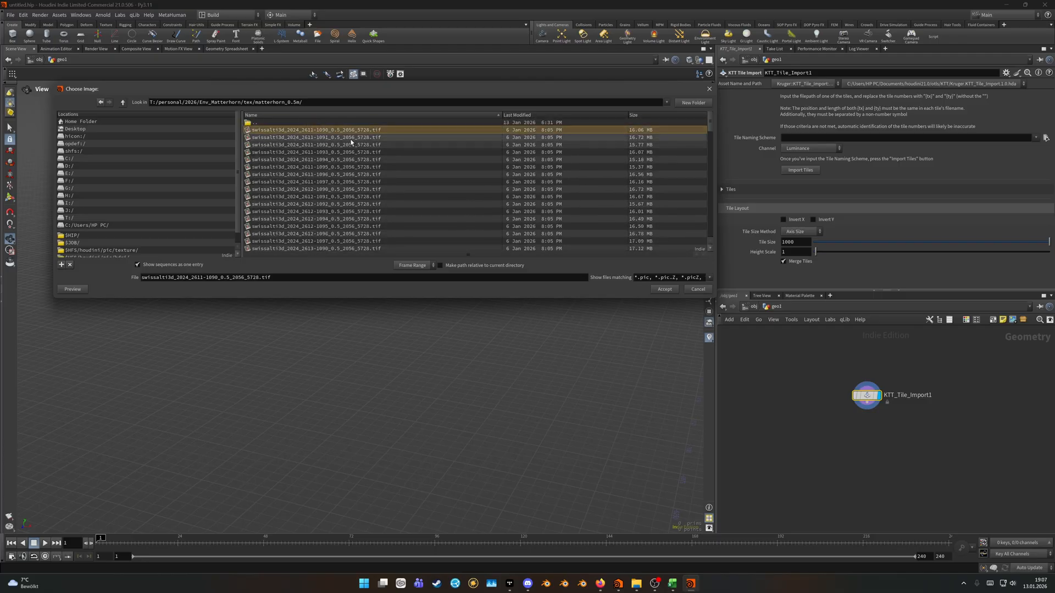
{"action": "left_click", "coordinate": [664, 289]}
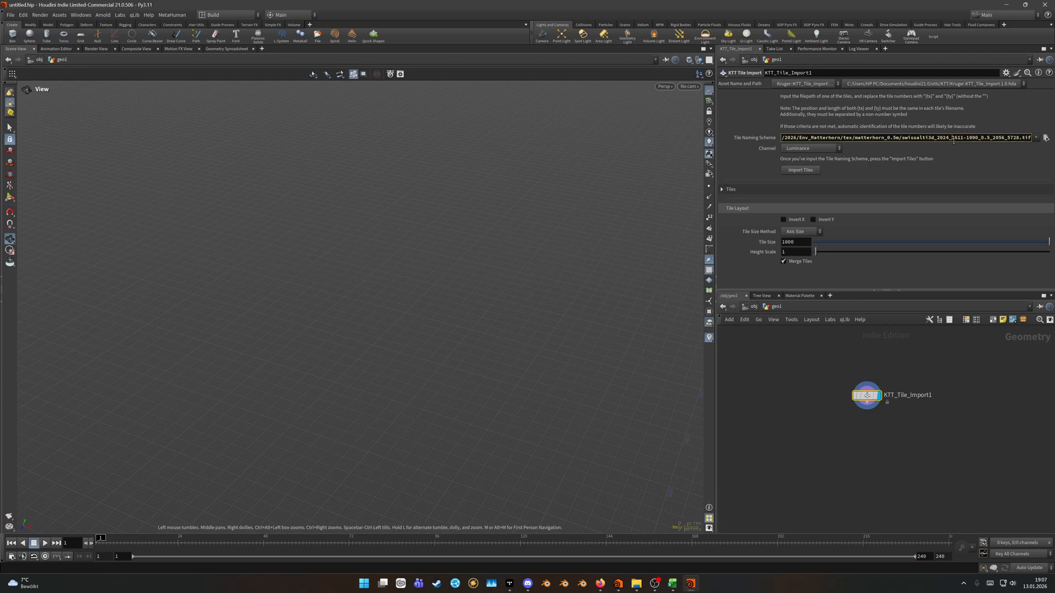
Replace the x tile number in the naming scheme with the {tx} placeholder.
{"action": "double_click", "coordinate": [958, 137]}
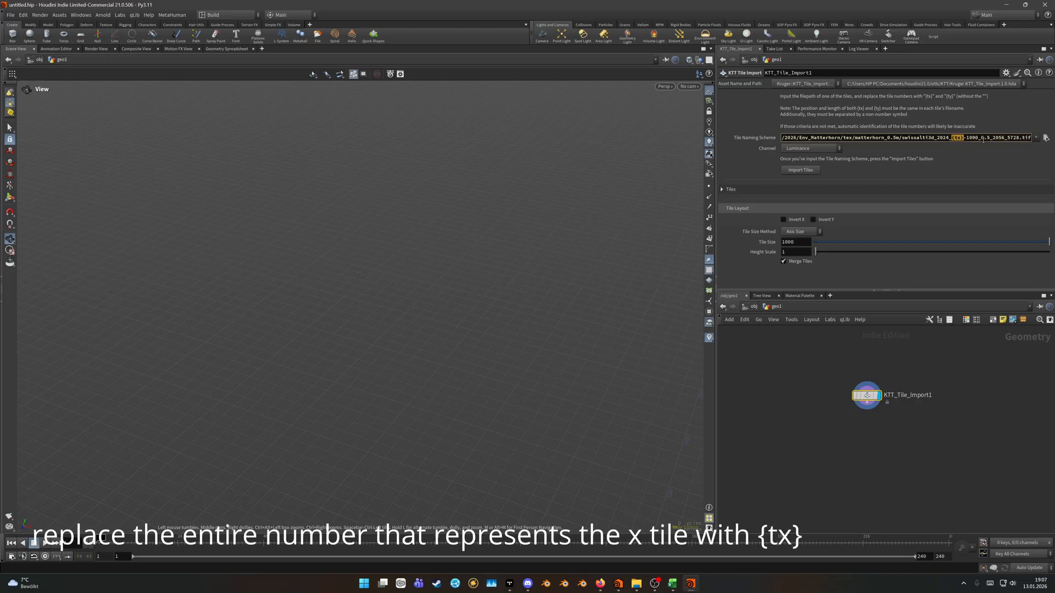
{"action": "type", "text": "{tx}"}
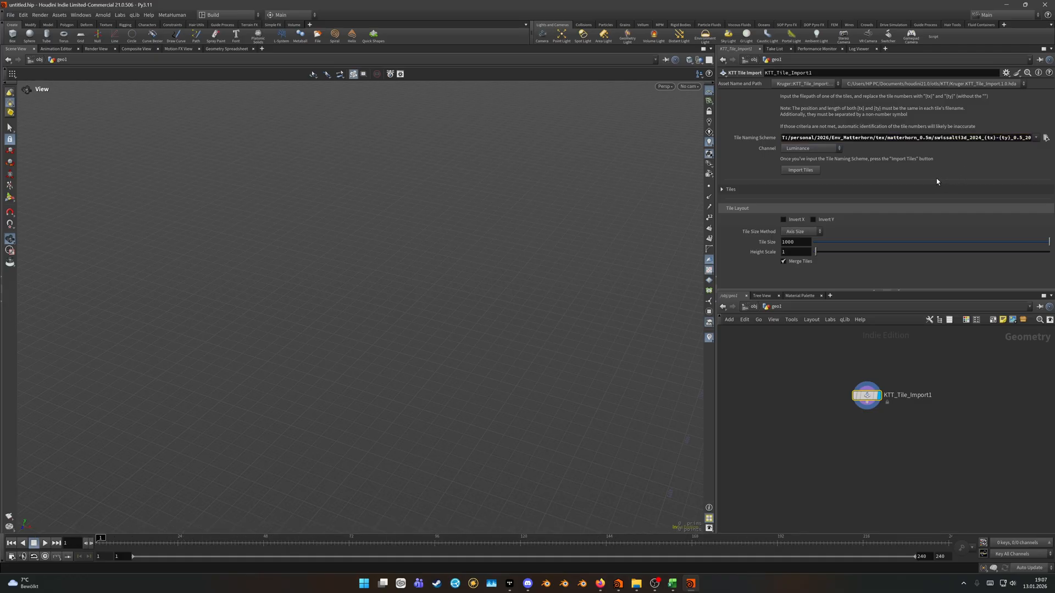
{"action": "mouse_move", "coordinate": [792, 183]}
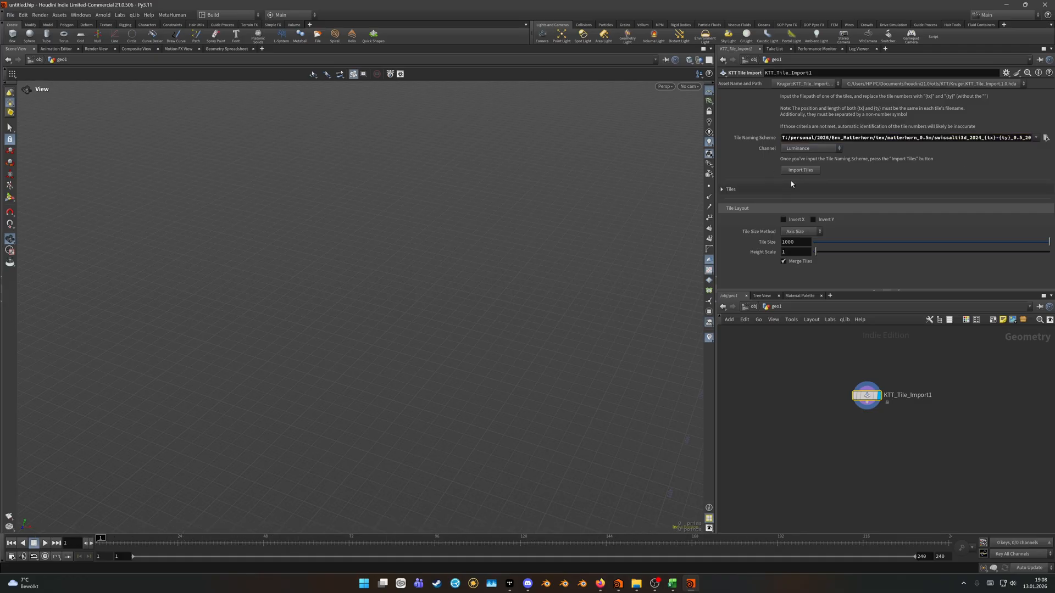
{"action": "left_click", "coordinate": [722, 189]}
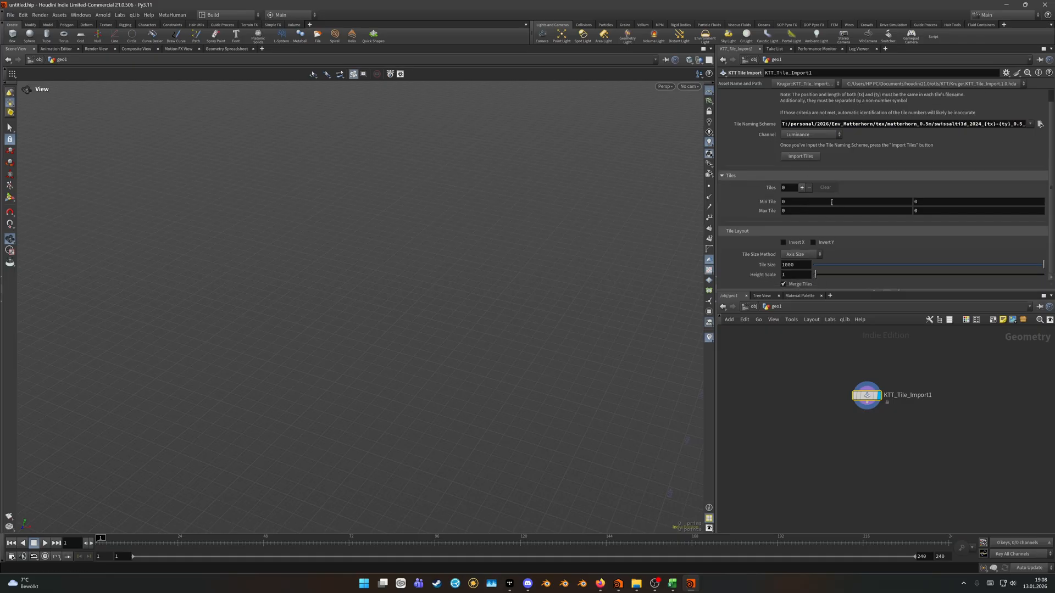
{"action": "left_click", "coordinate": [722, 175]}
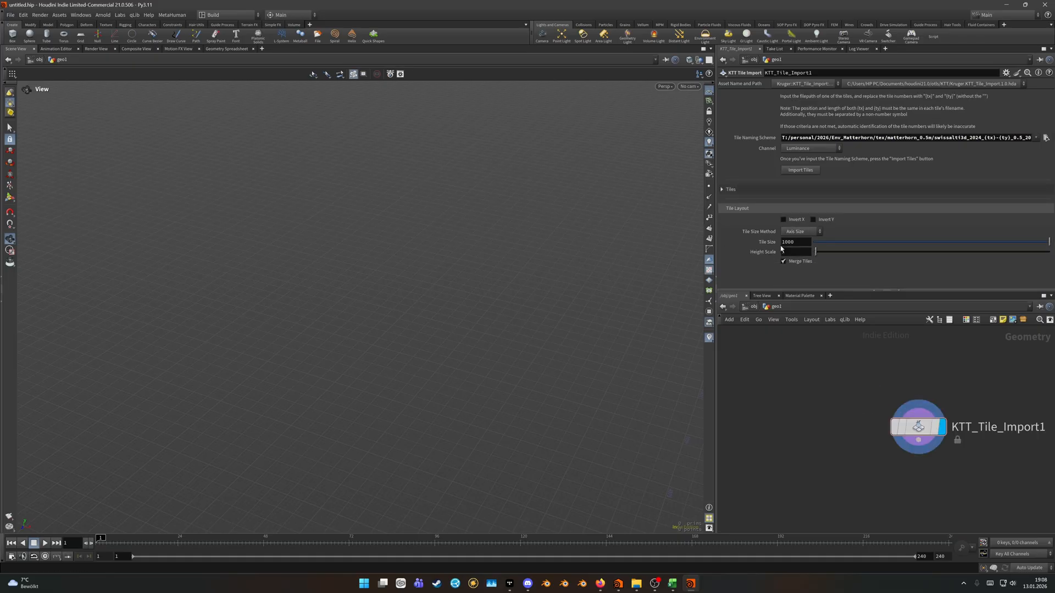
Replace the y tile number in the naming scheme with the {ty} placeholder.
{"action": "left_click", "coordinate": [796, 251]}
{"action": "type", "text": "1"}
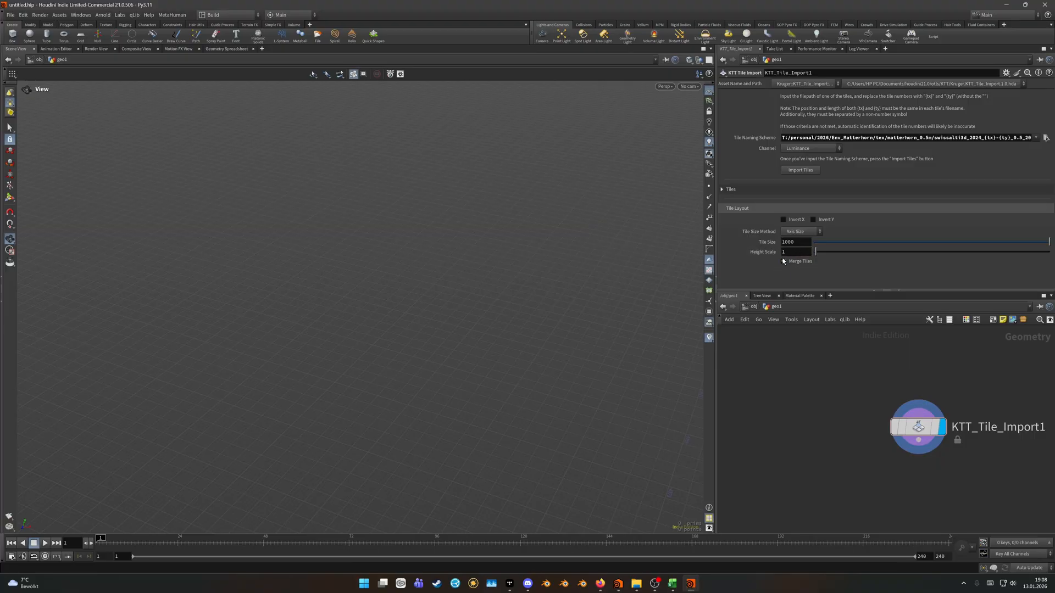
{"action": "left_click", "coordinate": [783, 262]}
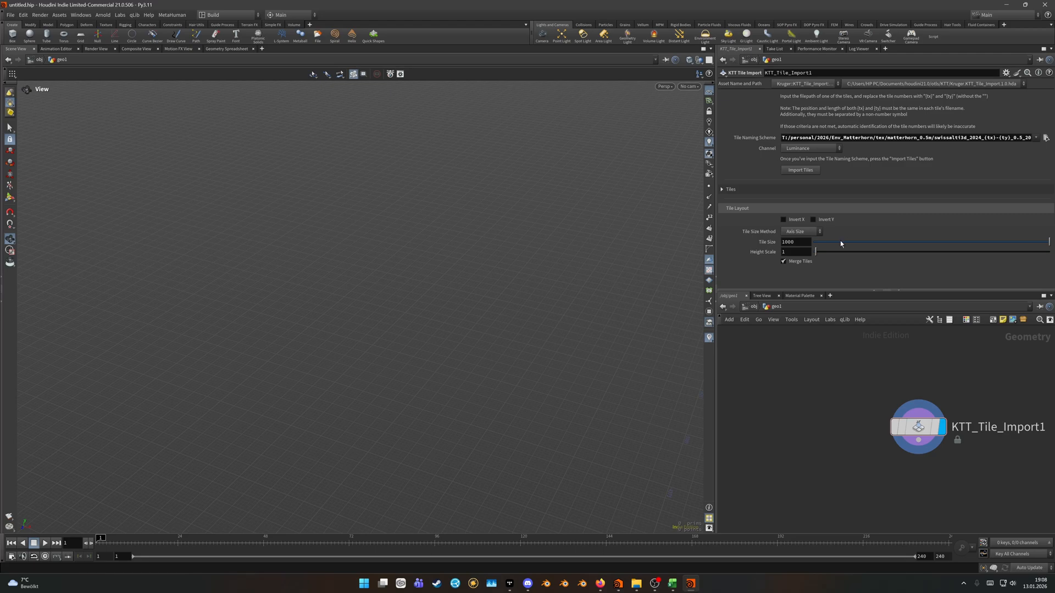
{"action": "left_click", "coordinate": [793, 242]}
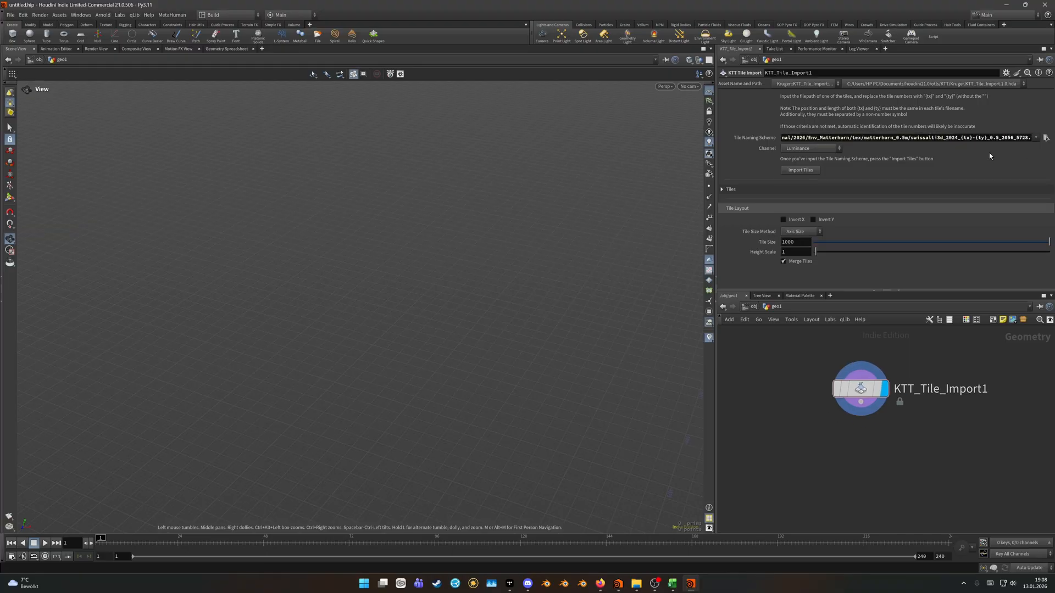
Allow editing of the KTT_Tile_Import1 node's contents.
{"action": "left_click", "coordinate": [1045, 138]}
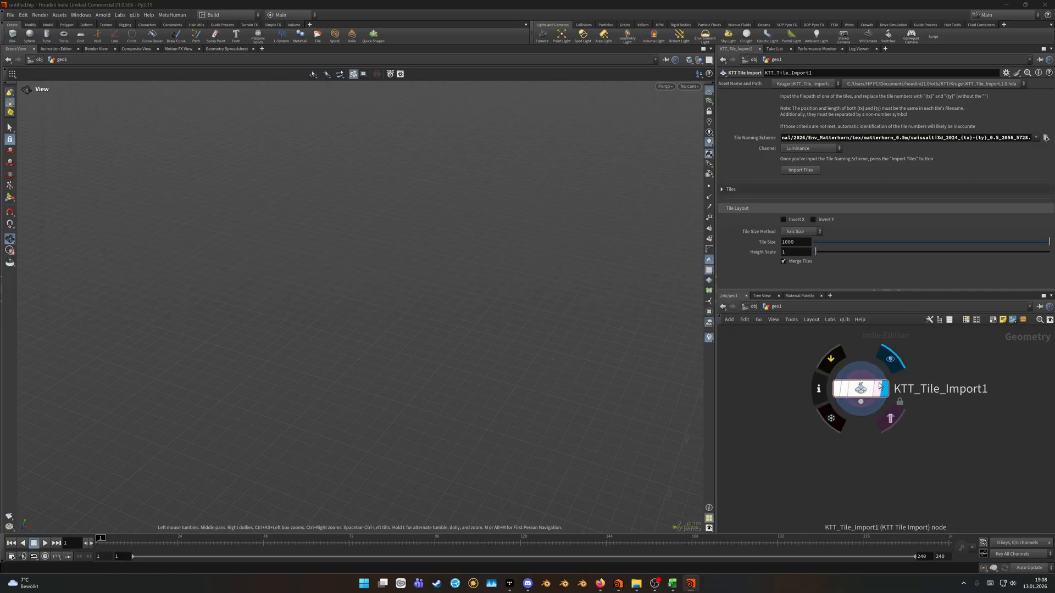
{"action": "right_click", "coordinate": [860, 386]}
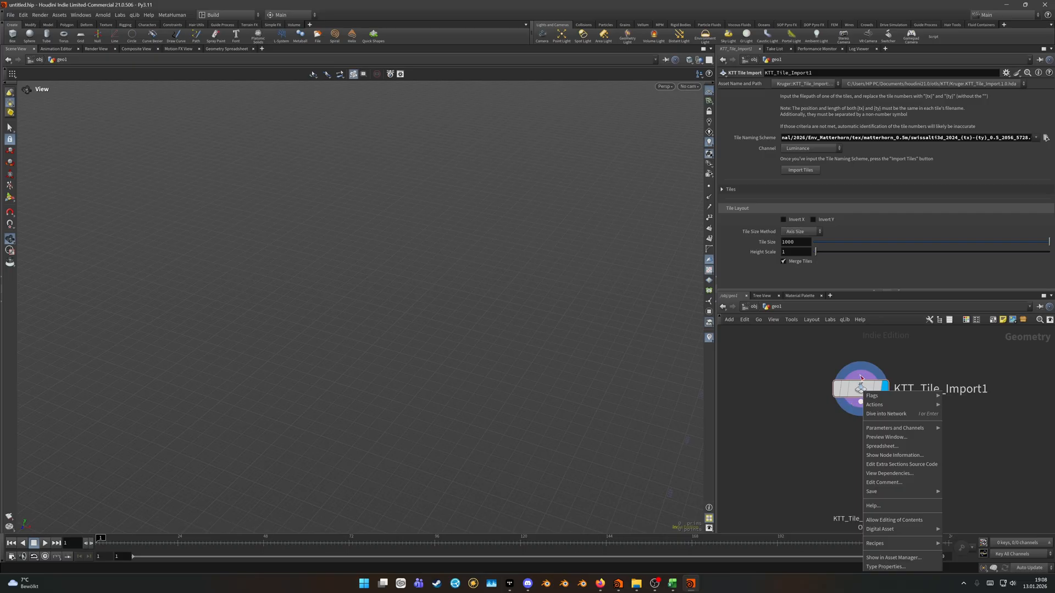
{"action": "mouse_move", "coordinate": [900, 520]}
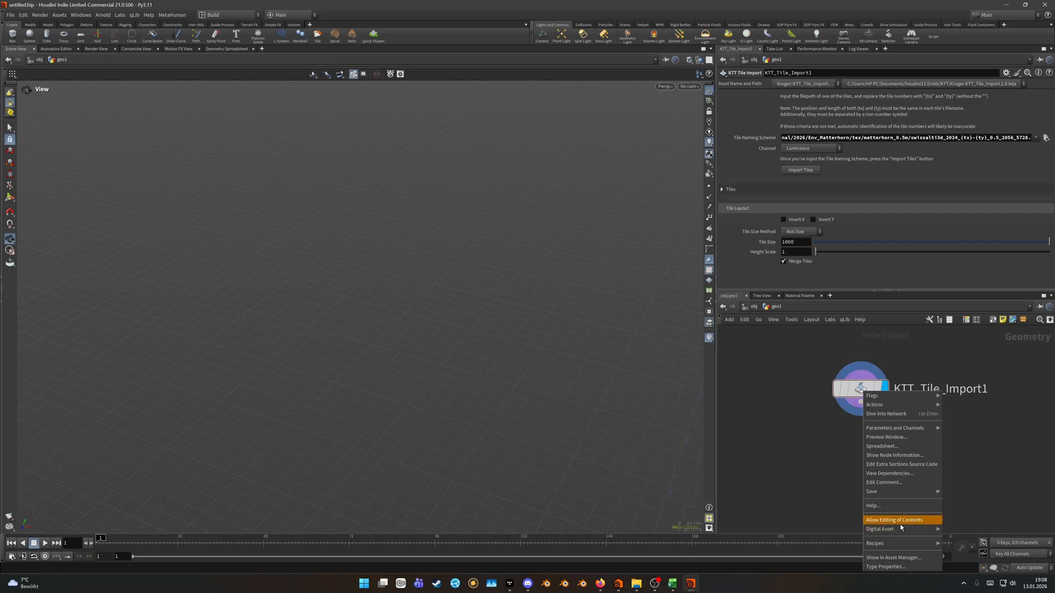
{"action": "mouse_move", "coordinate": [900, 521]}
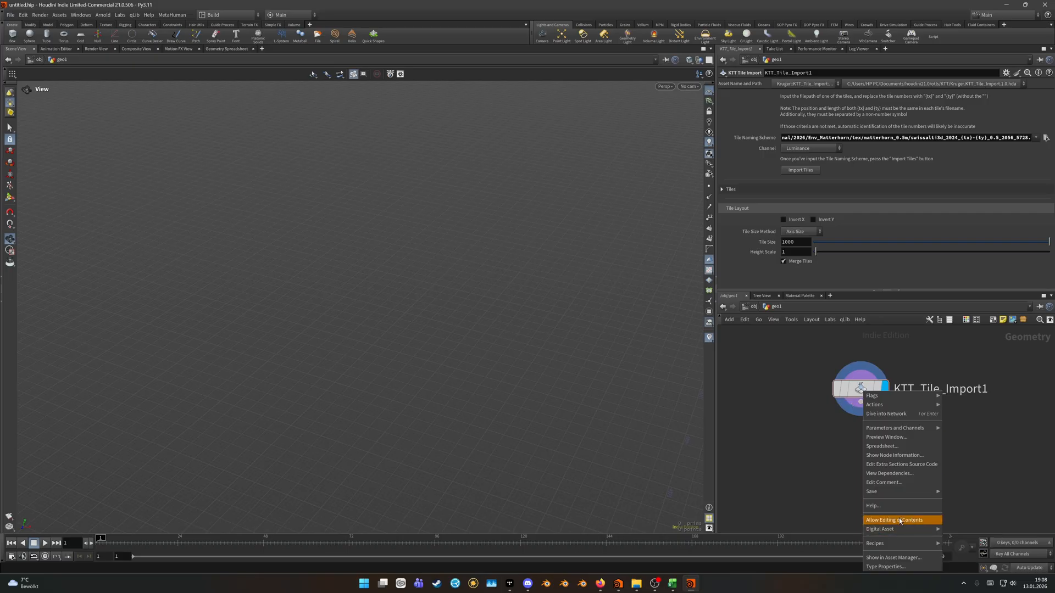
{"action": "left_click", "coordinate": [898, 519]}
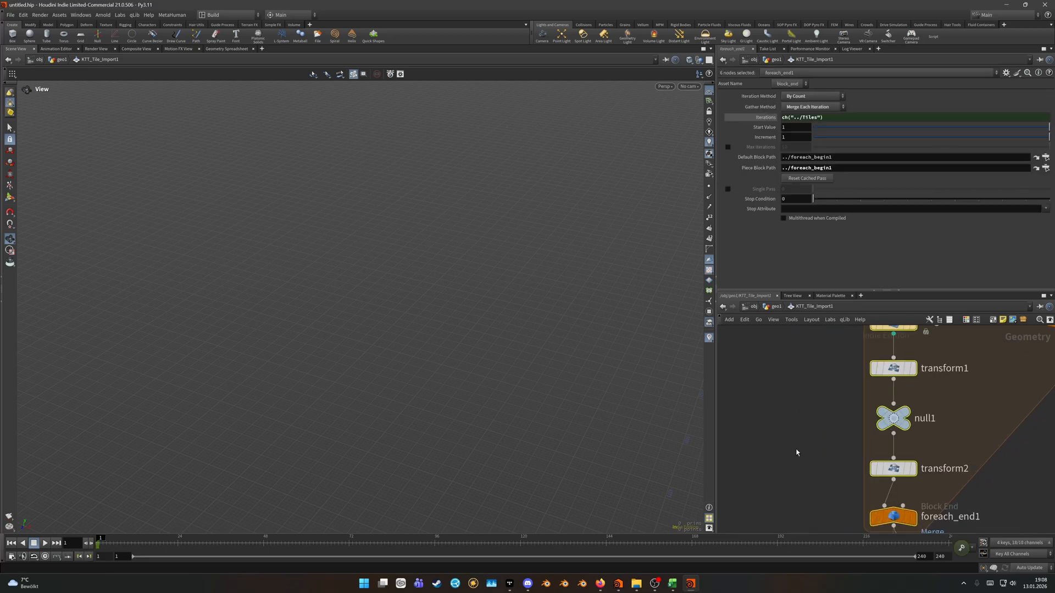
Set the inner heightfield_resample1 Grid Samples to 512.
{"action": "key", "text": "tab"}
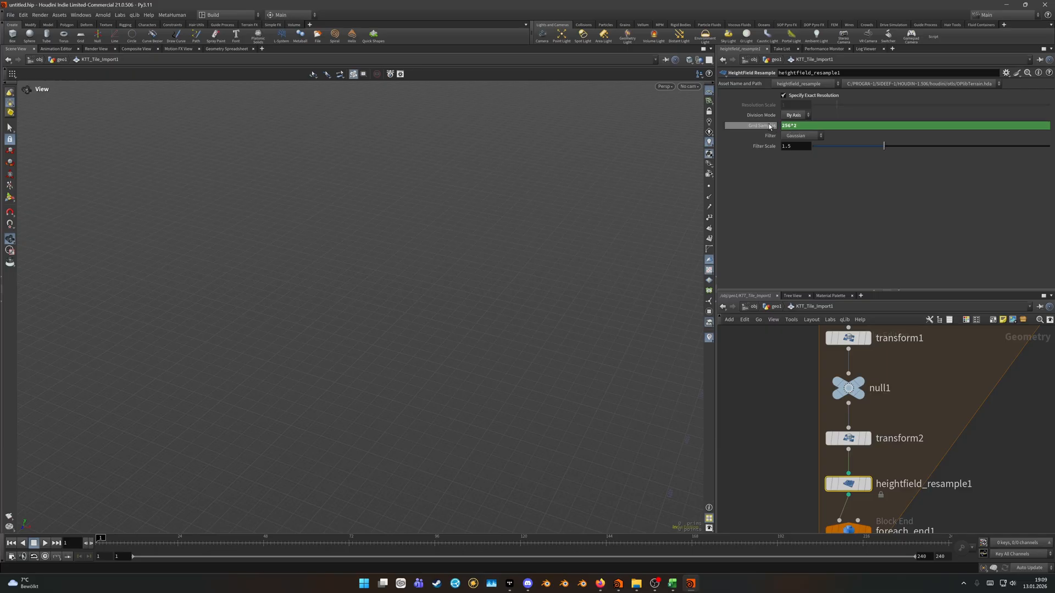
{"action": "type", "text": "512"}
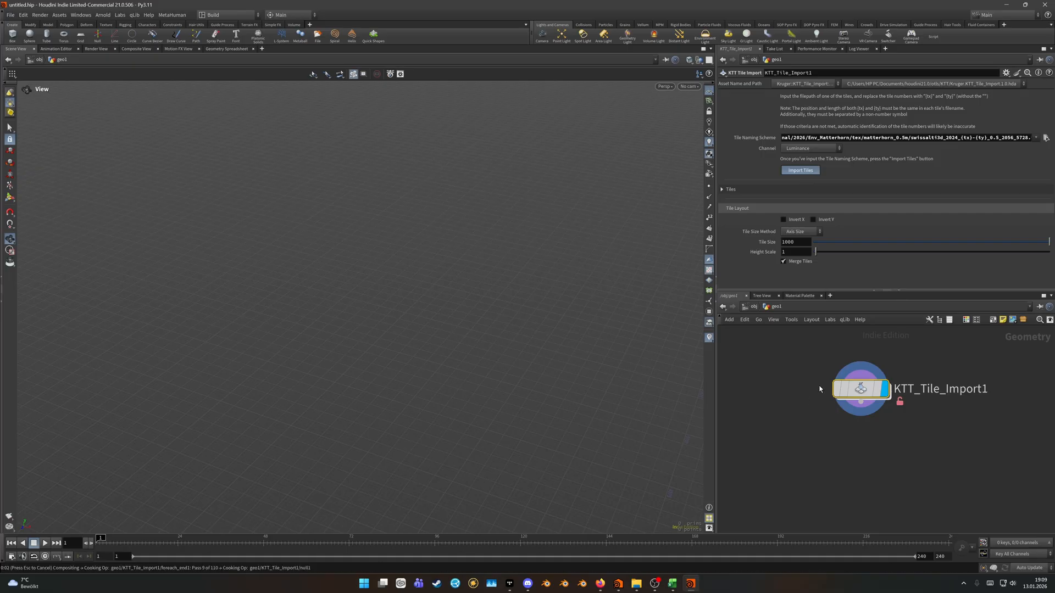
{"action": "mouse_move", "coordinate": [781, 484]}
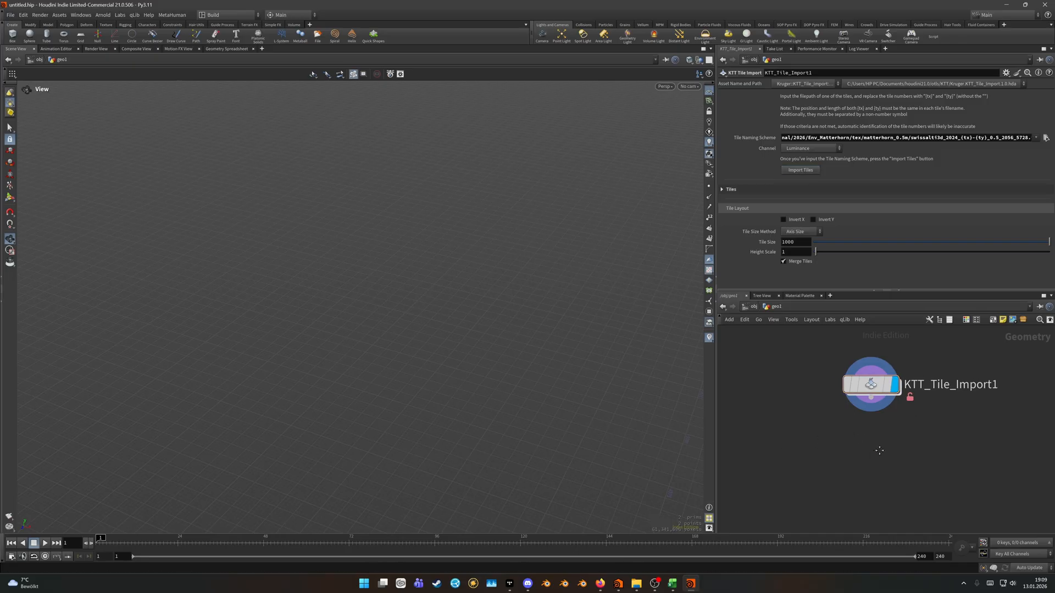
Import the Matterhorn tiles into a merged terrain on KTT_Tile_Import1.
{"action": "left_click", "coordinate": [799, 169]}
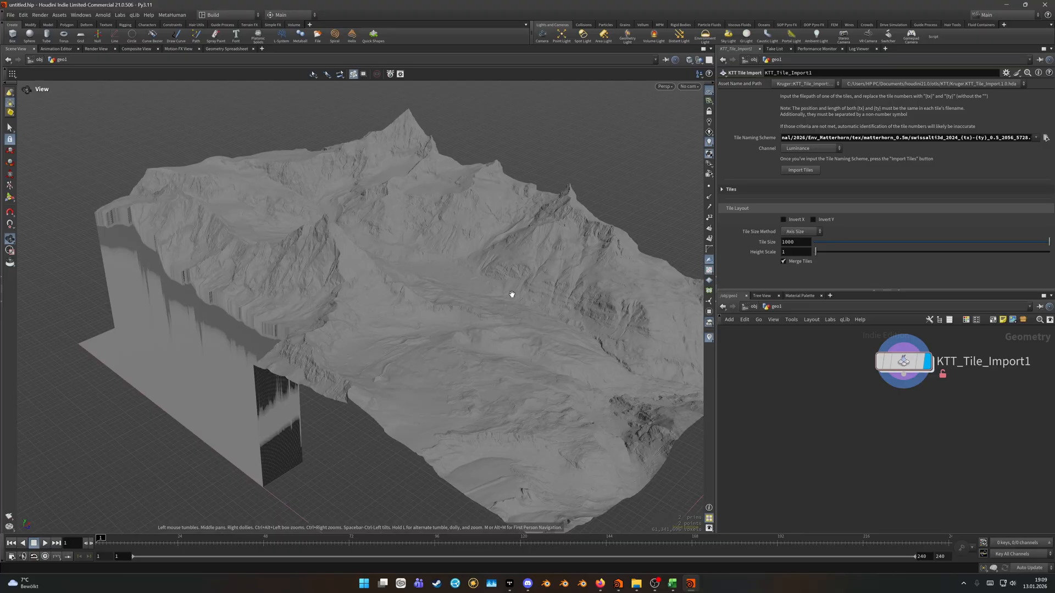
{"action": "mouse_move", "coordinate": [980, 384]}
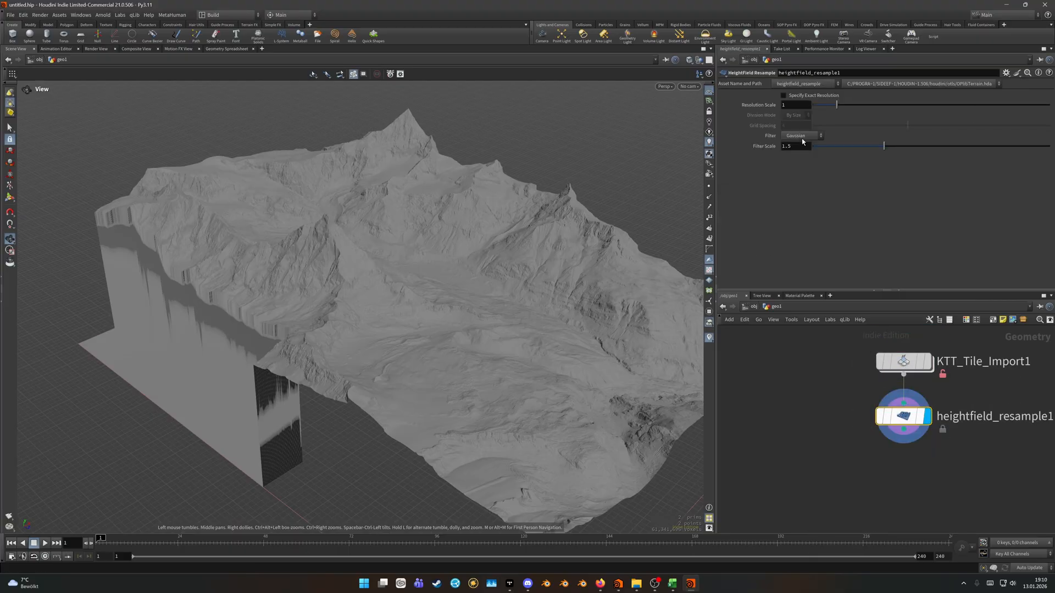
Switch the HeightField Resample to Specify Exact Resolution for 4096 grid samples.
{"action": "left_click", "coordinate": [782, 94]}
{"action": "type", "text": "crop"}
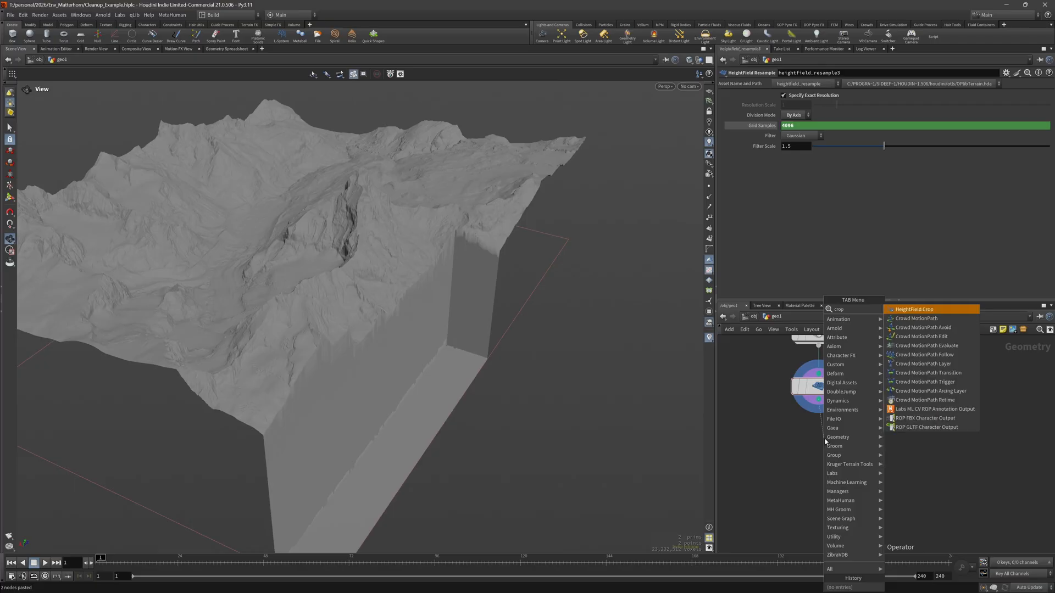
Add a HeightField Crop after the resample and shrink its crop region around the terrain.
{"action": "left_click", "coordinate": [913, 309]}
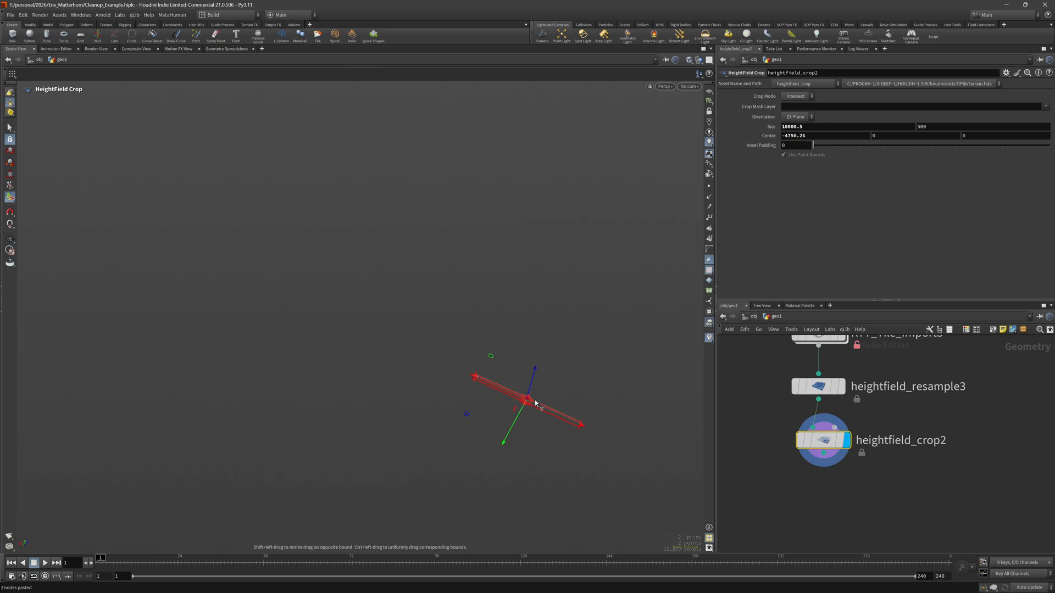
{"action": "left_click_drag", "start_coordinate": [527, 400], "coordinate": [538, 272]}
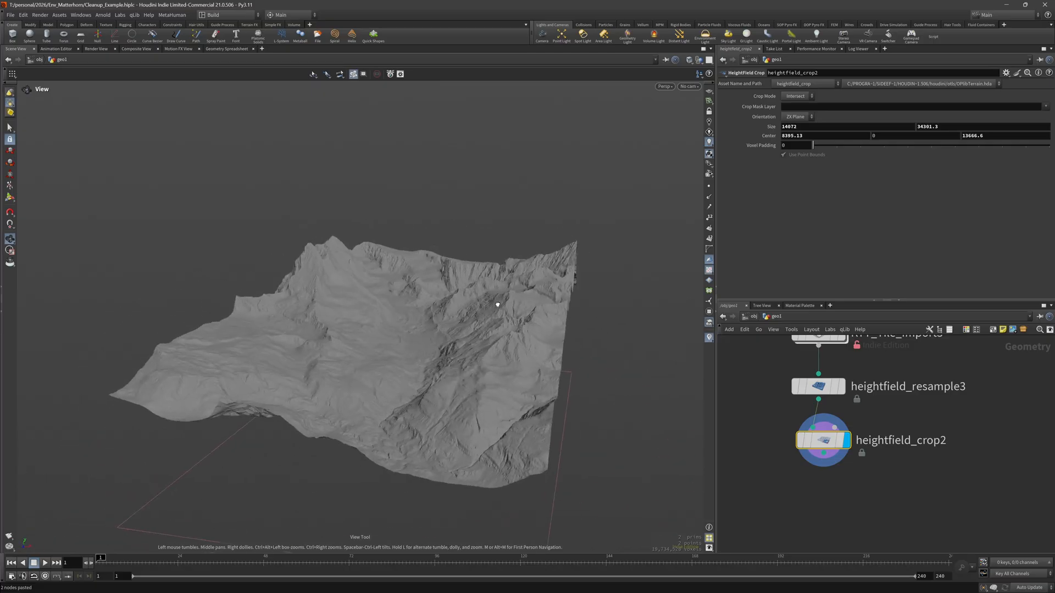
Orbit the viewport to inspect the 4096-sample resampled terrain from several angles.
{"action": "left_click_drag", "start_coordinate": [498, 305], "coordinate": [283, 293]}
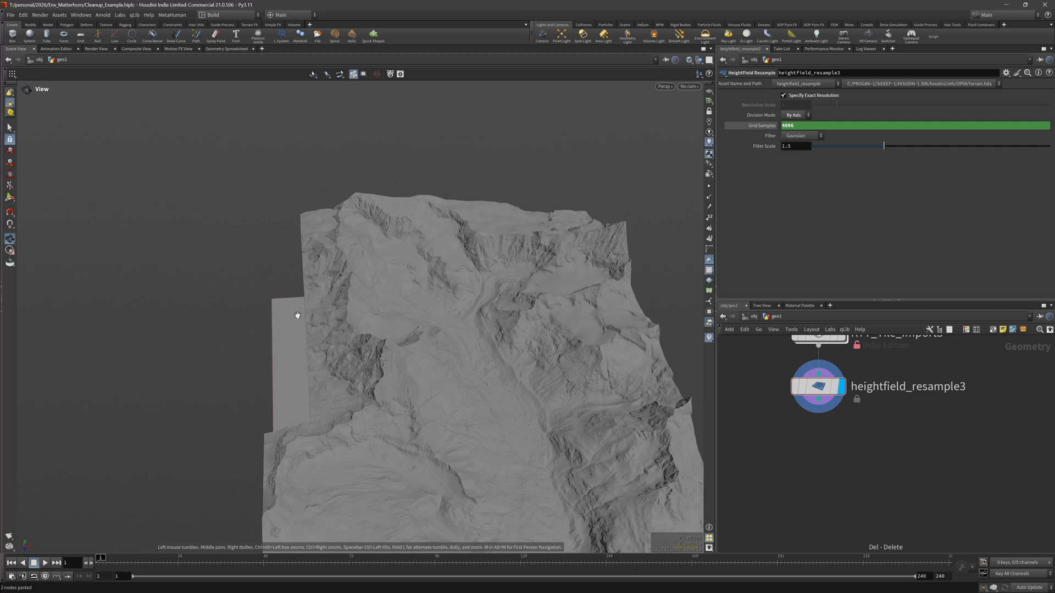
{"action": "left_click_drag", "start_coordinate": [298, 314], "coordinate": [278, 361]}
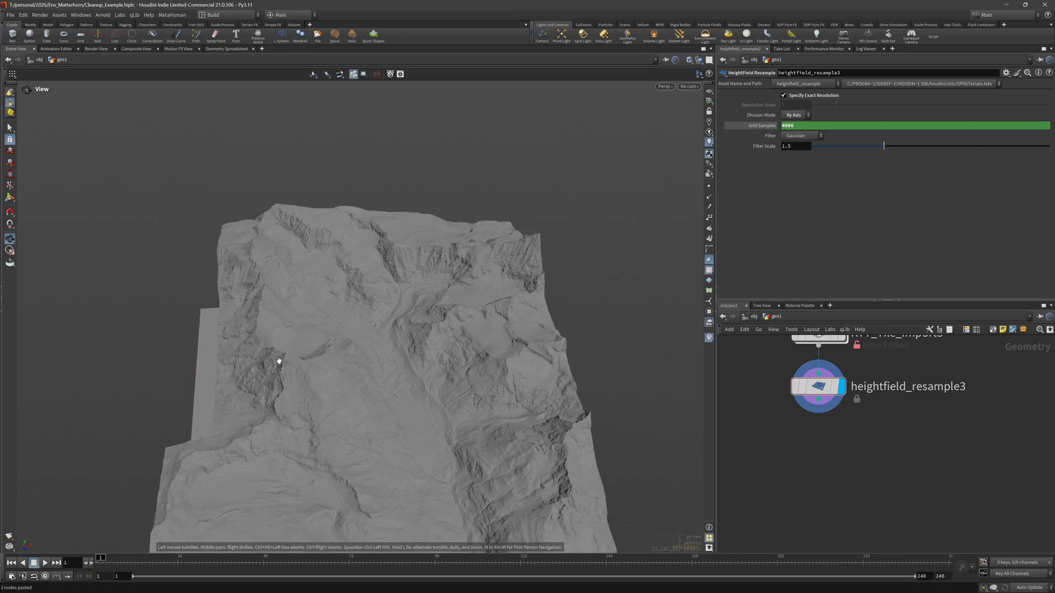
{"action": "left_click_drag", "start_coordinate": [278, 360], "coordinate": [393, 368]}
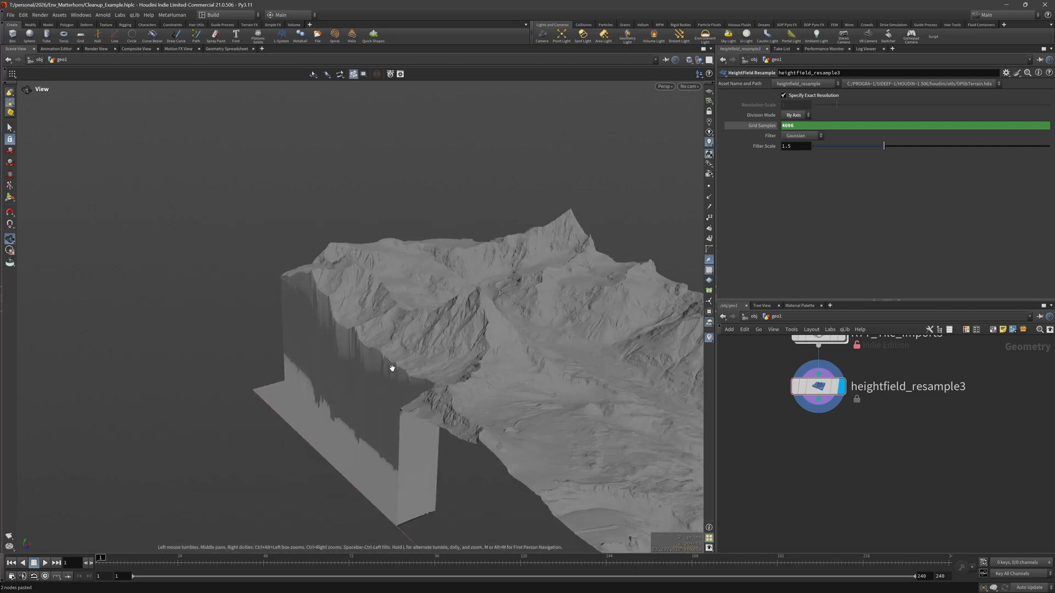
{"action": "left_click_drag", "start_coordinate": [392, 368], "coordinate": [386, 320]}
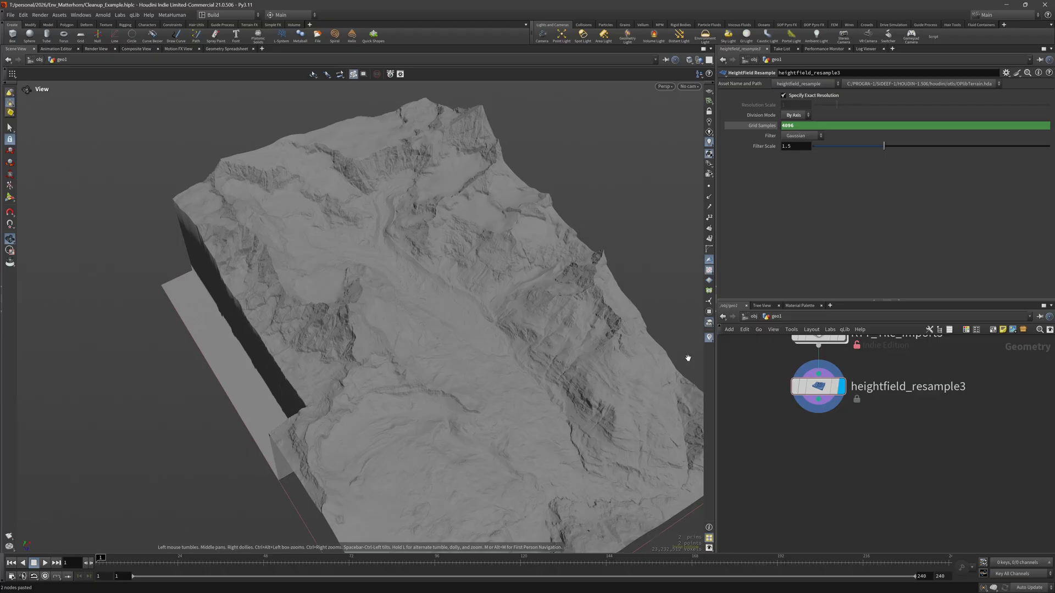
{"action": "left_click_drag", "start_coordinate": [688, 357], "coordinate": [392, 353]}
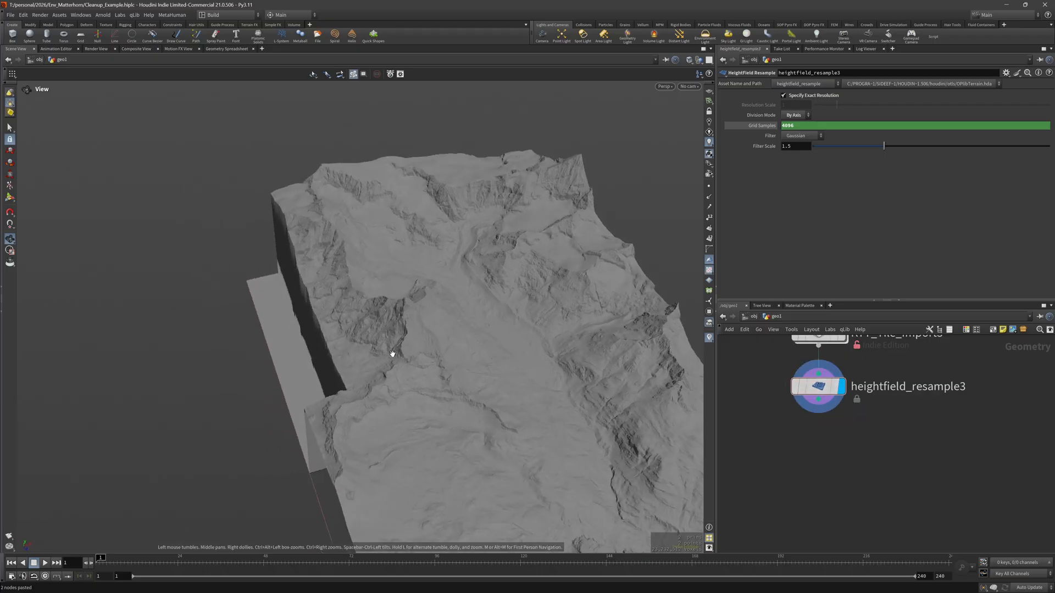
{"action": "mouse_move", "coordinate": [457, 355]}
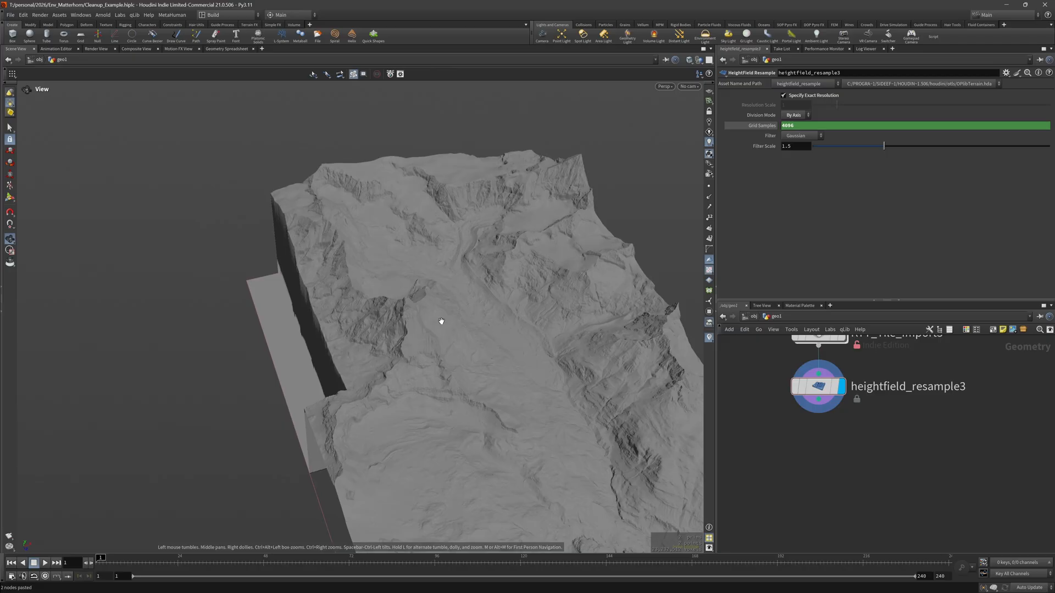
{"action": "mouse_move", "coordinate": [253, 254]}
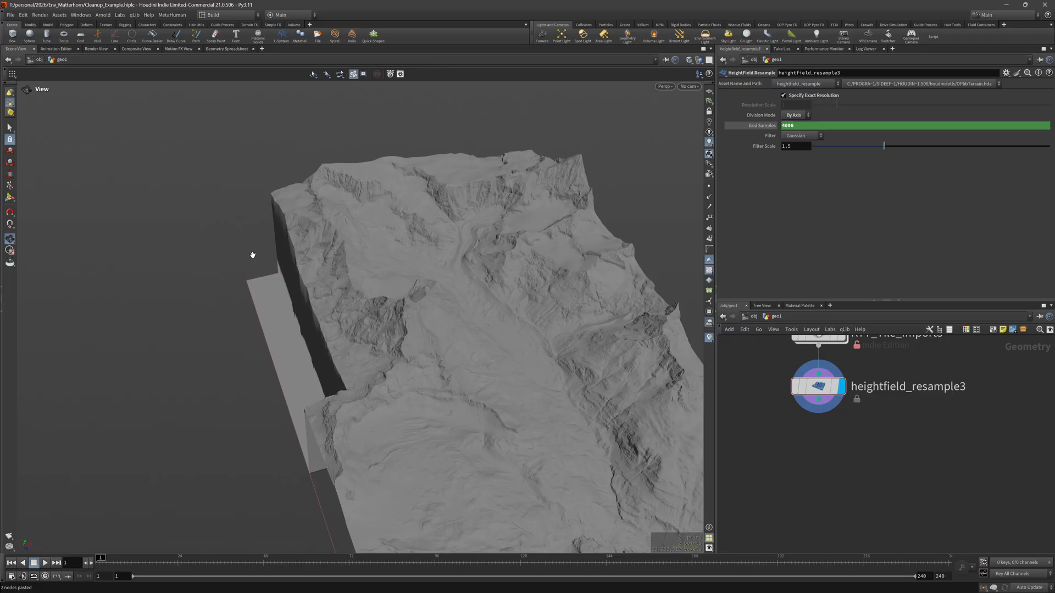
{"action": "mouse_move", "coordinate": [376, 414]}
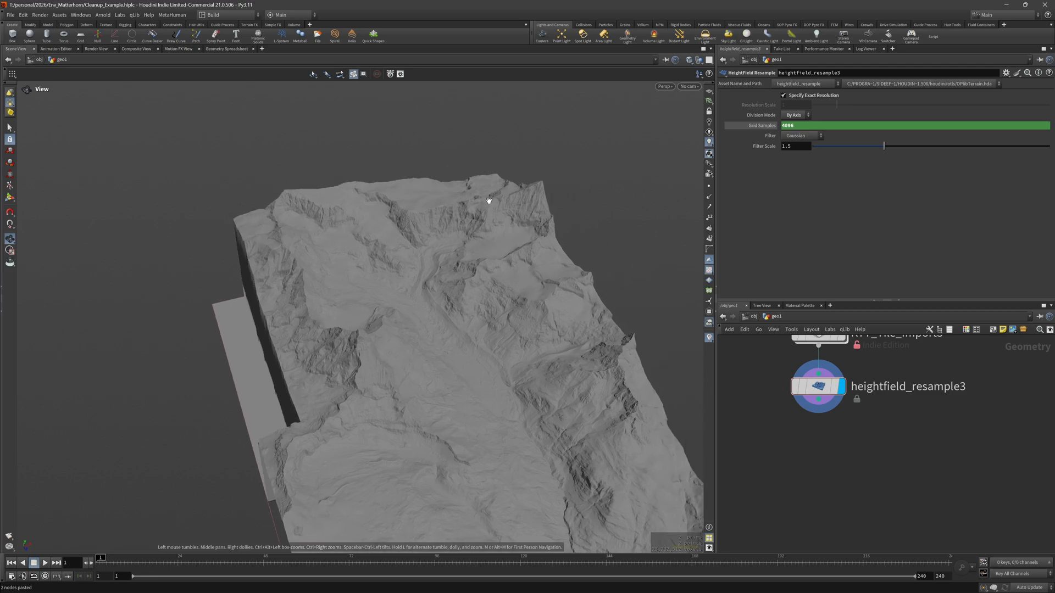
{"action": "mouse_move", "coordinate": [256, 235]}
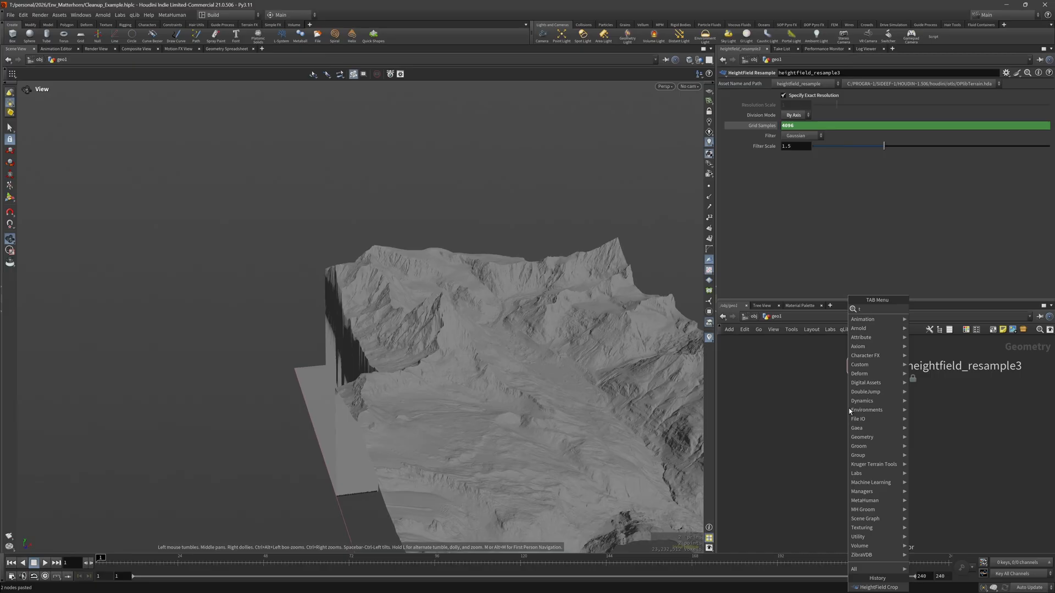
Add a HeightField Transform and a KTT Transform after heightfield_resample3.
{"action": "type", "text": "trans f"}
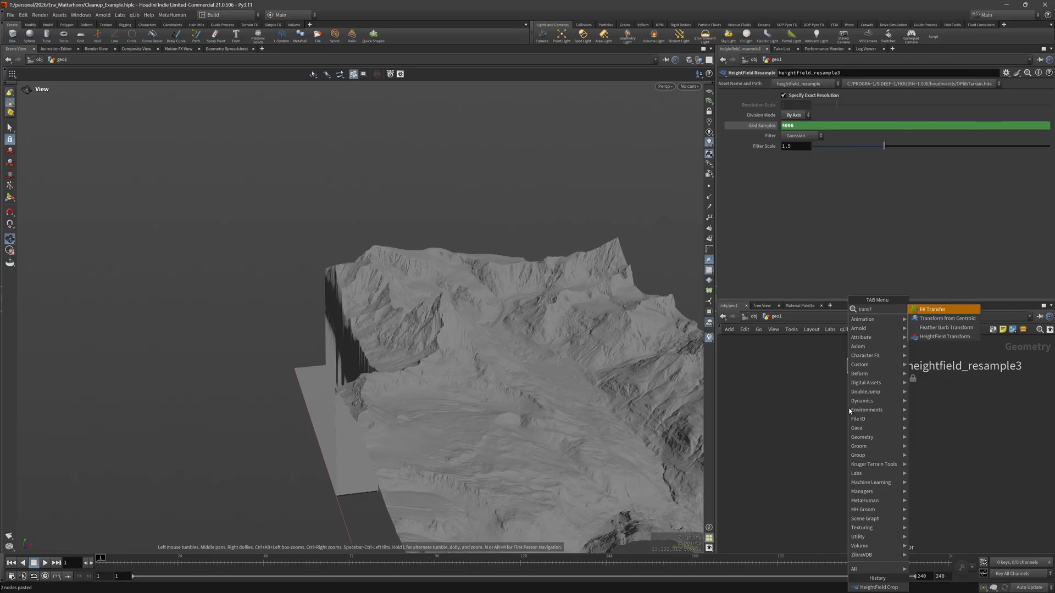
{"action": "left_click", "coordinate": [942, 337]}
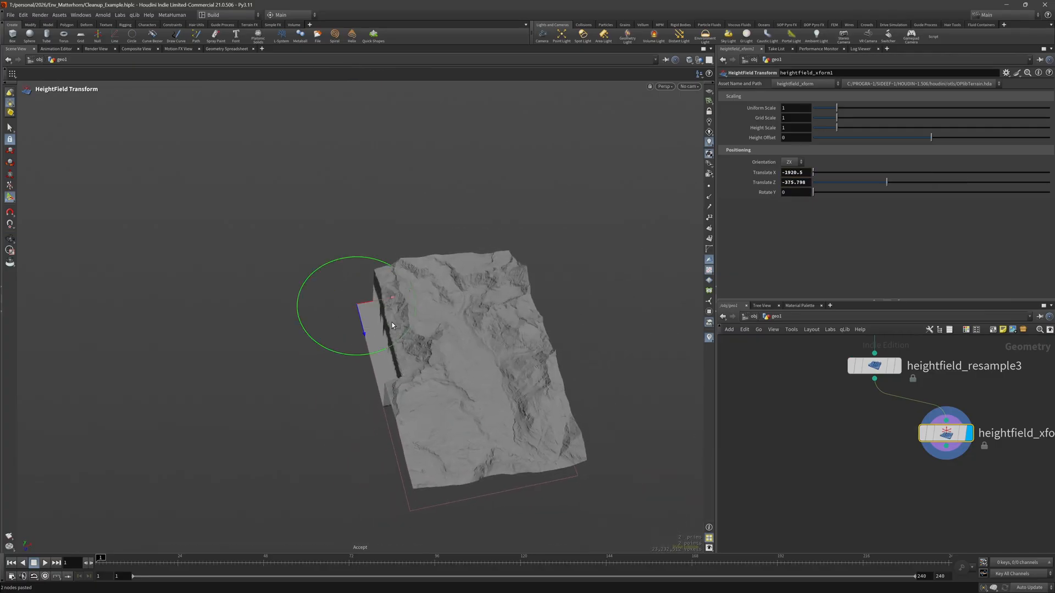
{"action": "key", "text": "tab"}
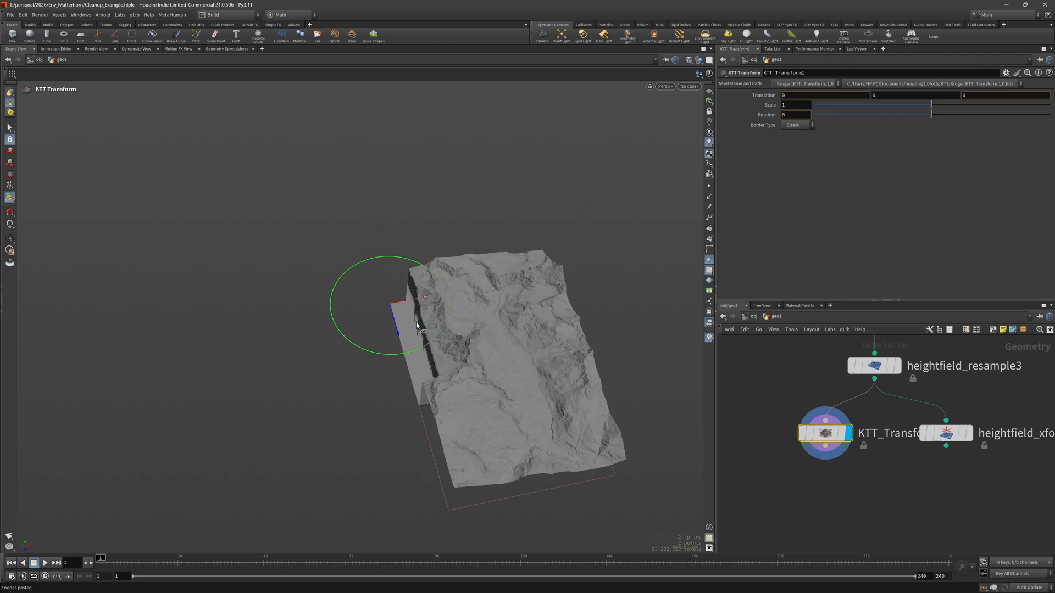
Slide the terrain copy sideways to about -3081, -1866 and branch a new node off the resample.
{"action": "left_click_drag", "start_coordinate": [418, 326], "coordinate": [374, 319]}
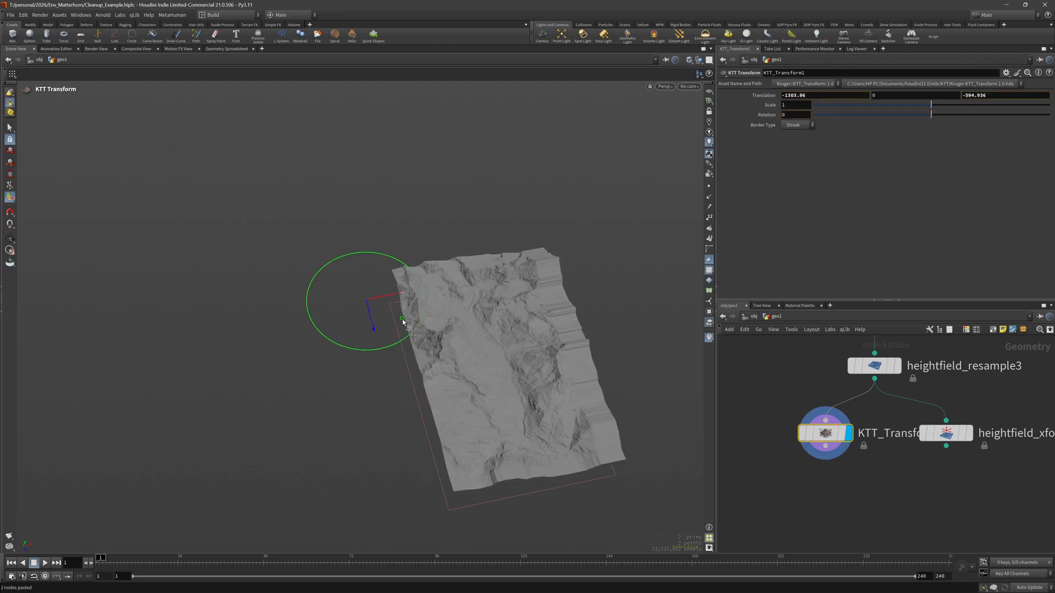
{"action": "left_click_drag", "start_coordinate": [403, 320], "coordinate": [381, 307]}
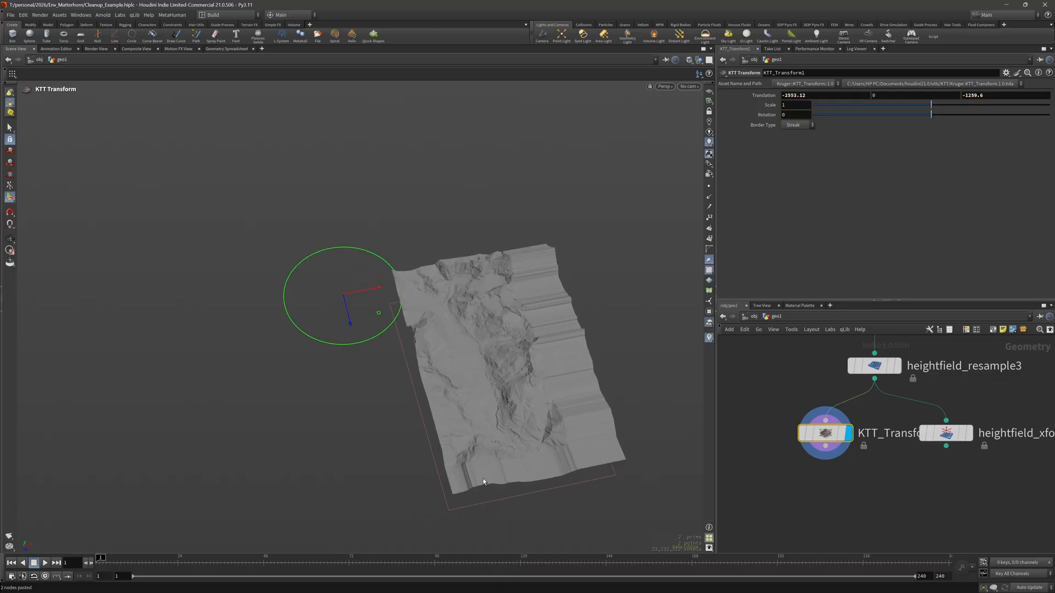
{"action": "left_click", "coordinate": [945, 433]}
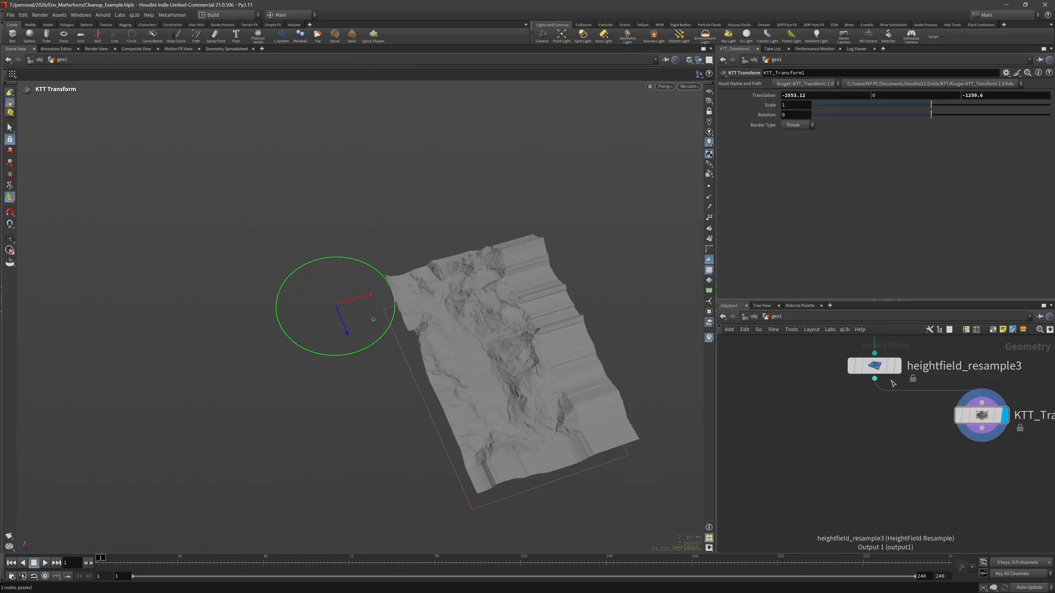
{"action": "left_click", "coordinate": [875, 378]}
{"action": "type", "text": "ktt com"}
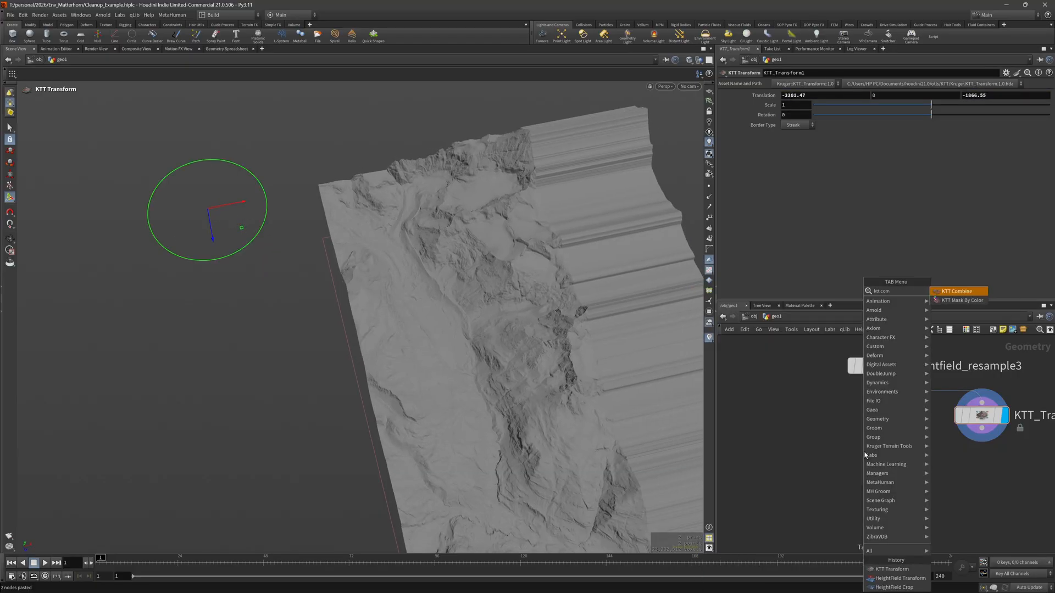
Add a KTT Combine fed by heightfield_resample3 and KTT_Transform1, then select the resample.
{"action": "left_click", "coordinate": [956, 290]}
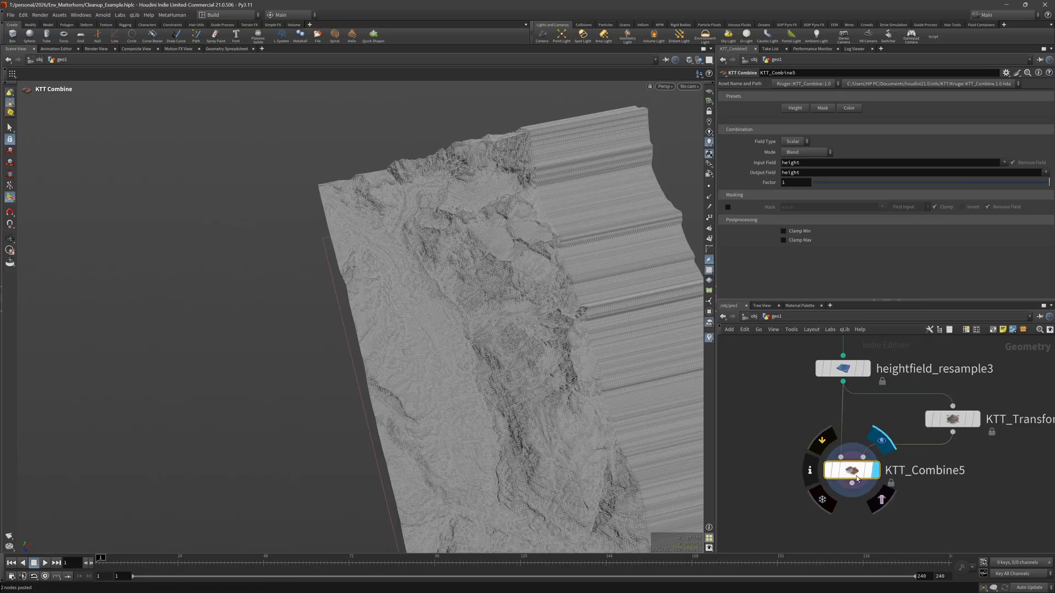
{"action": "left_click", "coordinate": [872, 469]}
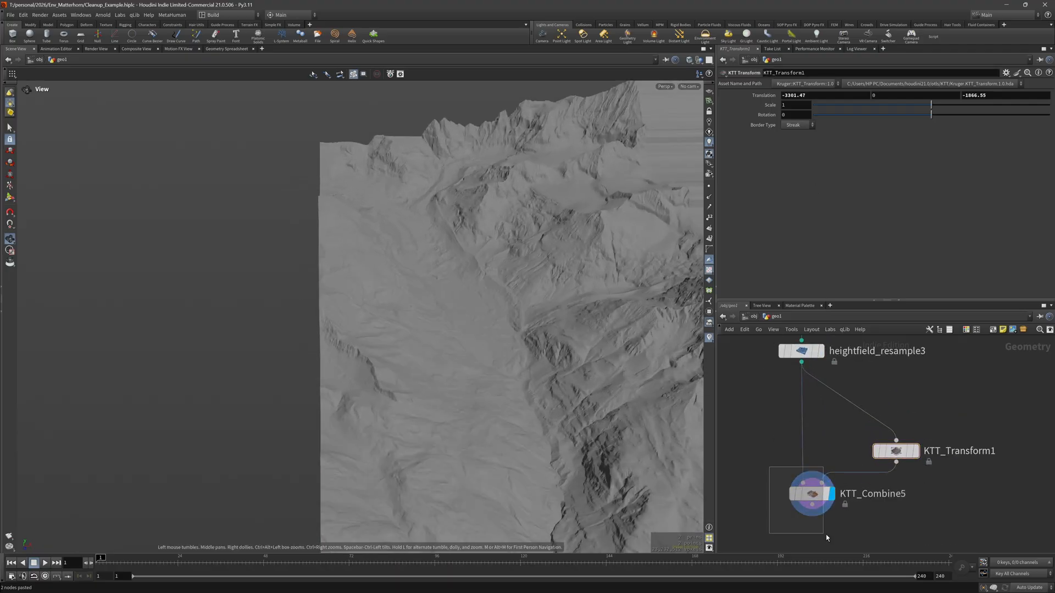
{"action": "left_click", "coordinate": [812, 493]}
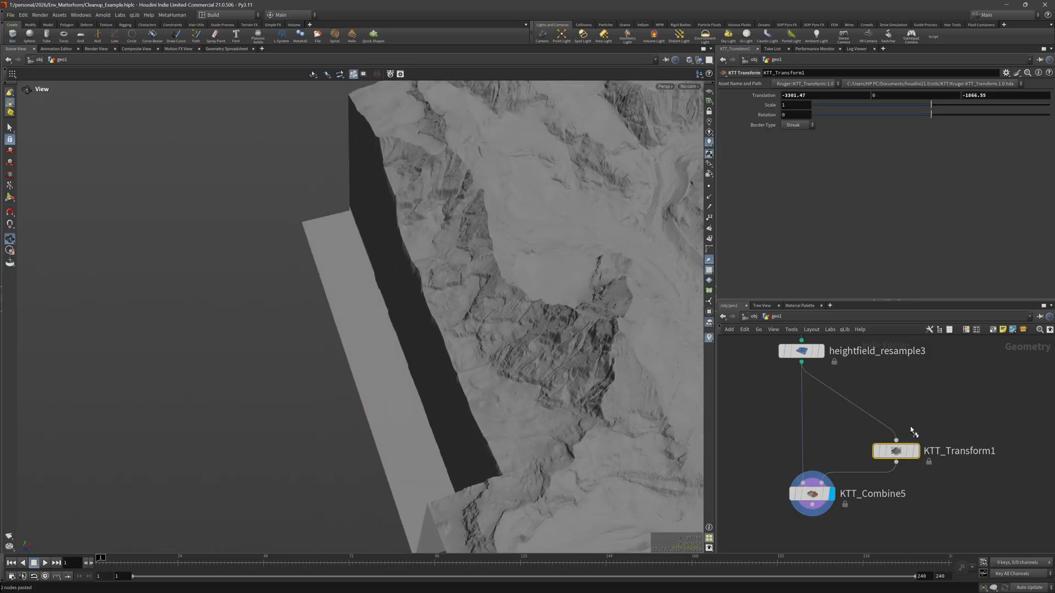
{"action": "left_click", "coordinate": [801, 350]}
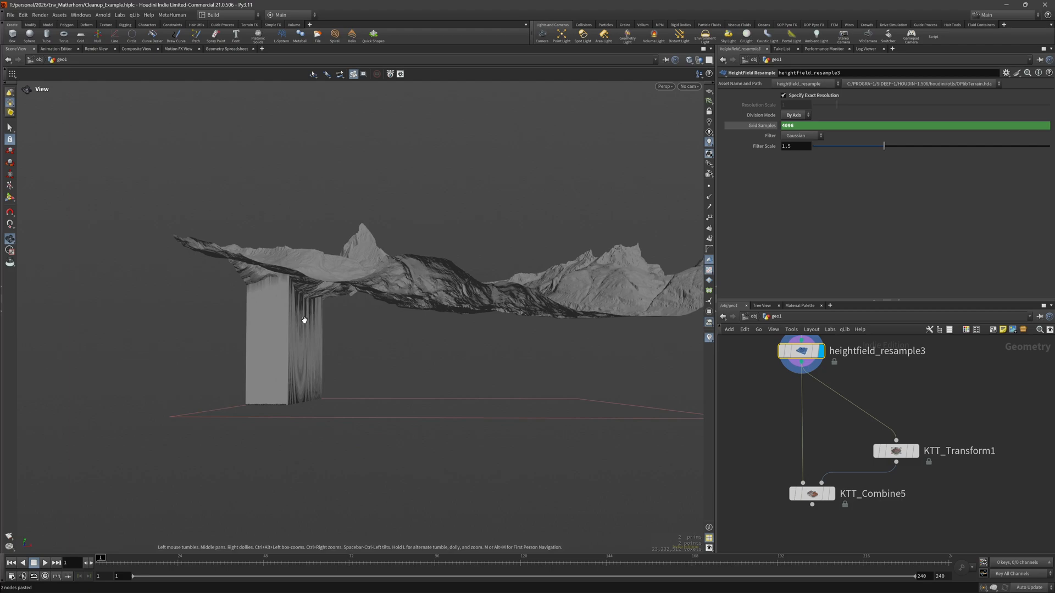
Add a HeightField Mask by Feature masking by height only, with a falling ramp for low areas.
{"action": "key", "text": "tab"}
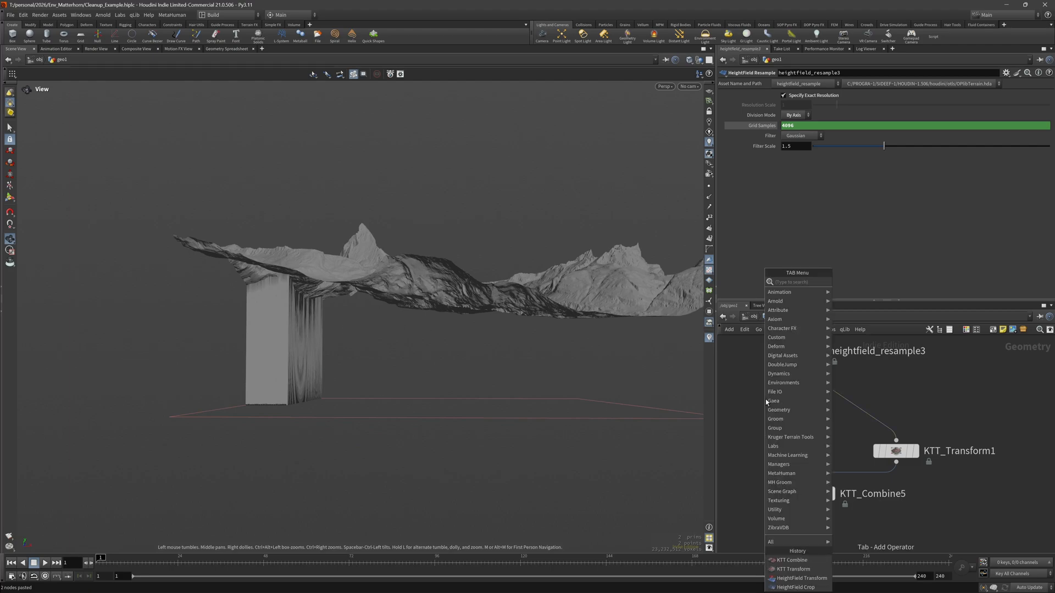
{"action": "type", "text": "mas"}
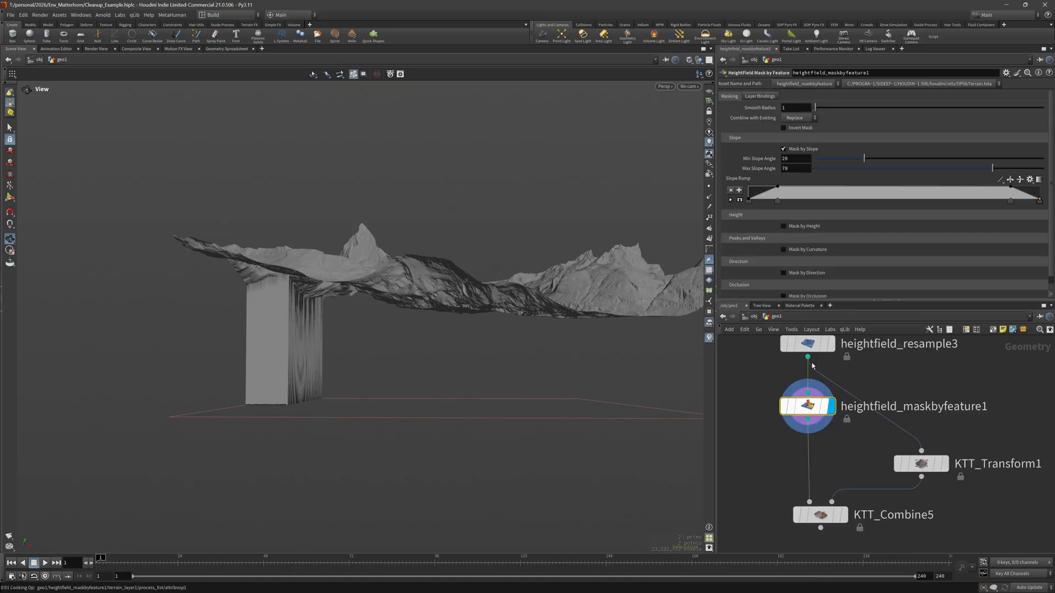
{"action": "left_click", "coordinate": [782, 148]}
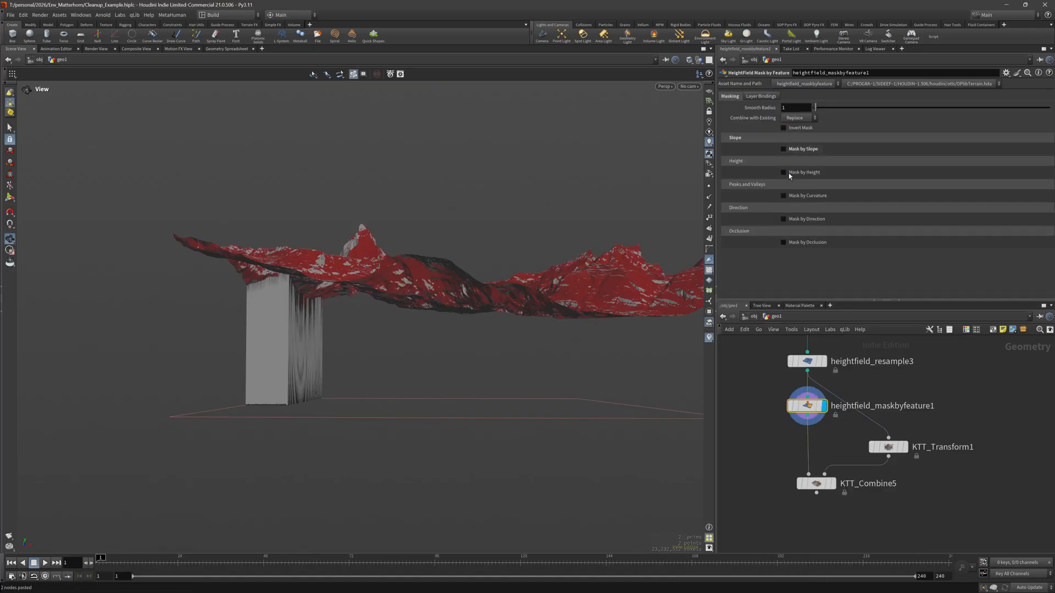
{"action": "left_click", "coordinate": [782, 173]}
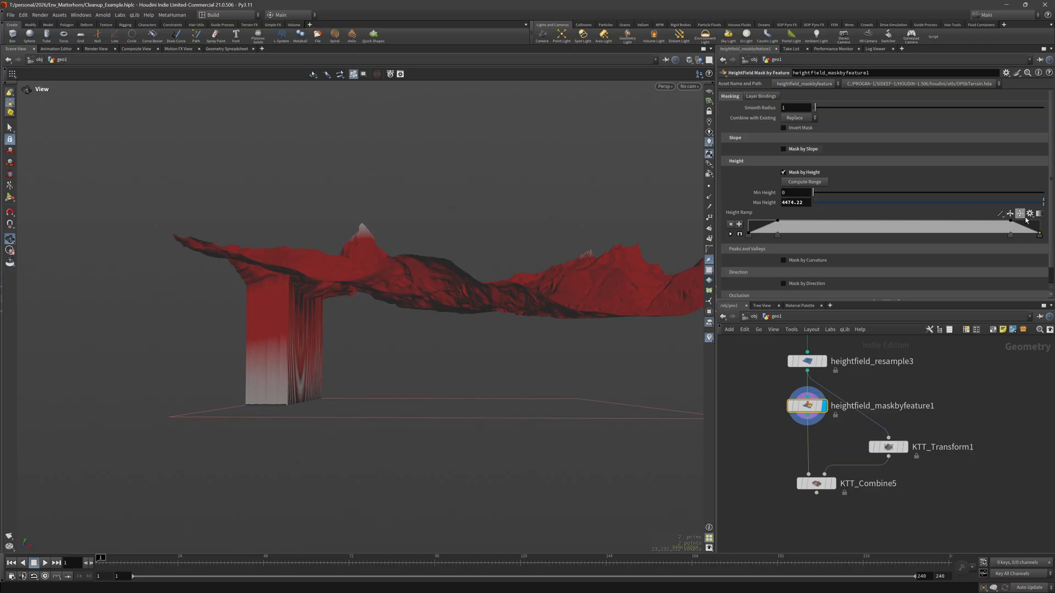
{"action": "left_click", "coordinate": [1029, 213]}
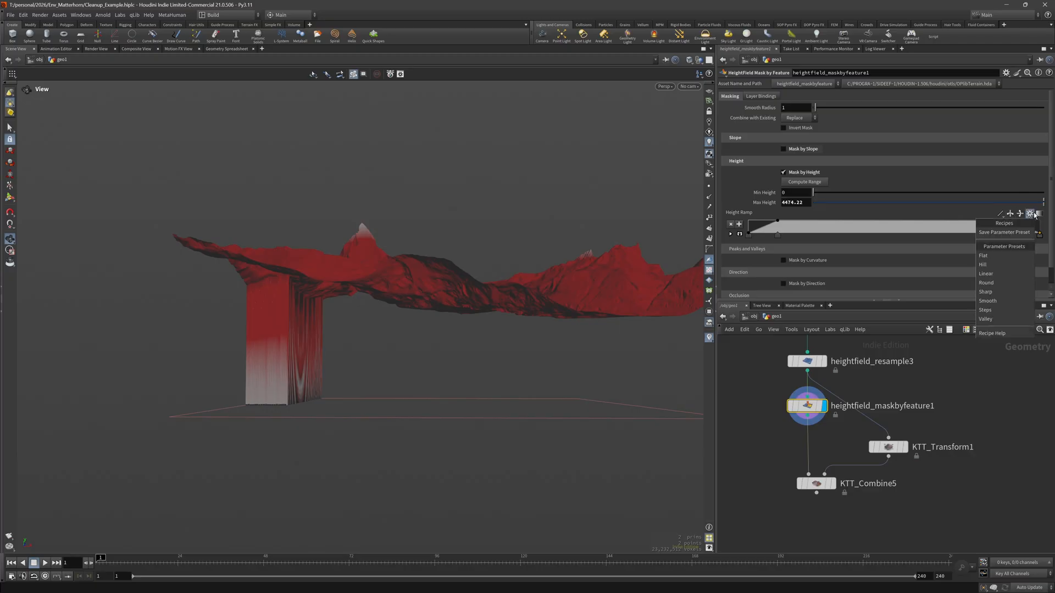
{"action": "left_click", "coordinate": [986, 274]}
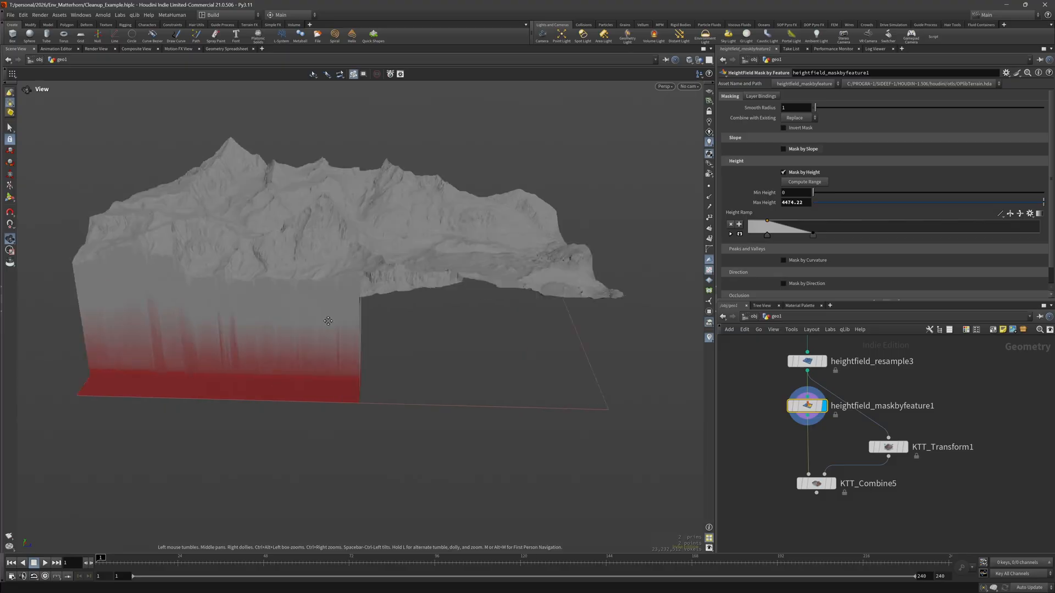
Enable Mask on KTT_Combine5 and insert a mask expand node into the mask chain.
{"action": "left_click", "coordinate": [862, 504]}
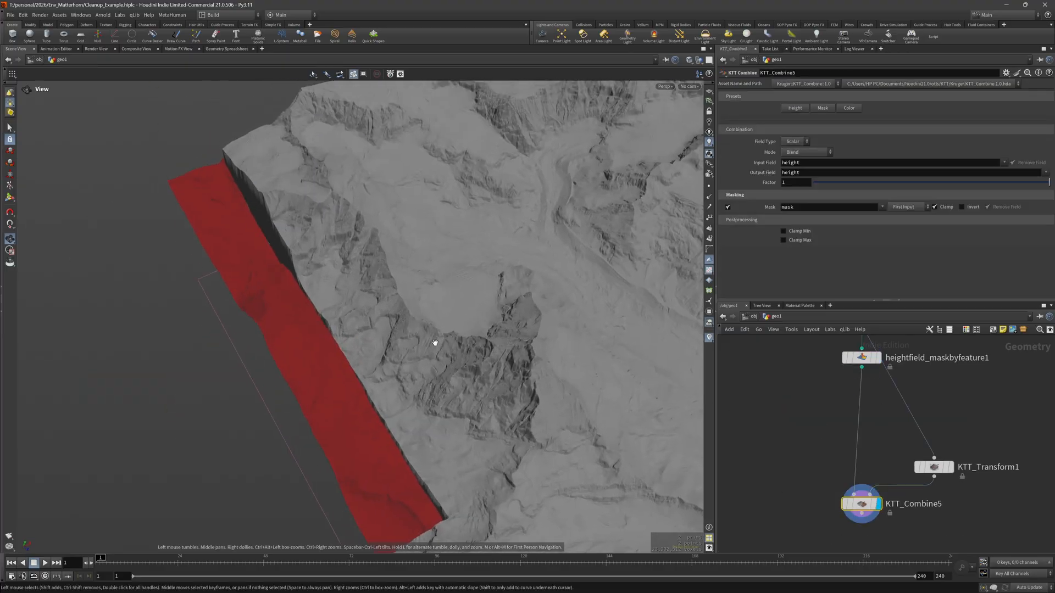
{"action": "left_click_drag", "start_coordinate": [434, 342], "coordinate": [605, 283]}
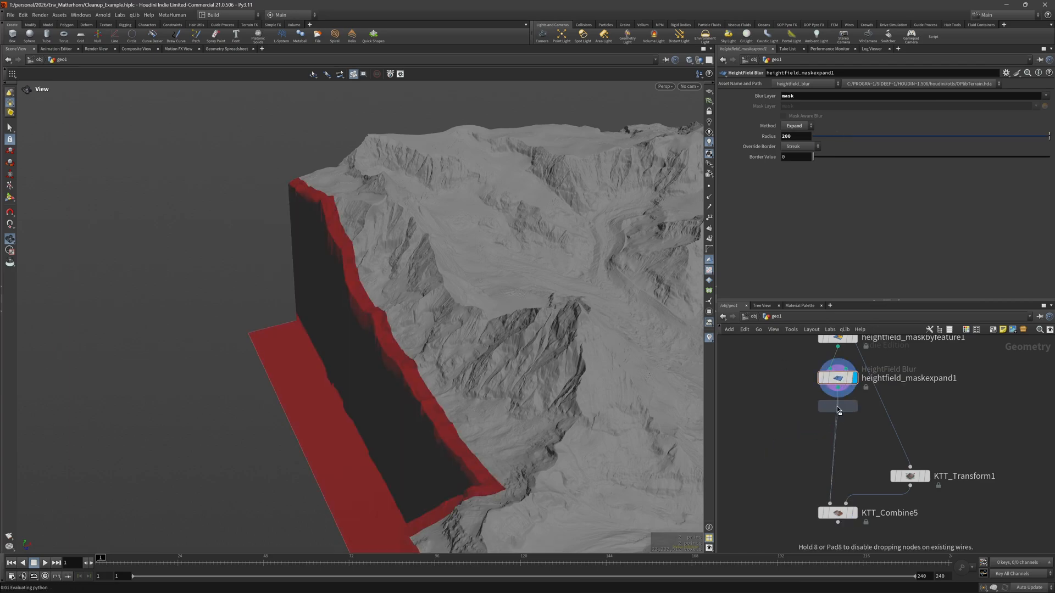
Change the blur radius of the HeightField Mask Blur via its parameter options.
{"action": "right_click", "coordinate": [798, 137]}
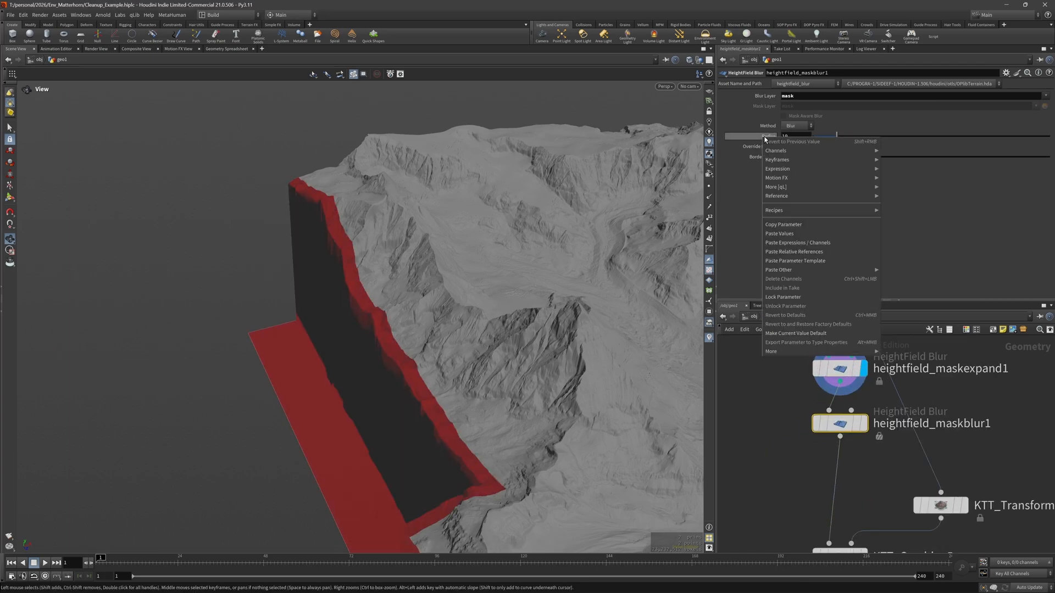
{"action": "left_click", "coordinate": [793, 252]}
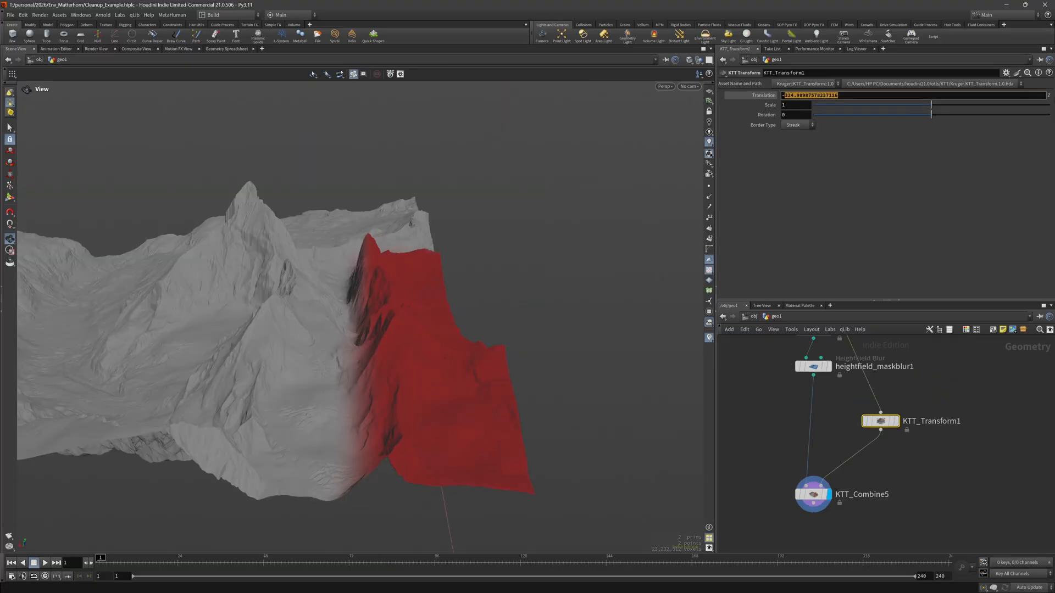
Set KTT_Transform1 translation to -400 and add a KTT Adjust with Recurve enabled.
{"action": "type", "text": "-400"}
{"action": "type", "text": "ktt"}
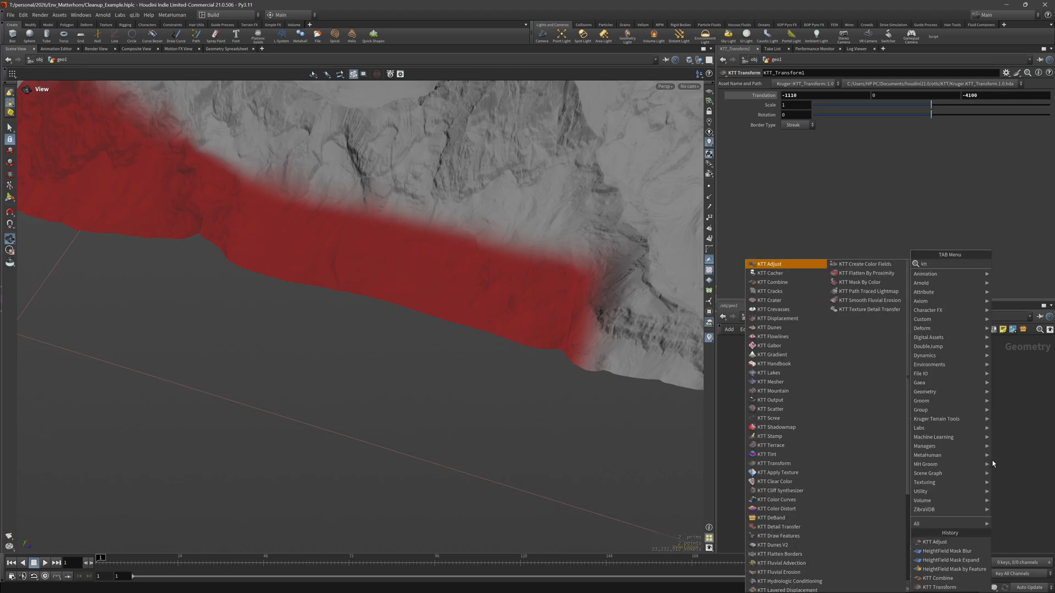
{"action": "left_click", "coordinate": [769, 263]}
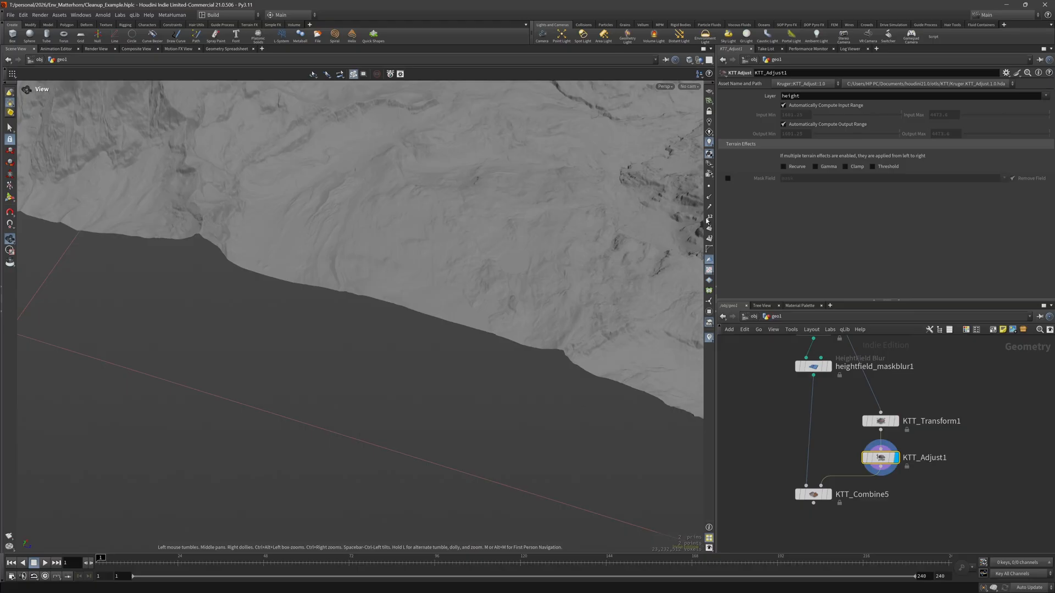
{"action": "left_click", "coordinate": [784, 166]}
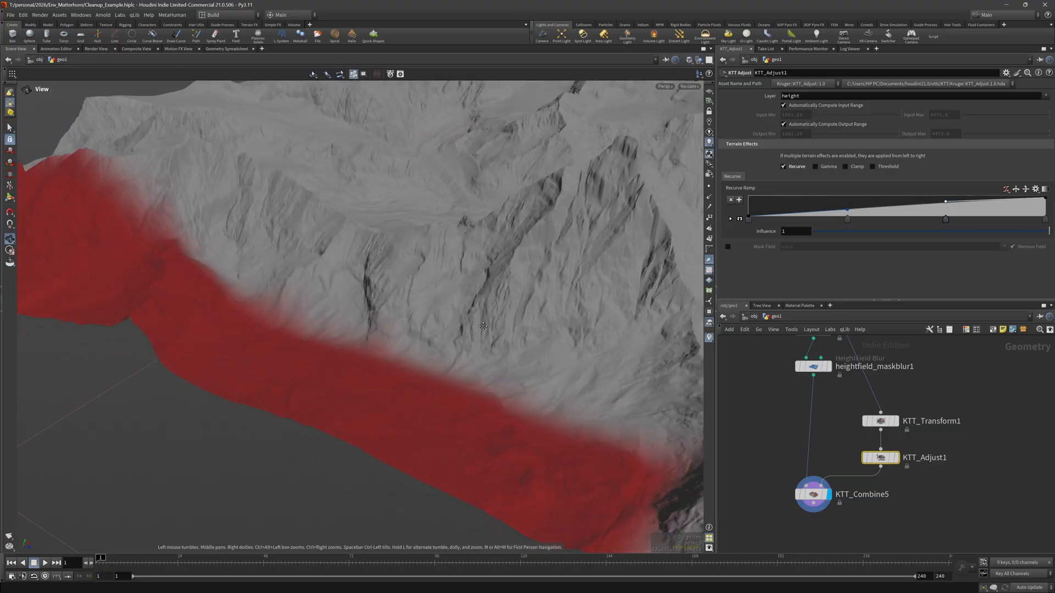
{"action": "left_click_drag", "start_coordinate": [482, 327], "coordinate": [325, 312]}
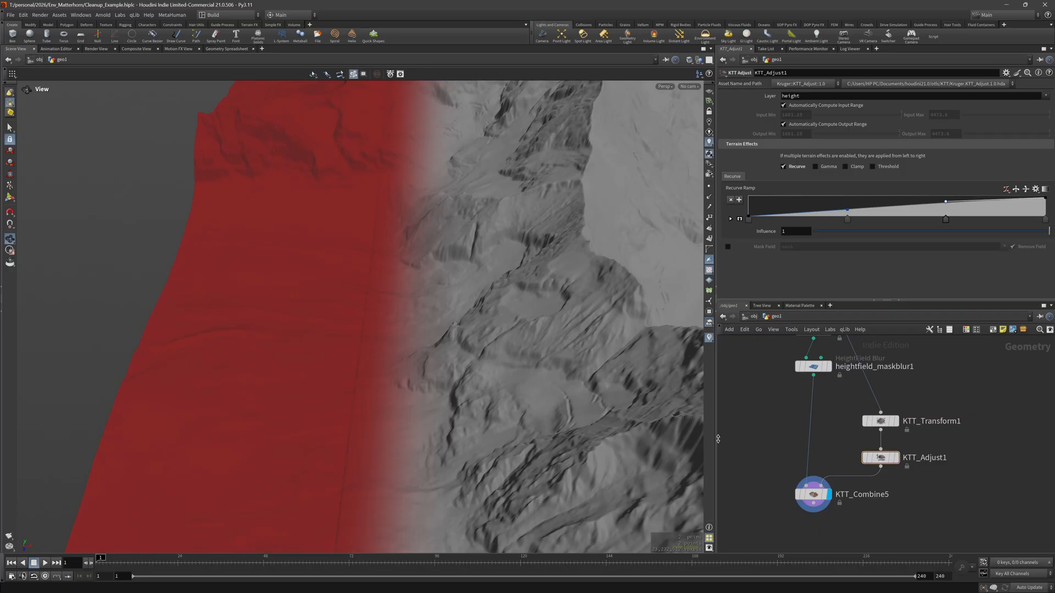
Add a second KTT Combine under KTT_Combine5 and change its blend Mode.
{"action": "left_click", "coordinate": [812, 416]}
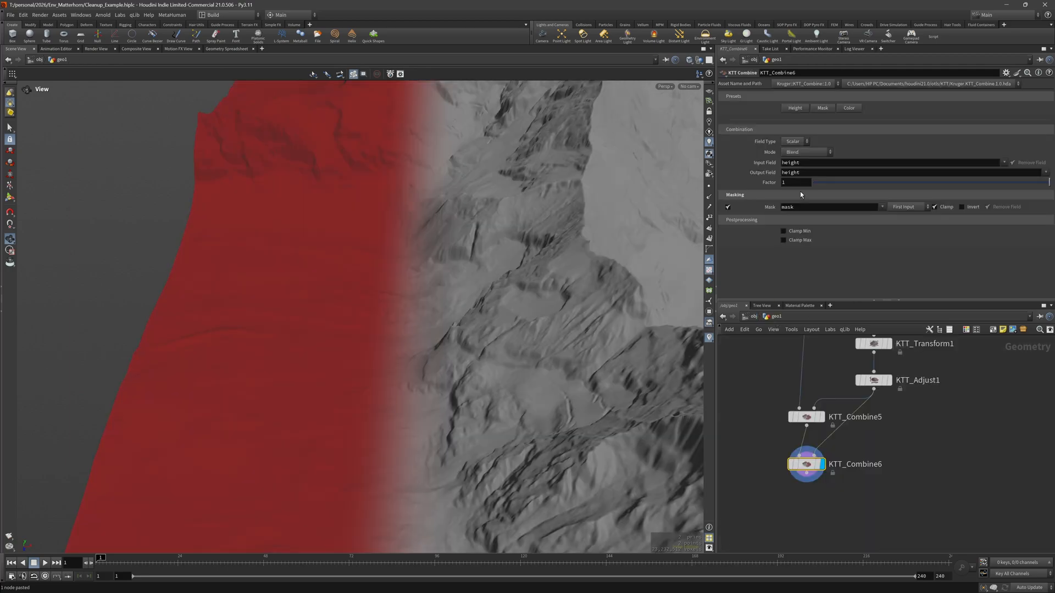
{"action": "left_click", "coordinate": [805, 152]}
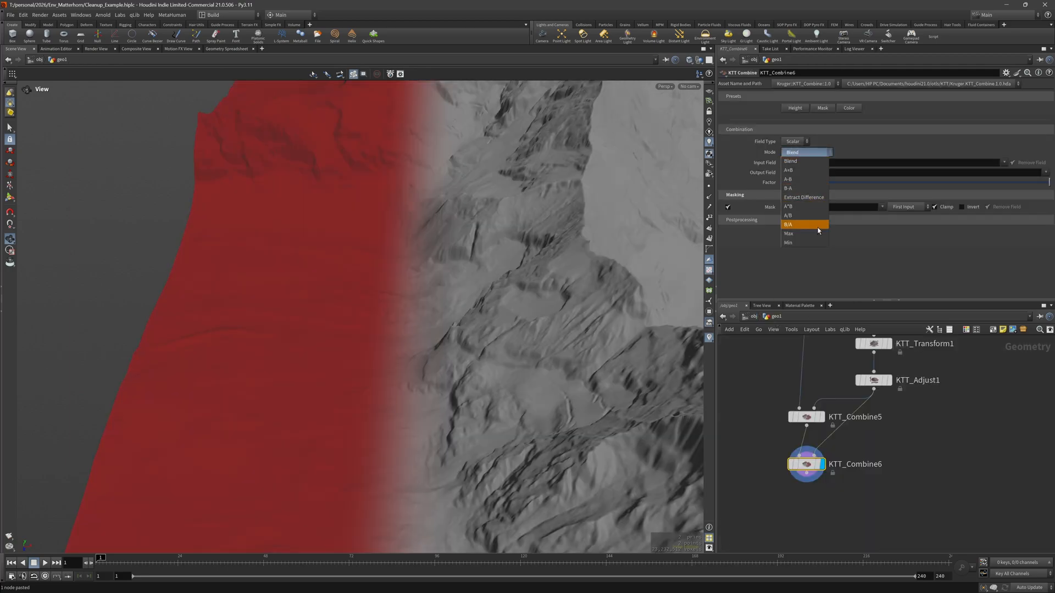
{"action": "left_click", "coordinate": [789, 233]}
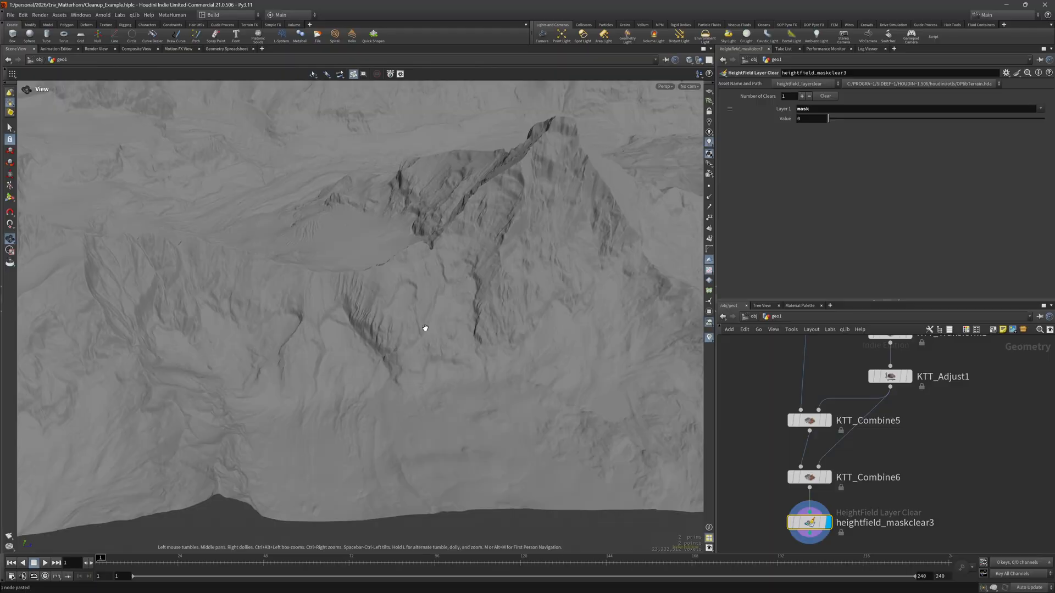
{"action": "left_click_drag", "start_coordinate": [425, 329], "coordinate": [462, 293]}
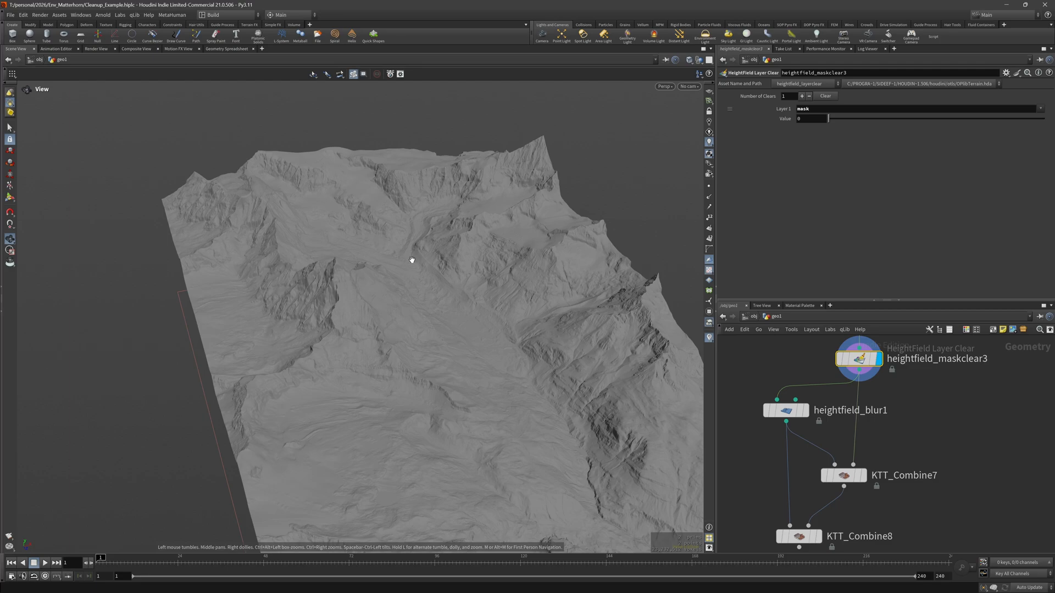
{"action": "left_click_drag", "start_coordinate": [412, 261], "coordinate": [330, 352]}
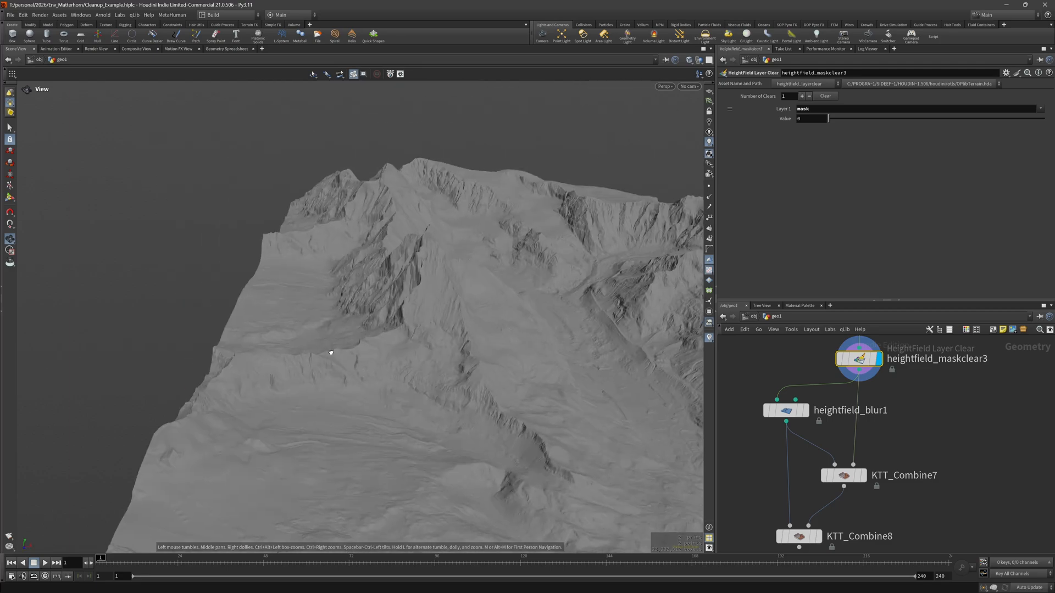
{"action": "left_click_drag", "start_coordinate": [330, 352], "coordinate": [577, 254]}
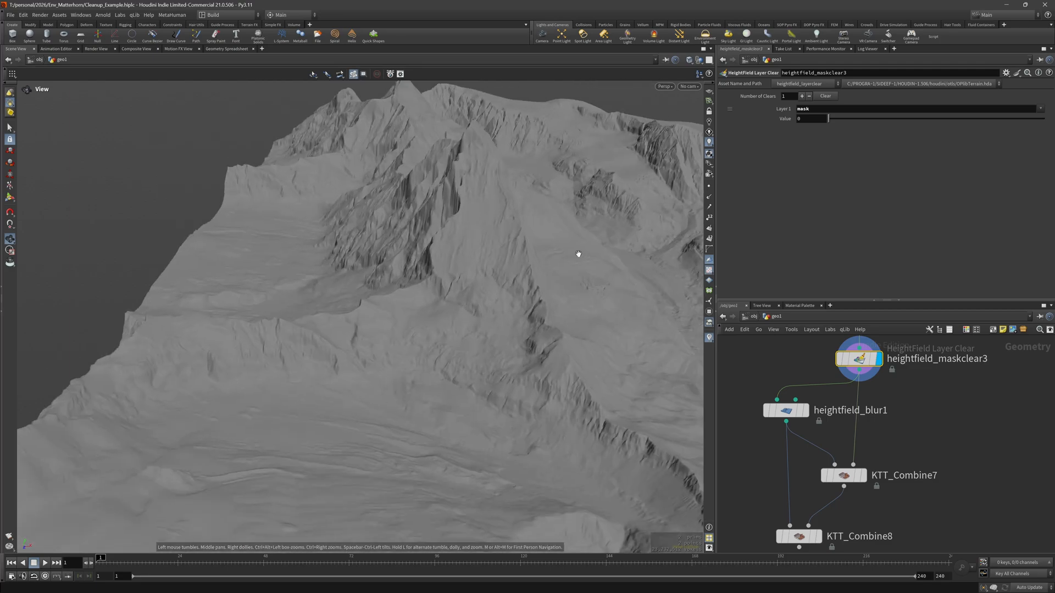
{"action": "left_click_drag", "start_coordinate": [577, 254], "coordinate": [394, 272]}
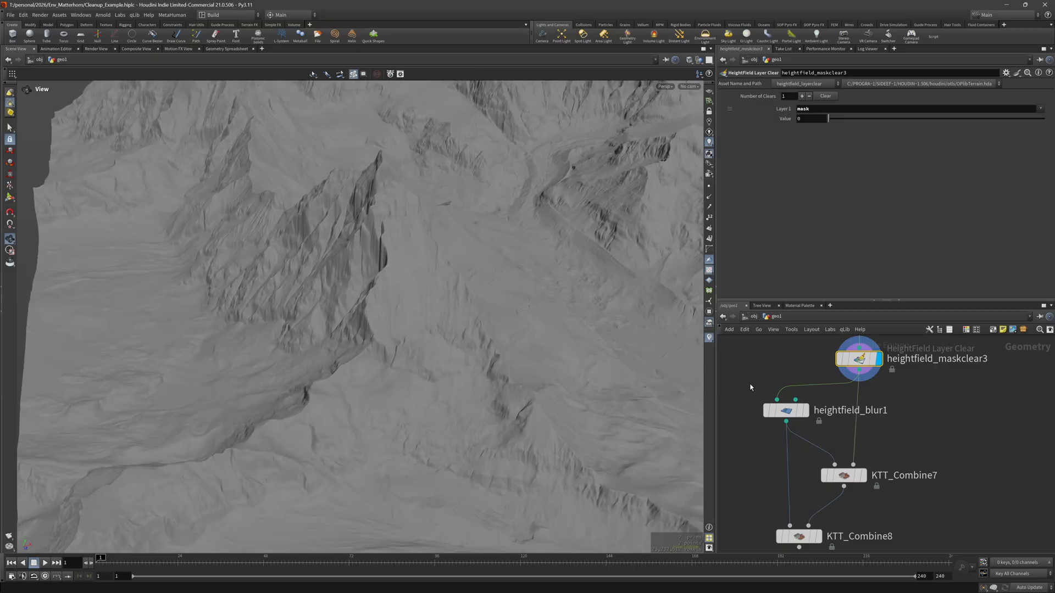
Display KTT_Combine7's isolated fine surface detail after checking heightfield_blur1, and orbit around it.
{"action": "left_click", "coordinate": [785, 410]}
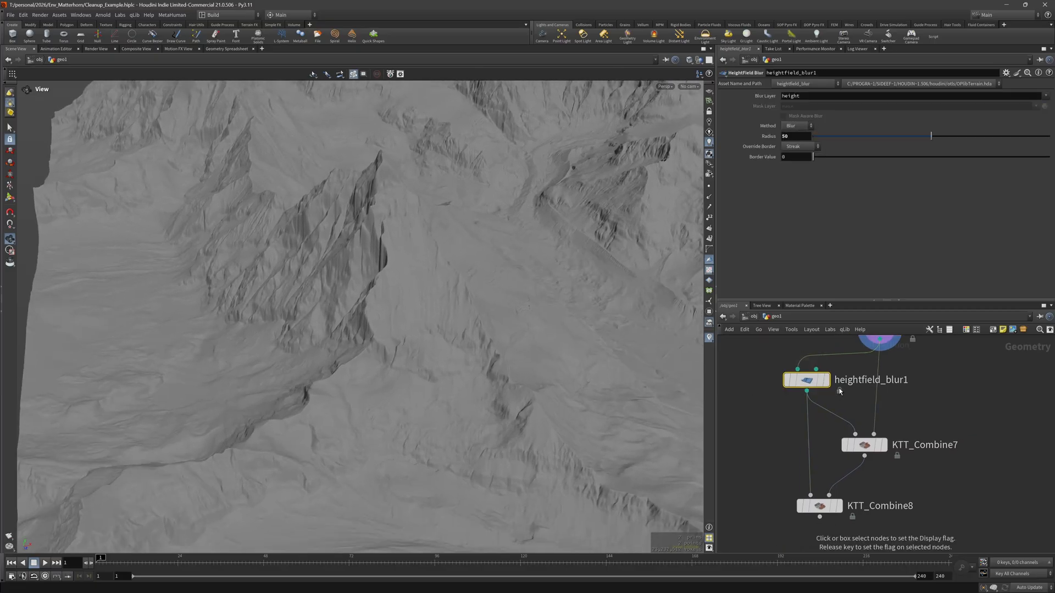
{"action": "left_click", "coordinate": [864, 445]}
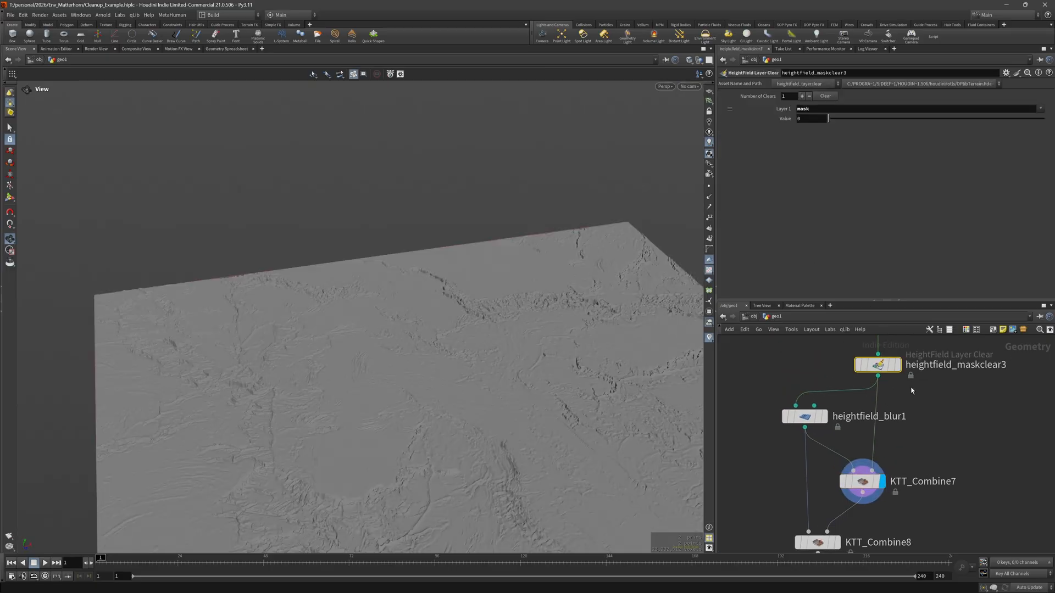
{"action": "left_click", "coordinate": [861, 481]}
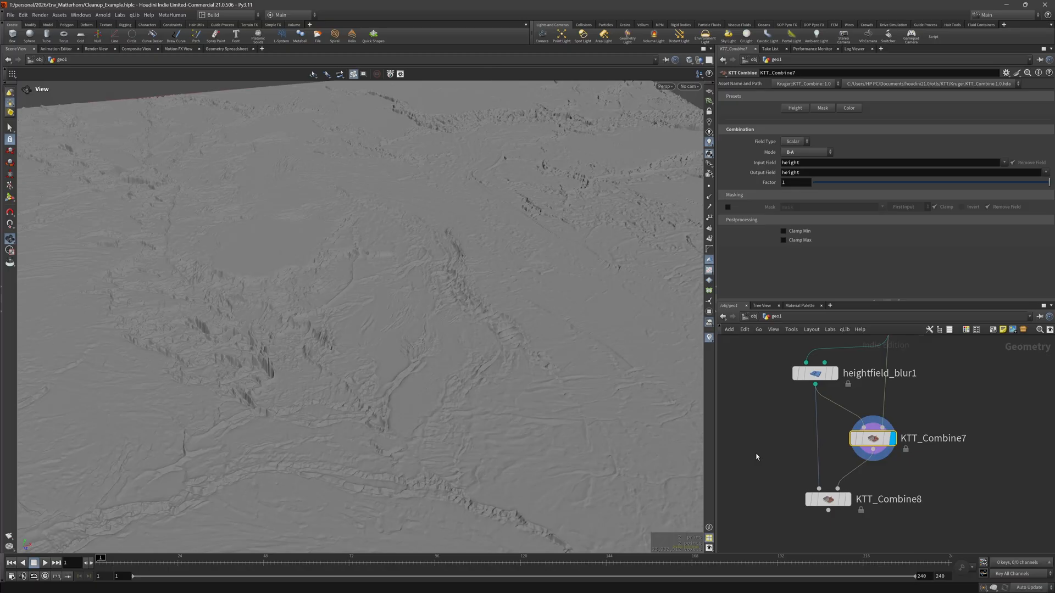
{"action": "left_click", "coordinate": [826, 499]}
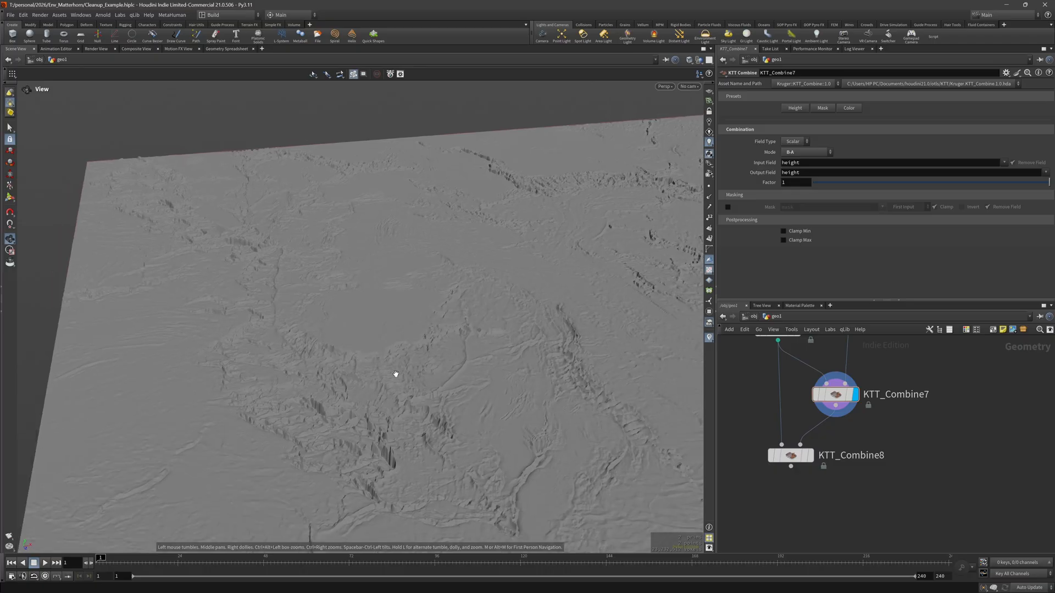
{"action": "left_click_drag", "start_coordinate": [395, 374], "coordinate": [444, 323]}
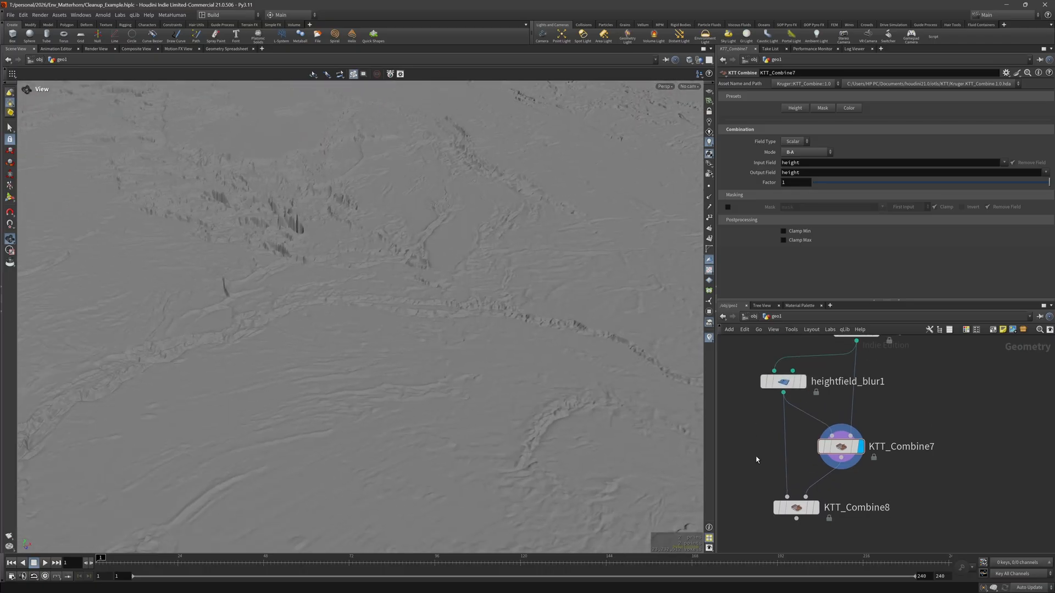
{"action": "left_click", "coordinate": [782, 381]}
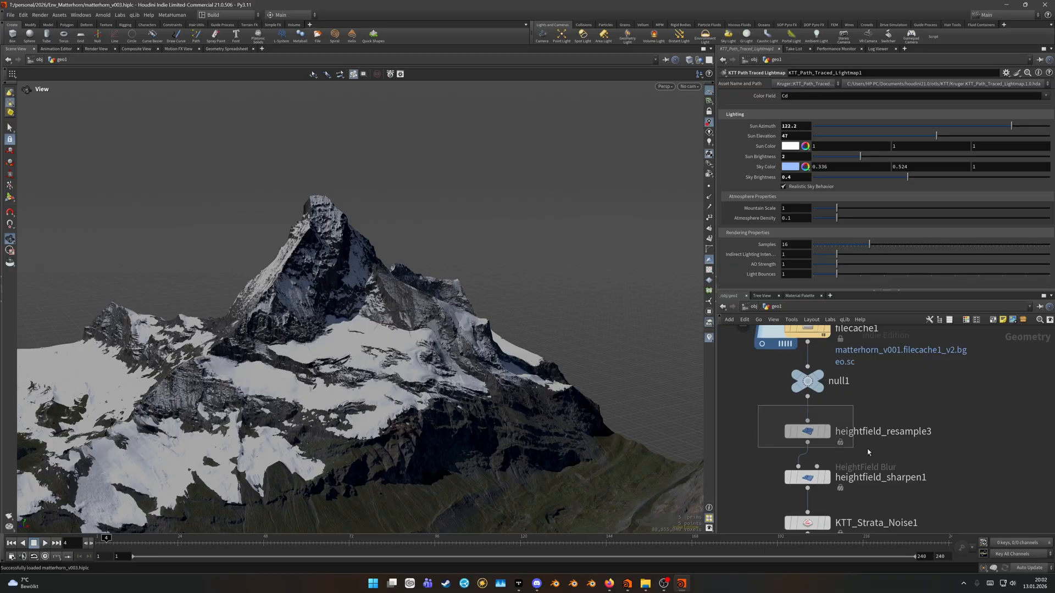
Display heightfield_resample3 in matterhorn_v001 and inspect the cached geometry's settings.
{"action": "left_click", "coordinate": [806, 430]}
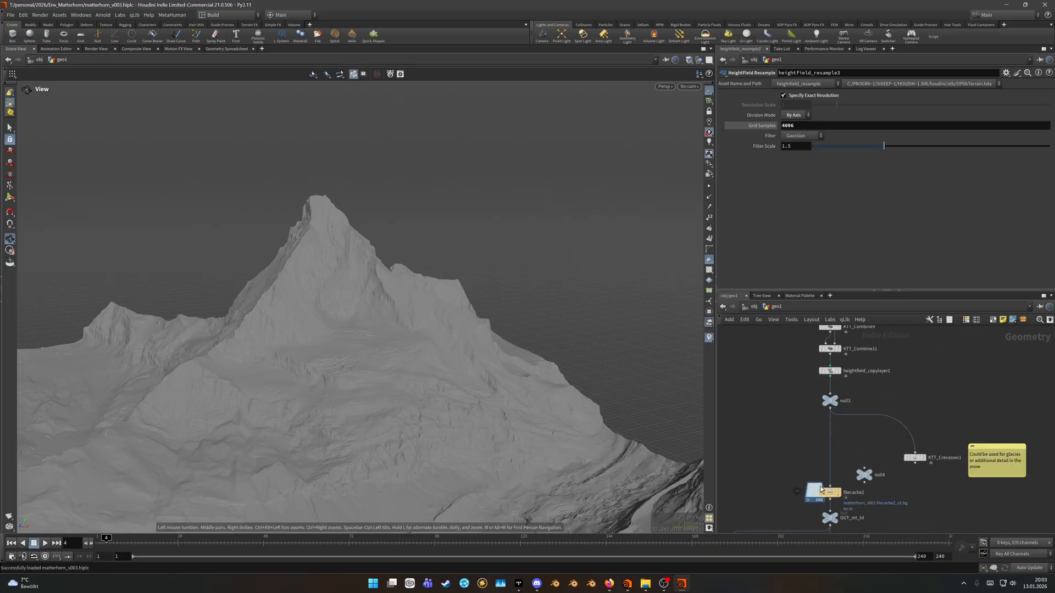
{"action": "left_click", "coordinate": [824, 493]}
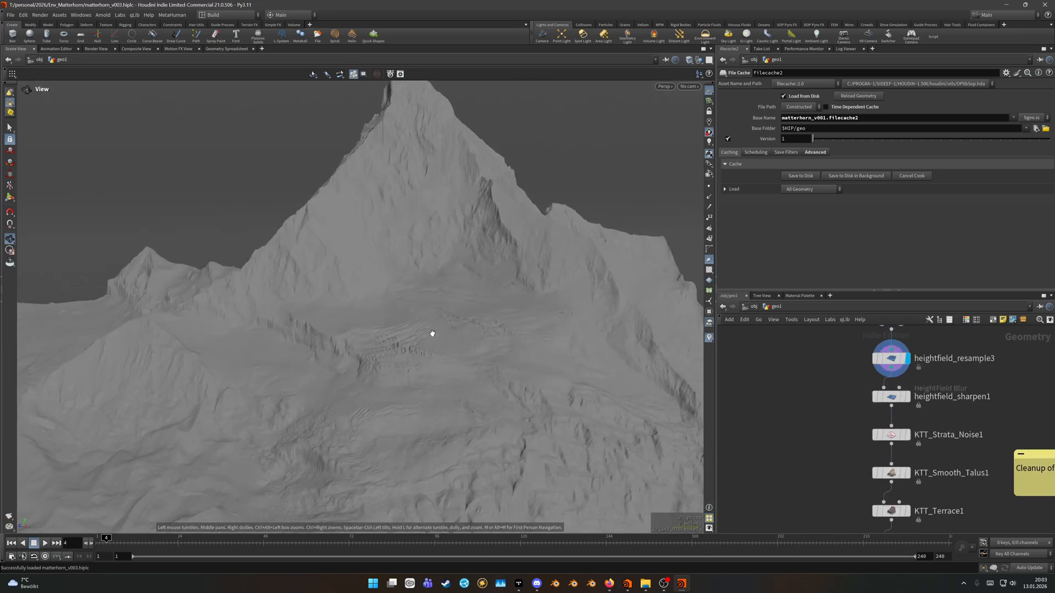
Display heightfield_sharpen1 and orbit around the sharpened cliff faces.
{"action": "left_click", "coordinate": [895, 385]}
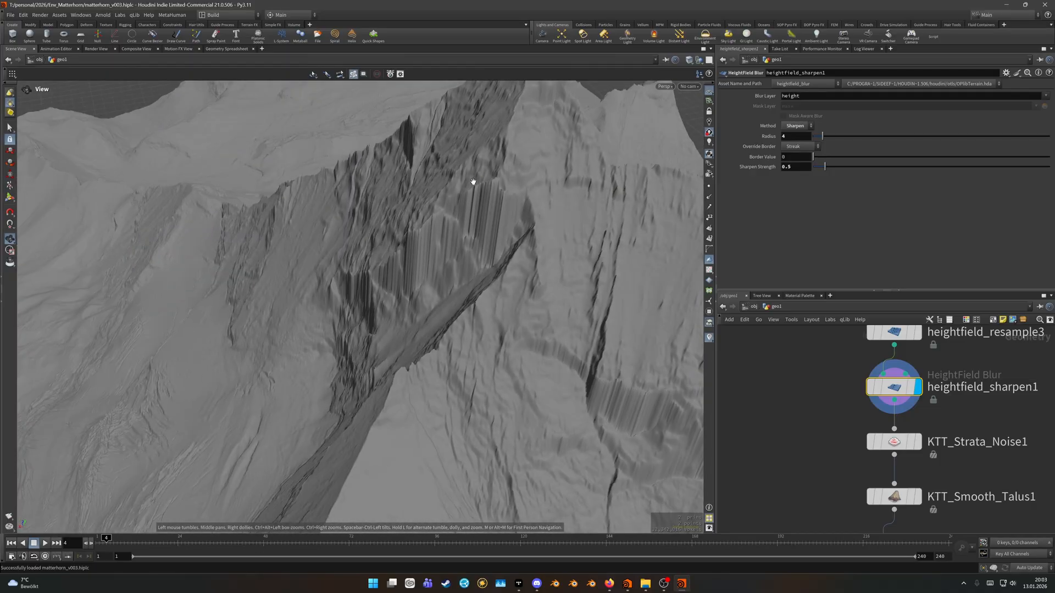
{"action": "mouse_move", "coordinate": [456, 223]}
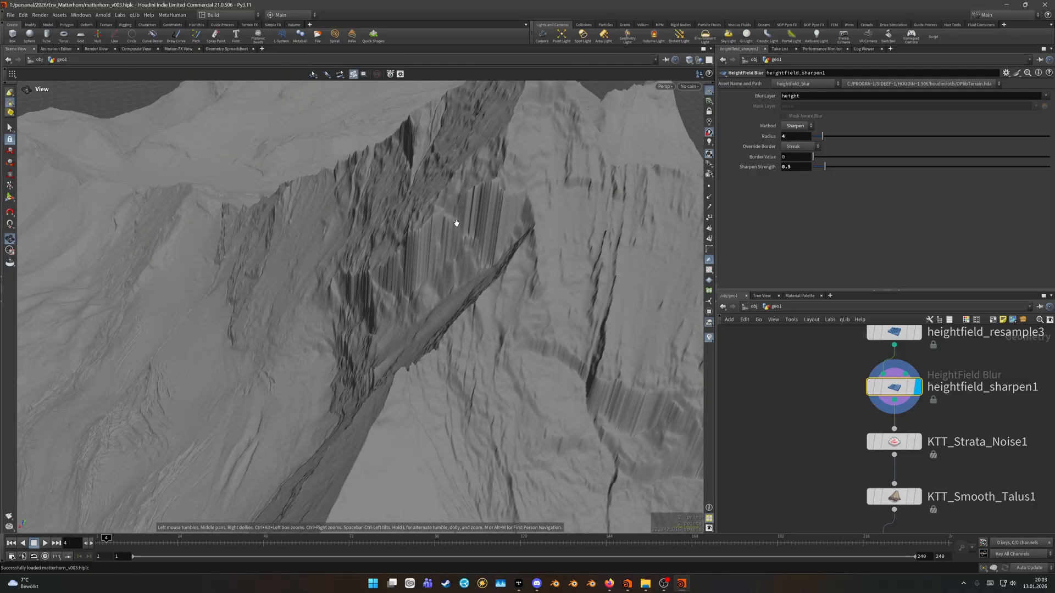
{"action": "left_click_drag", "start_coordinate": [456, 223], "coordinate": [295, 298]}
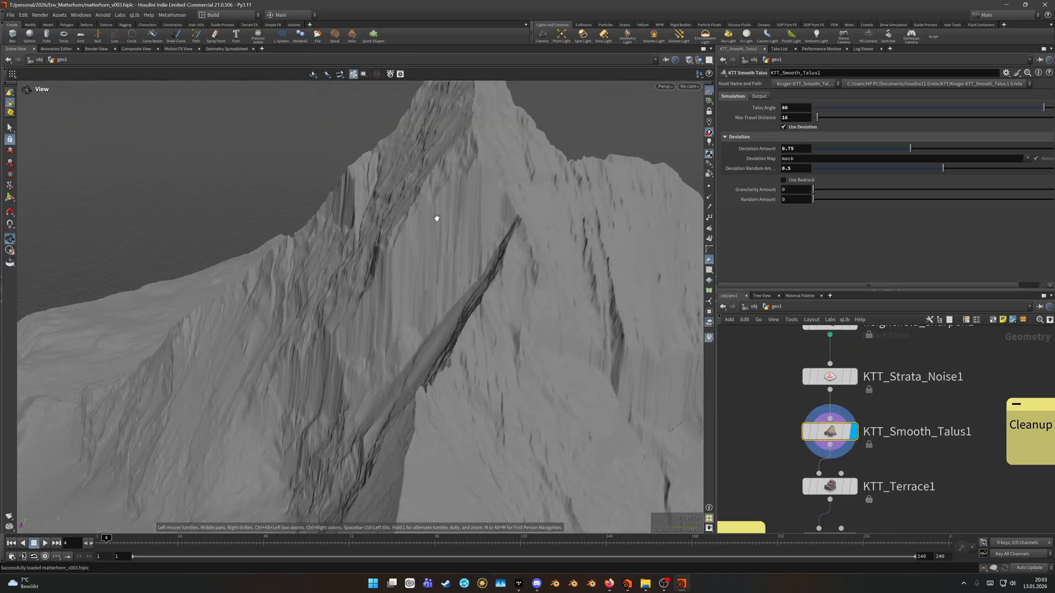
{"action": "mouse_move", "coordinate": [783, 405]}
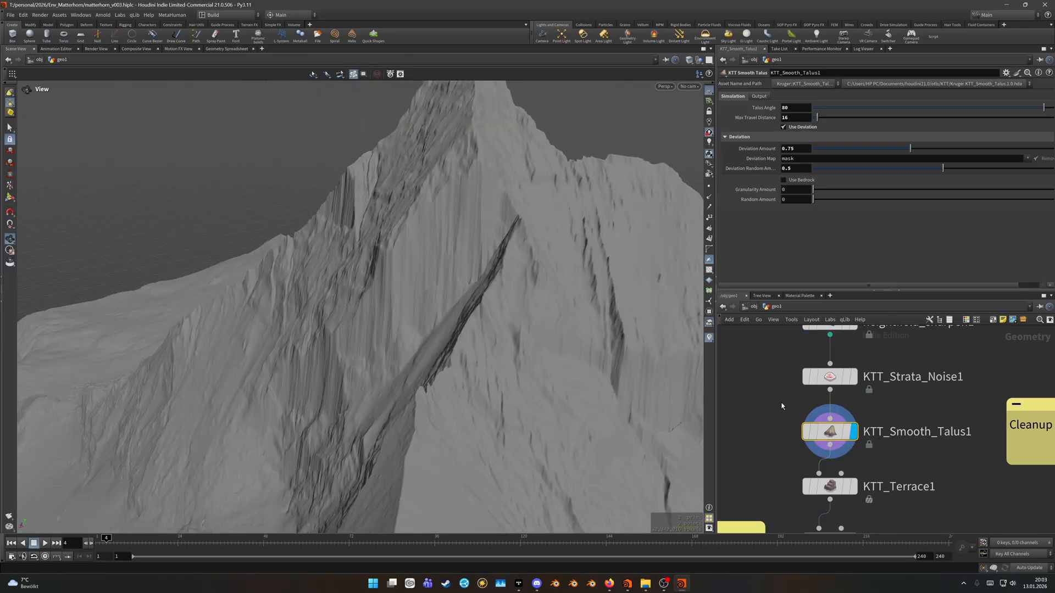
Preview KTT_Strata_Noise1's mask, then KTT_Smooth_Talus1 and finally KTT_Terrace1.
{"action": "left_click", "coordinate": [829, 376]}
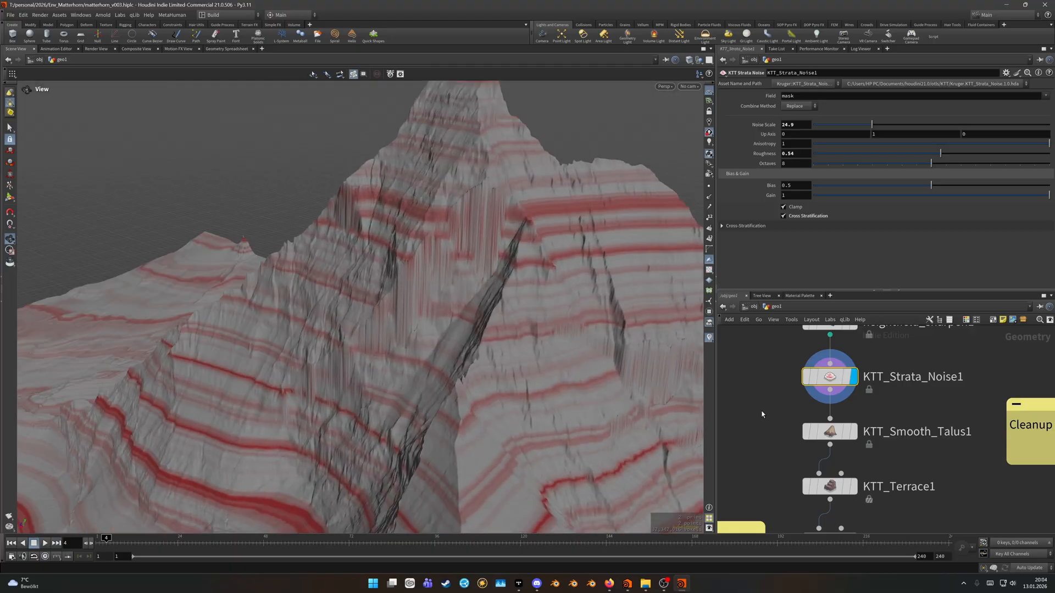
{"action": "left_click", "coordinate": [829, 431]}
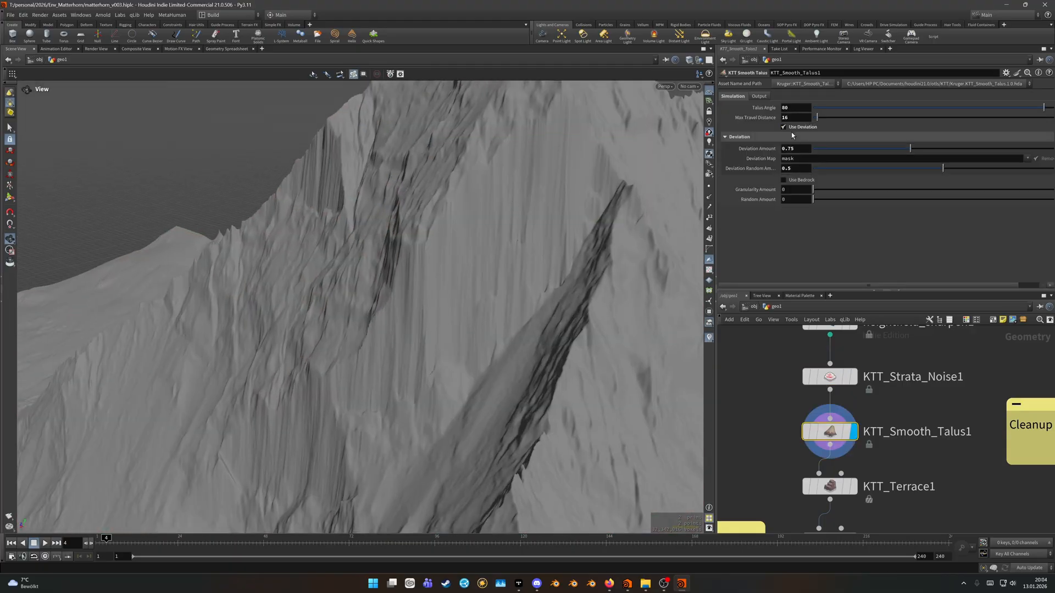
{"action": "scroll", "scroll_direction": "down", "scroll_amount": 3}
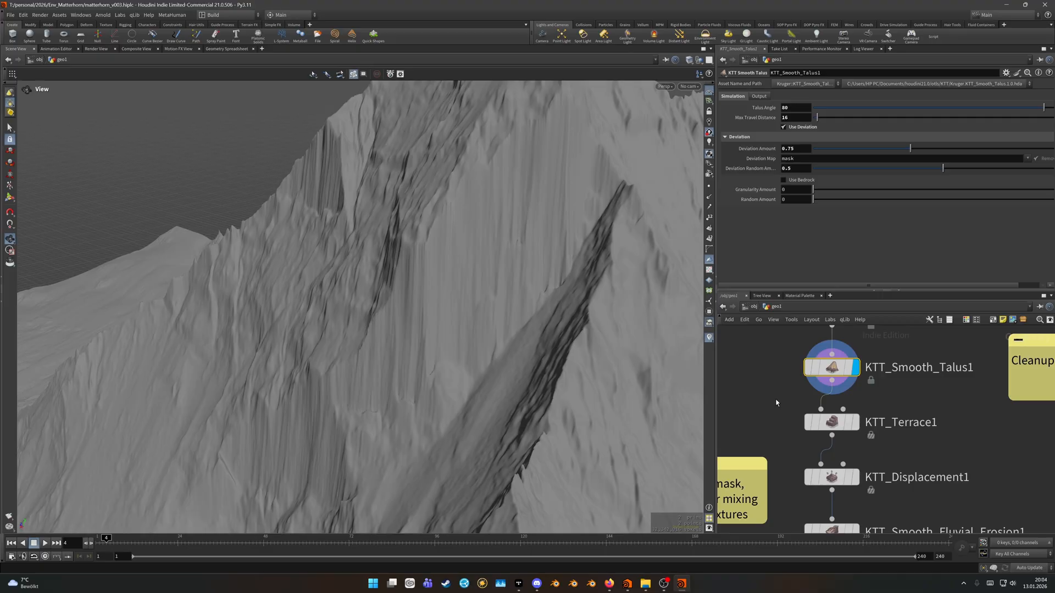
{"action": "left_click", "coordinate": [830, 422]}
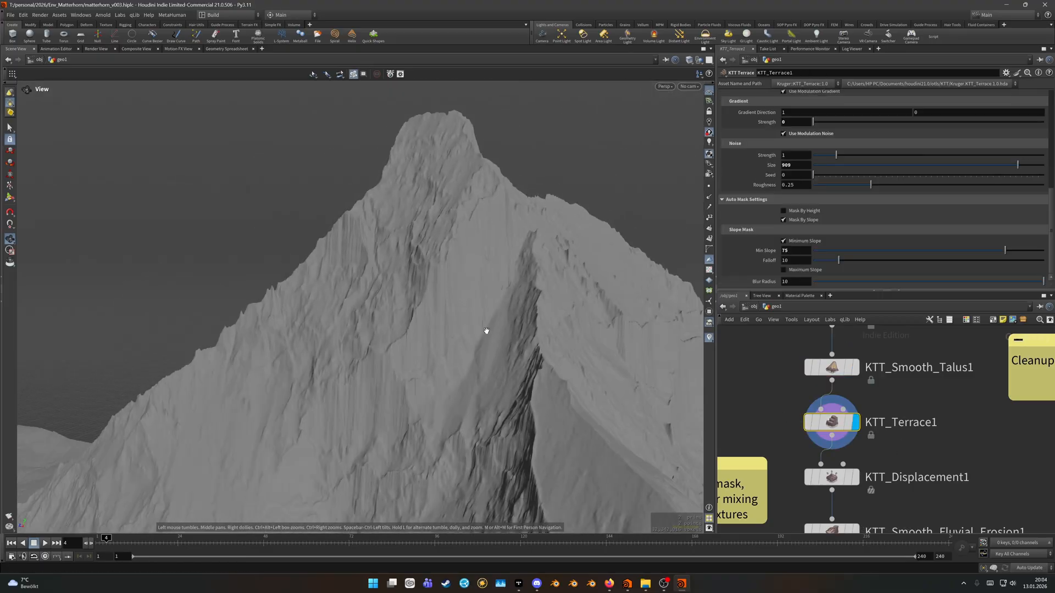
Move in close to the terraced cliffs and bring up KTT_Displacement1's settings.
{"action": "scroll", "scroll_direction": "down", "scroll_amount": 3}
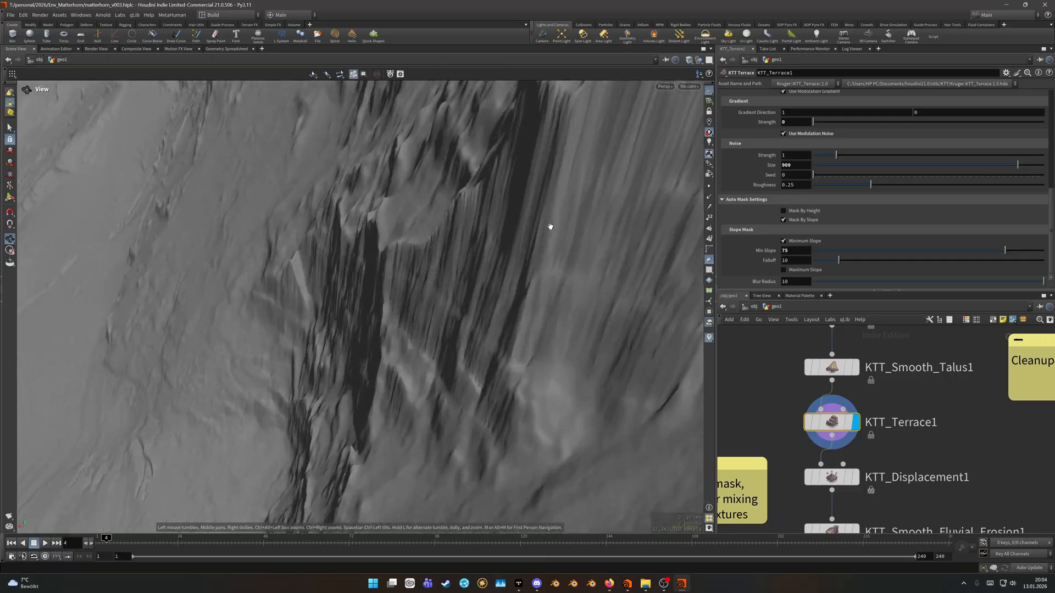
{"action": "left_click_drag", "start_coordinate": [550, 226], "coordinate": [459, 270]}
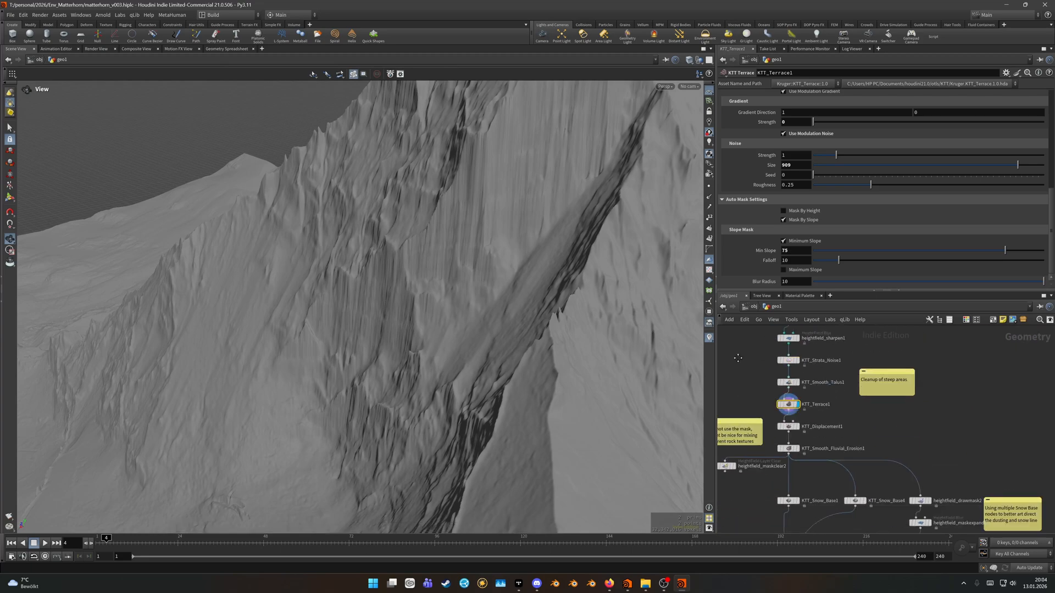
{"action": "double_click", "coordinate": [789, 426]}
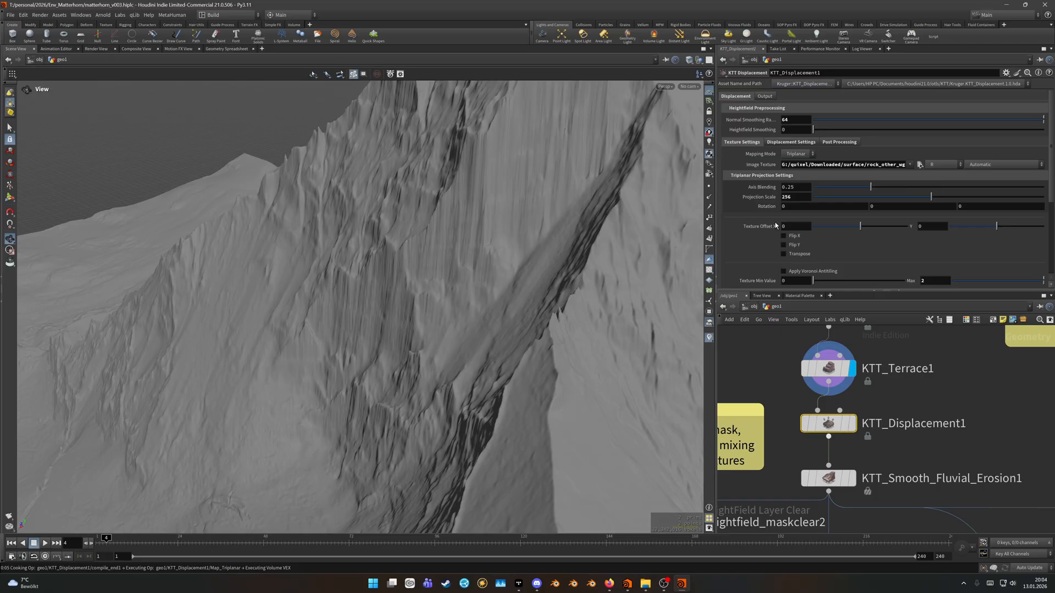
{"action": "left_click", "coordinate": [828, 422]}
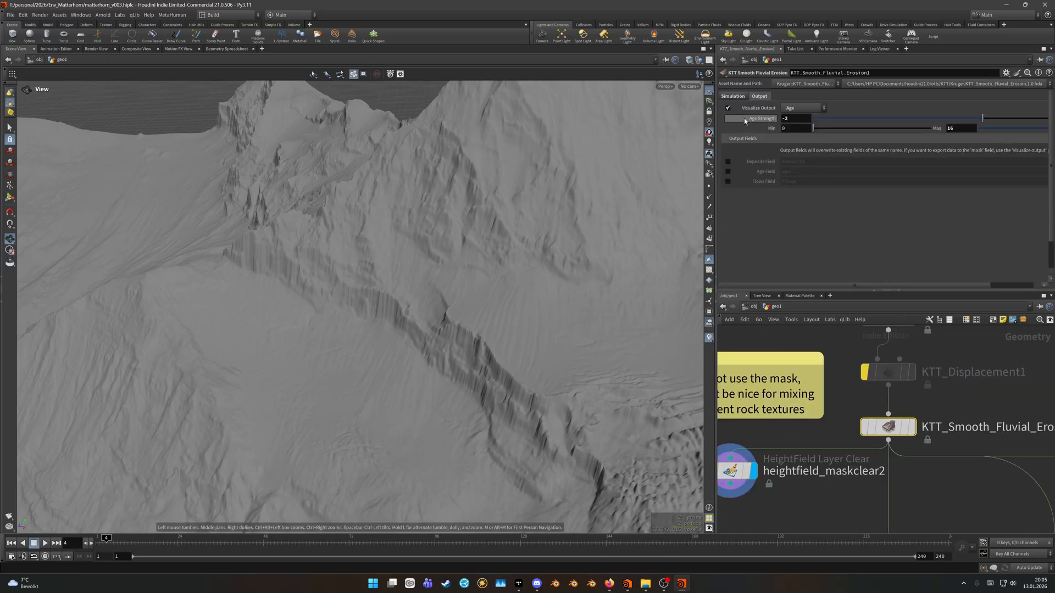
Review KTT_Smooth_Fluvial_Erosion1's Simulation sub-tabs and display its Age visualization.
{"action": "left_click", "coordinate": [732, 97]}
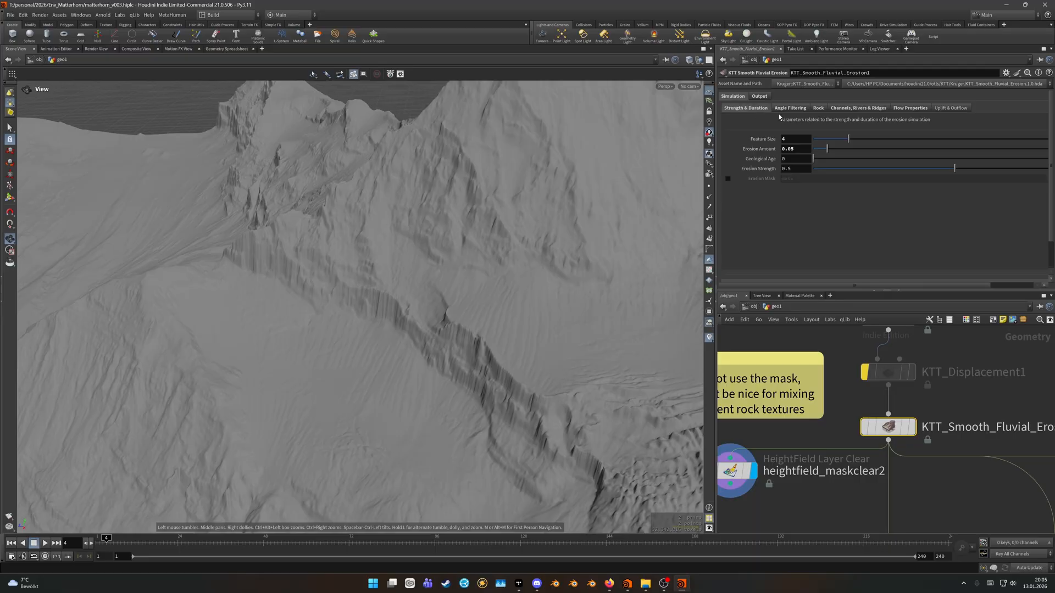
{"action": "left_click", "coordinate": [857, 107]}
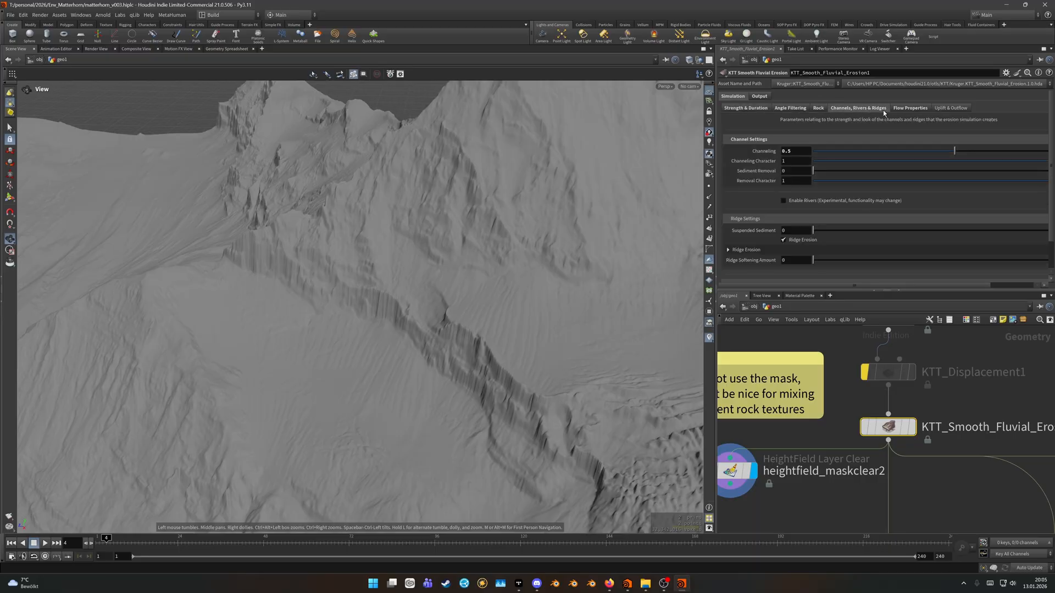
{"action": "left_click", "coordinate": [745, 108]}
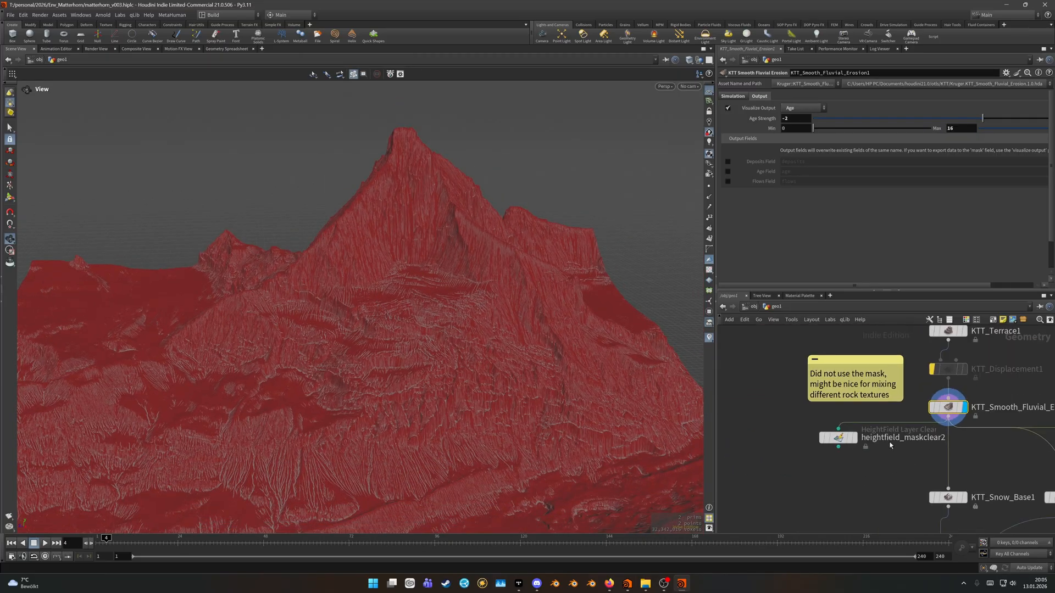
Add a KTT Combine node (KTT_Combine12), then display KTT_Snow_Base1's snow mask.
{"action": "key", "text": "tab"}
{"action": "type", "text": "ktt co"}
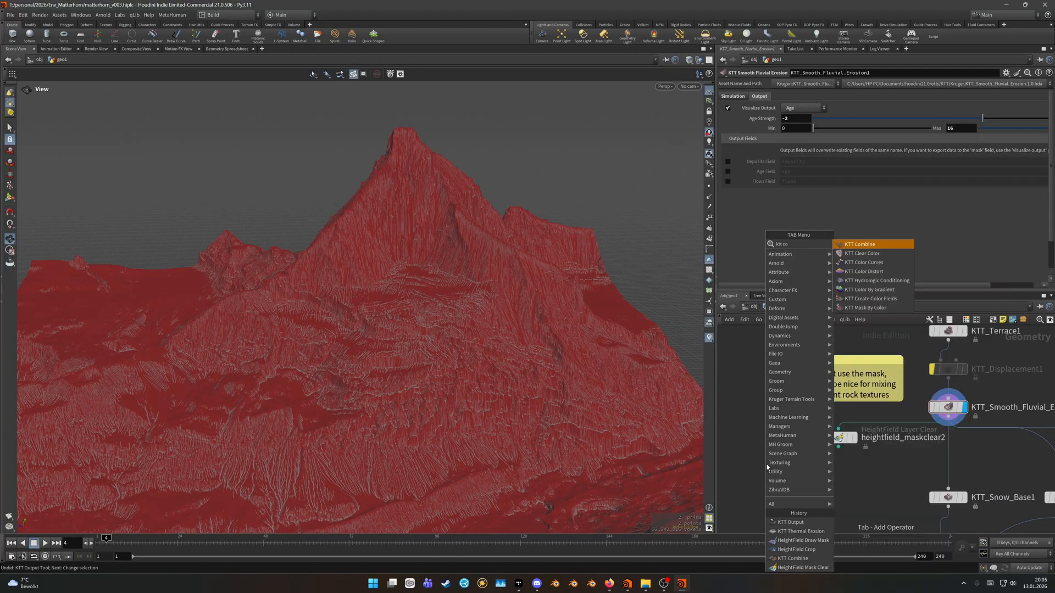
{"action": "left_click", "coordinate": [859, 244]}
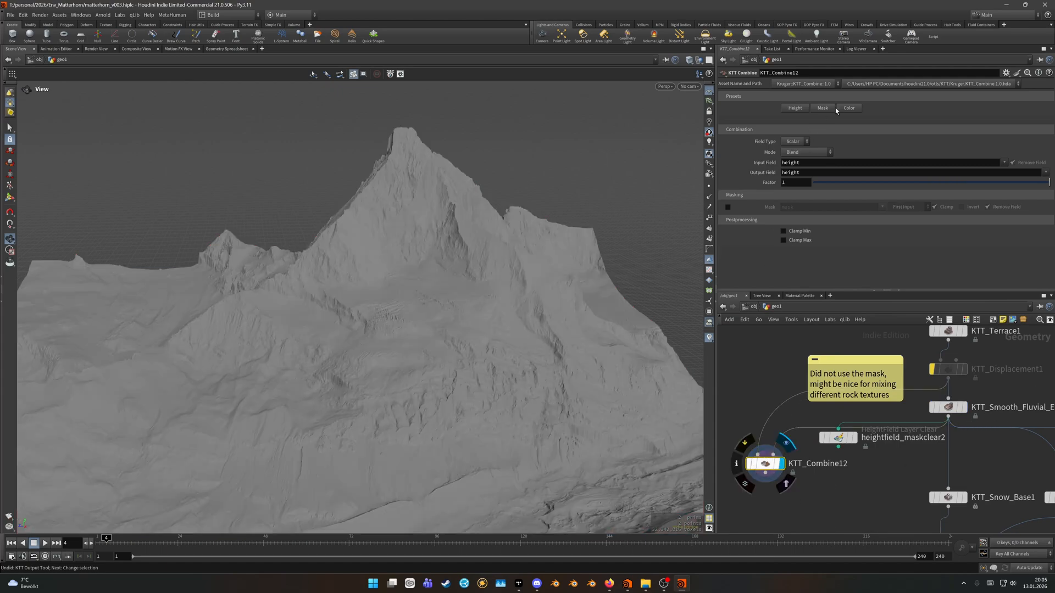
{"action": "left_click", "coordinate": [822, 108]}
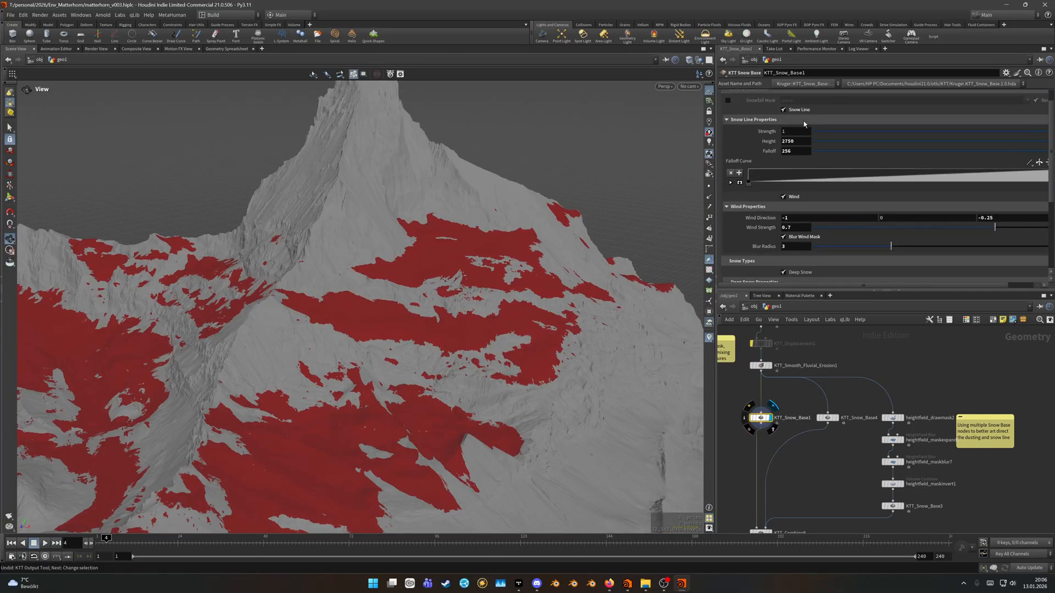
Check KTT_Snow_Base1's Deep Snow settings, then display the Max-mode KTT_Combine9 snow mask.
{"action": "scroll", "scroll_direction": "down", "scroll_amount": 3}
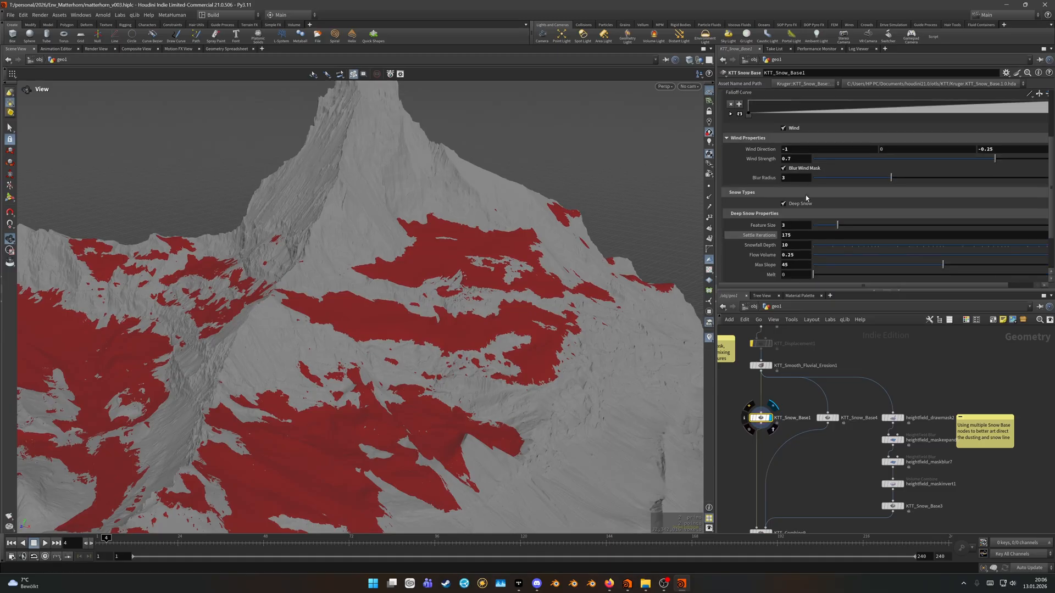
{"action": "scroll", "scroll_direction": "down", "scroll_amount": 3}
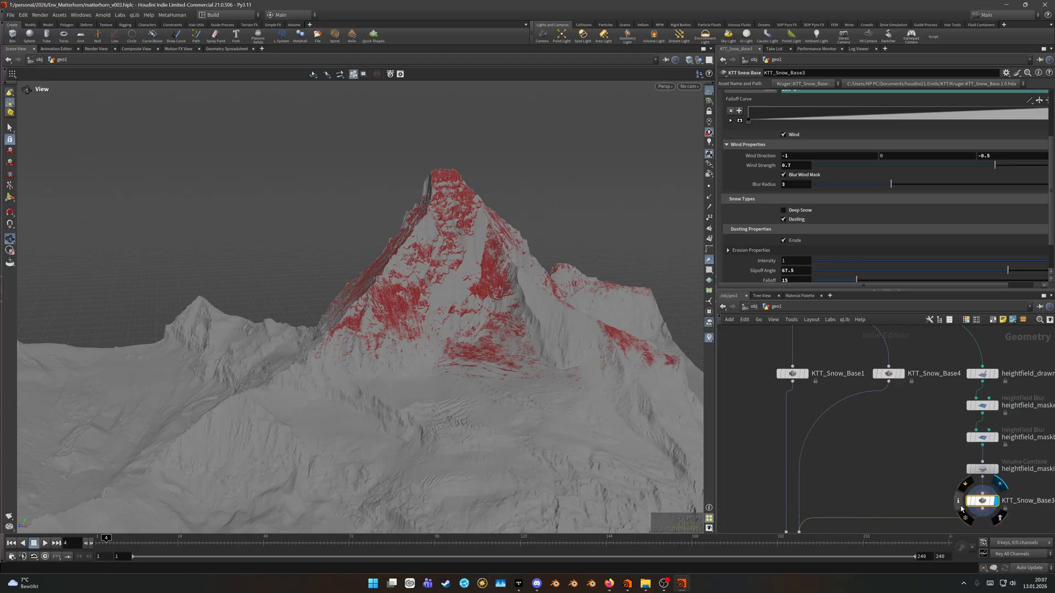
{"action": "left_click", "coordinate": [798, 379]}
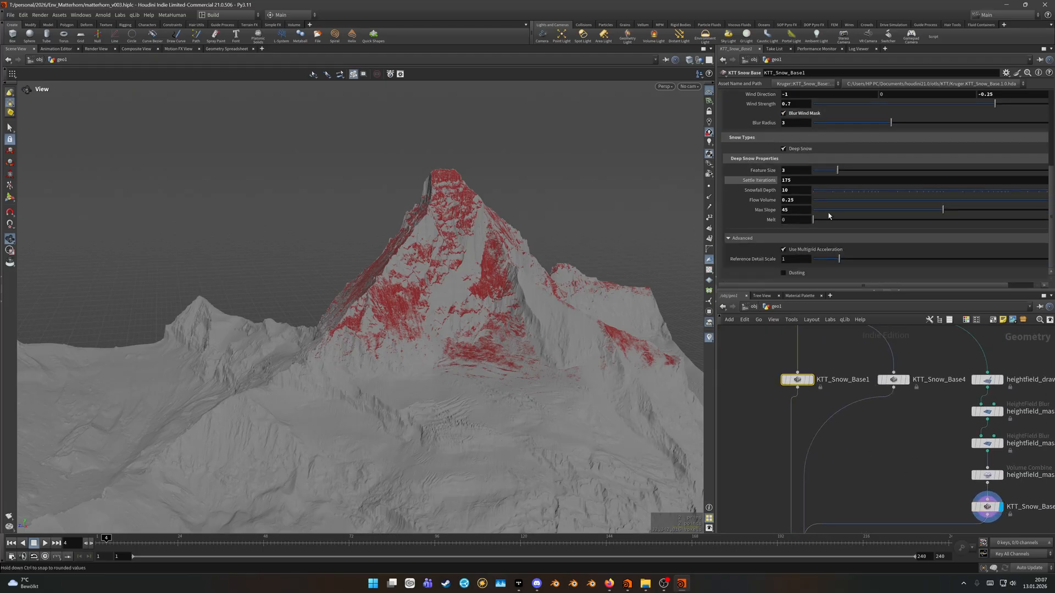
{"action": "left_click", "coordinate": [791, 430]}
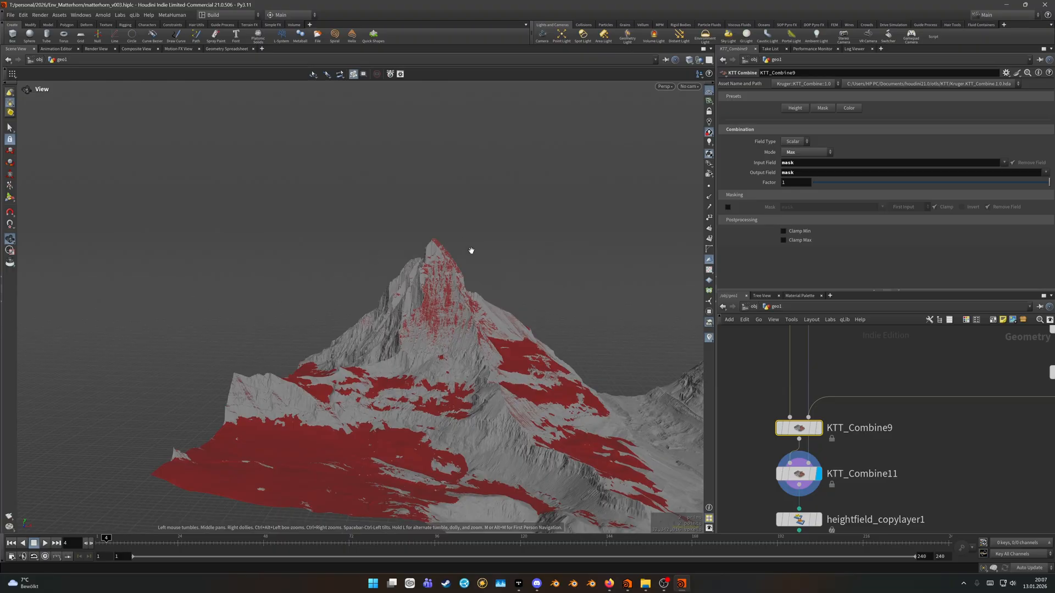
{"action": "left_click_drag", "start_coordinate": [471, 250], "coordinate": [159, 298]}
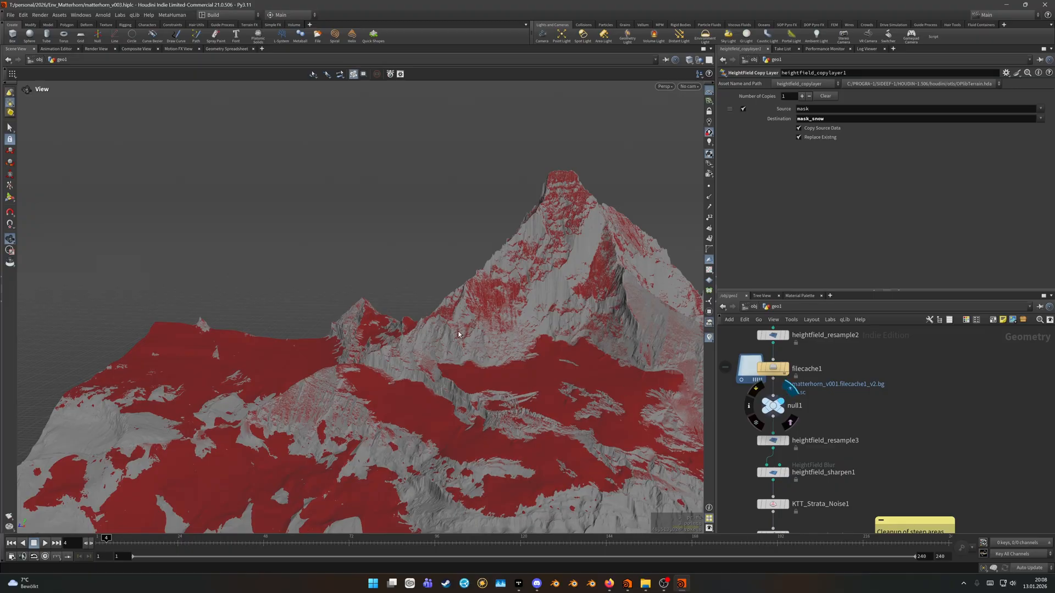
{"action": "mouse_move", "coordinate": [474, 339]}
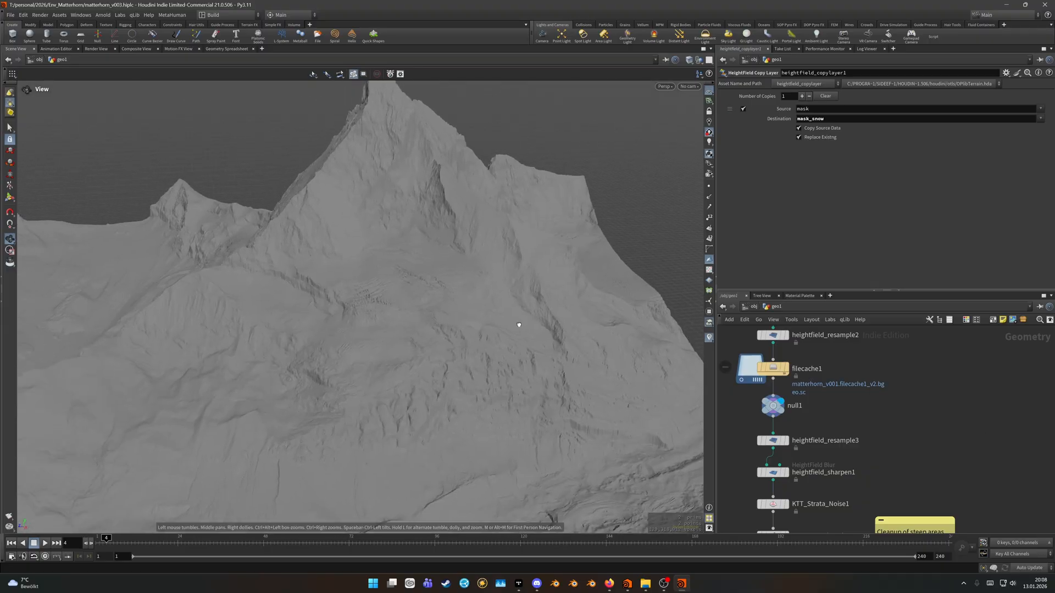
Orbit and dolly around the bare eroded peak to inspect its steep face and ridge detail.
{"action": "left_click_drag", "start_coordinate": [518, 326], "coordinate": [649, 377]}
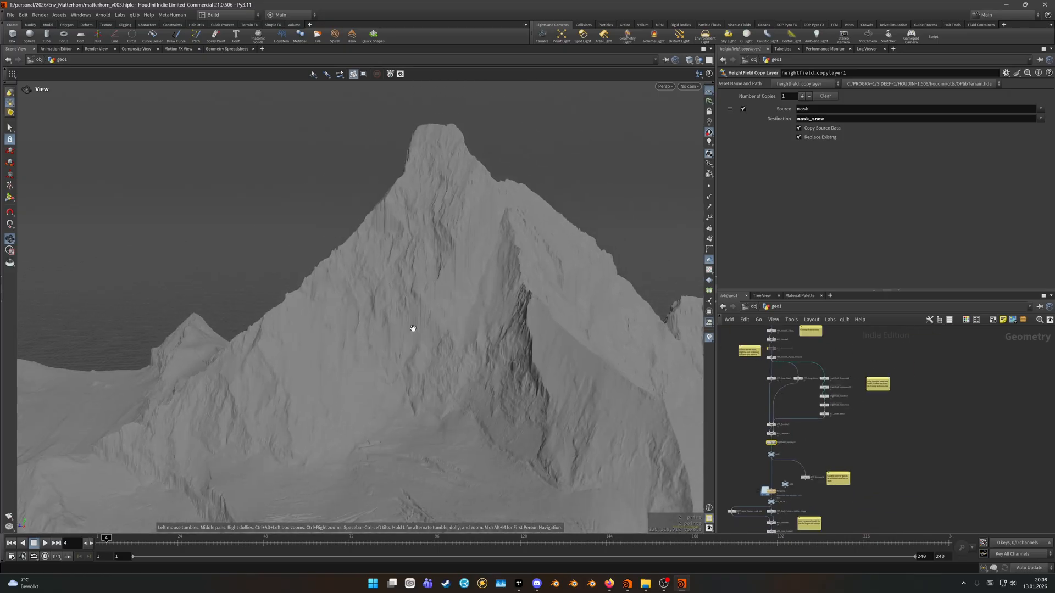
{"action": "left_click_drag", "start_coordinate": [413, 329], "coordinate": [329, 401]}
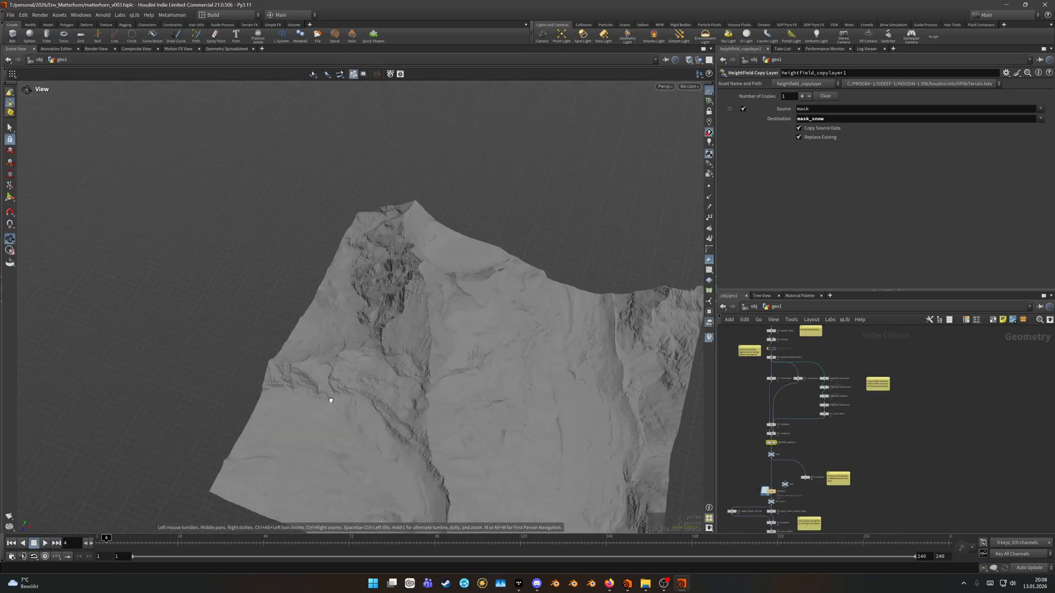
{"action": "left_click_drag", "start_coordinate": [330, 400], "coordinate": [370, 234]}
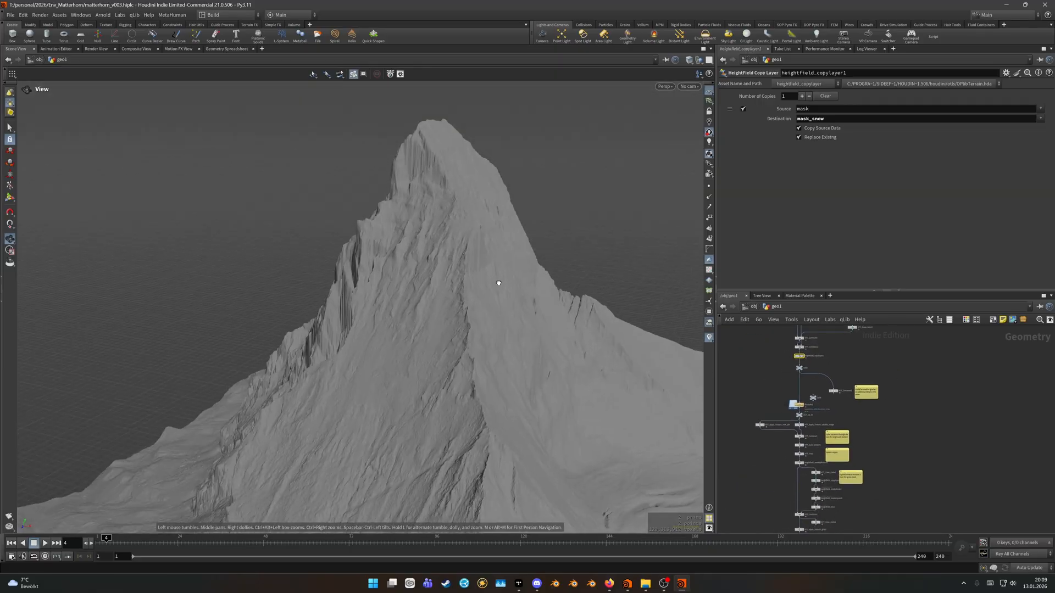
{"action": "left_click_drag", "start_coordinate": [498, 283], "coordinate": [398, 305]}
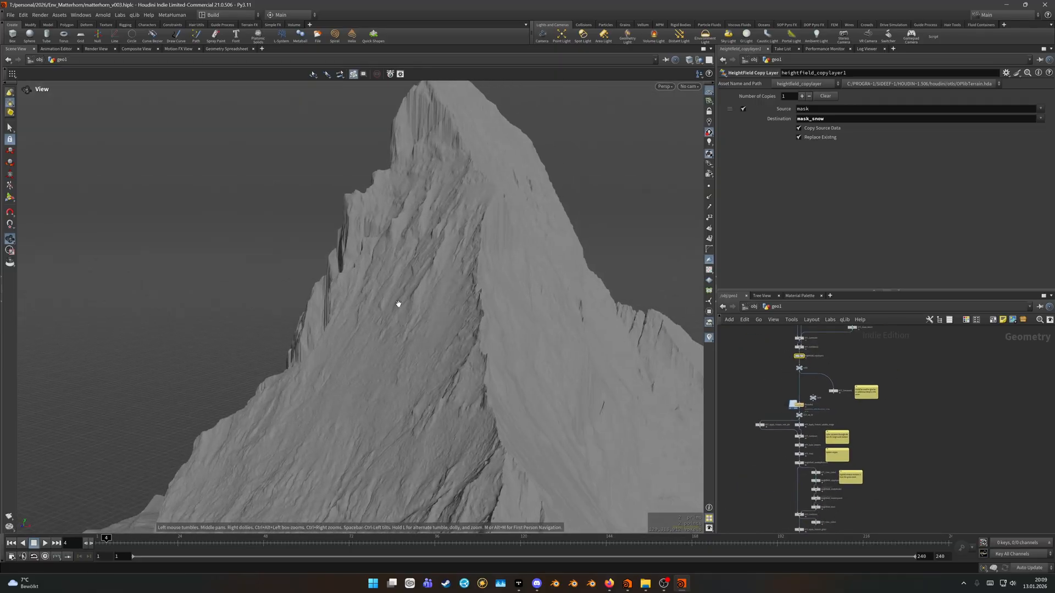
{"action": "left_click_drag", "start_coordinate": [398, 303], "coordinate": [416, 370]}
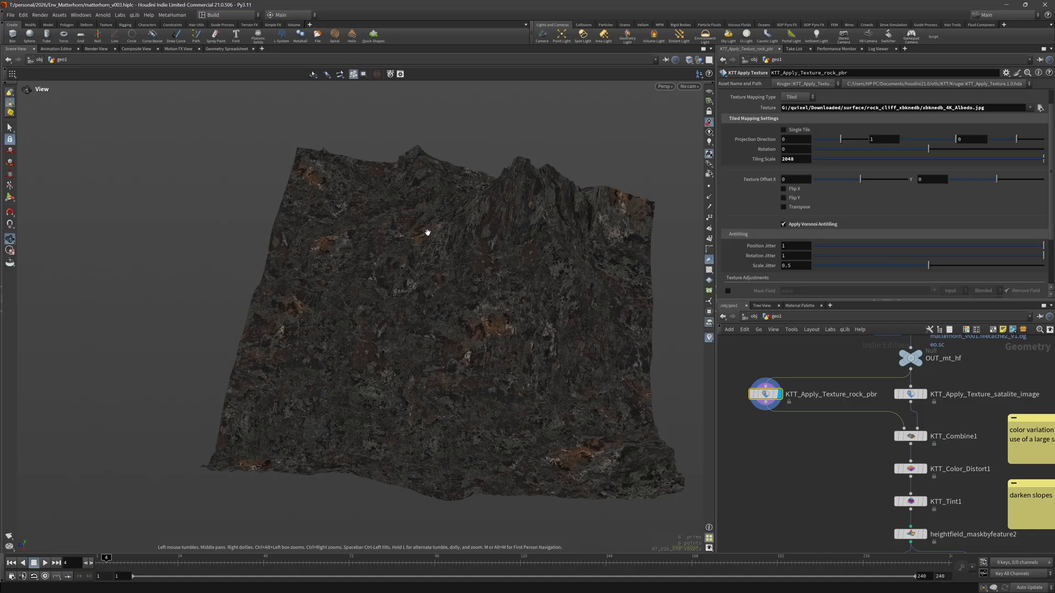
{"action": "mouse_move", "coordinate": [545, 340]}
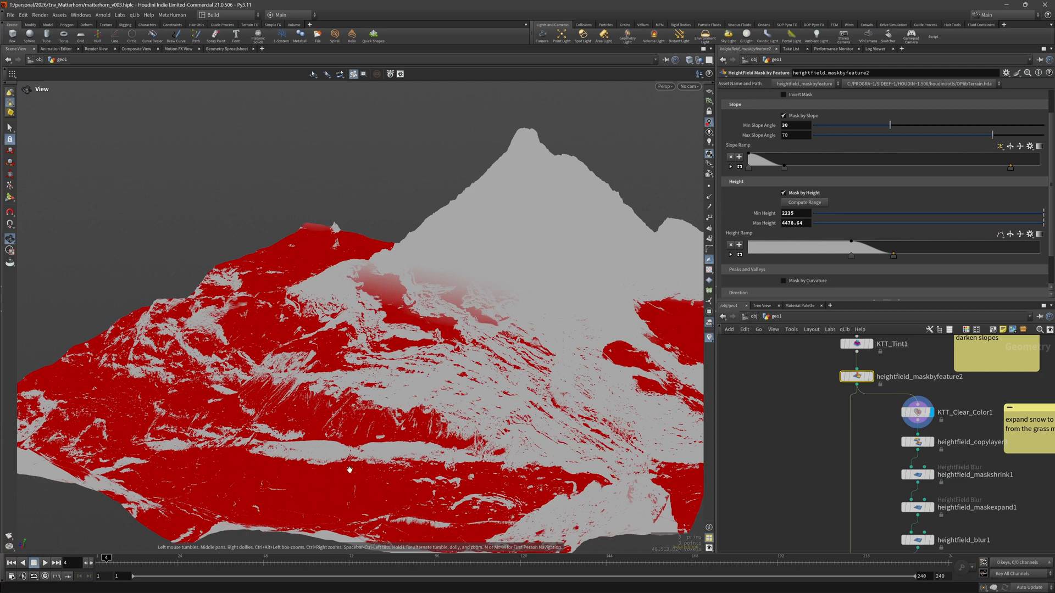
{"action": "mouse_move", "coordinate": [412, 396]}
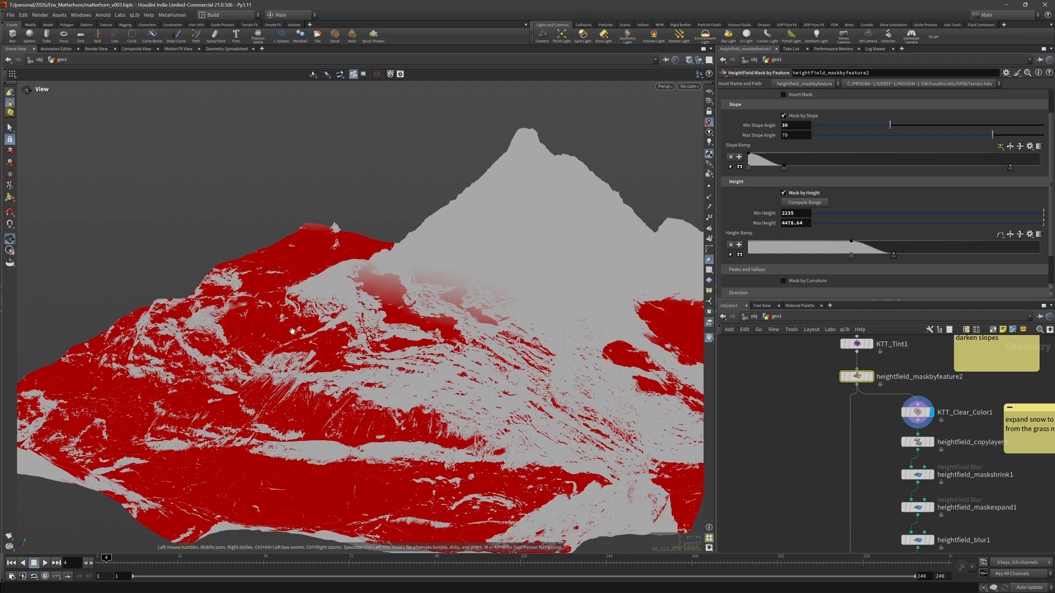
Step through heightfield_maskshrink1, heightfield_maskexpand1 and the radius-32 heightfield_blur1 grass mask.
{"action": "left_click_drag", "start_coordinate": [293, 330], "coordinate": [399, 346]}
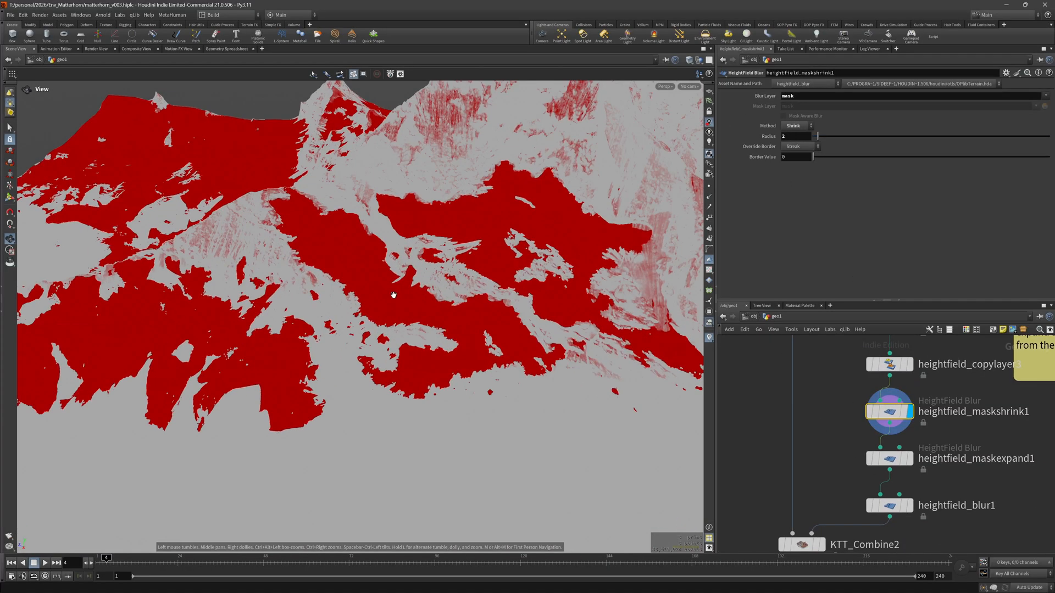
{"action": "left_click", "coordinate": [888, 364]}
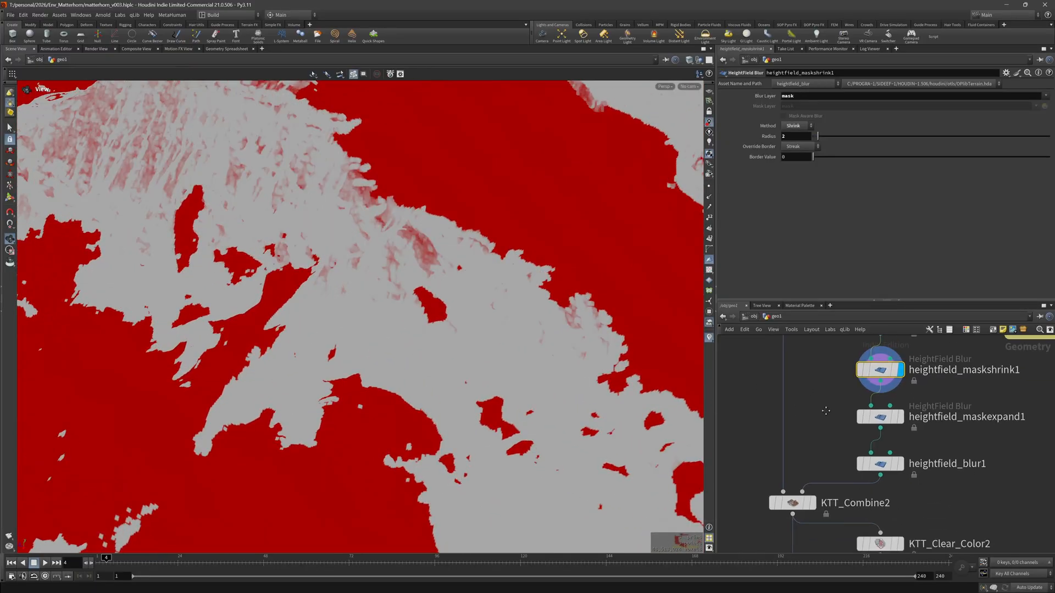
{"action": "left_click", "coordinate": [880, 416]}
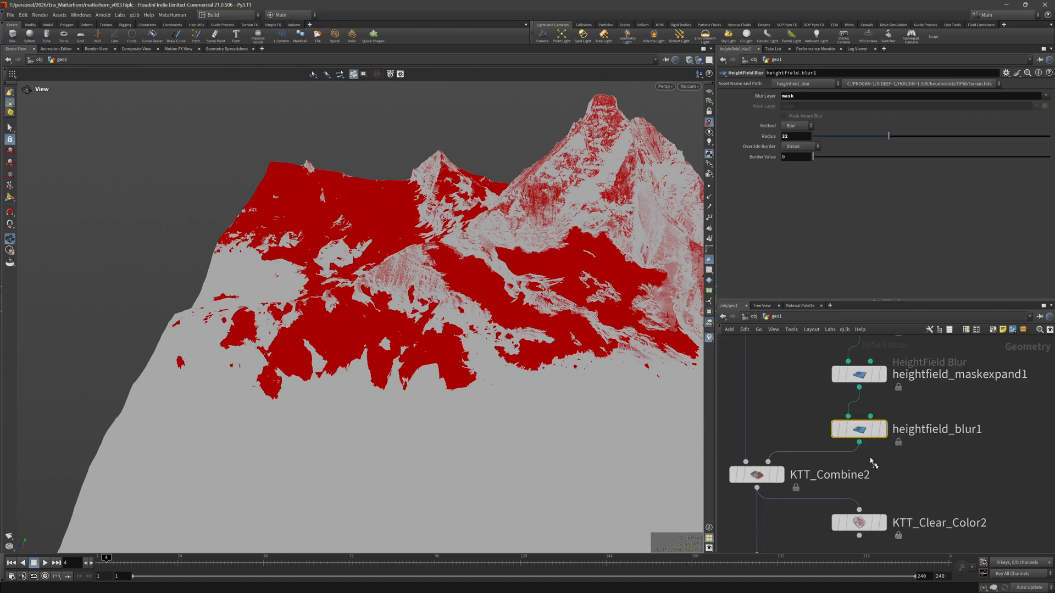
{"action": "left_click", "coordinate": [756, 475]}
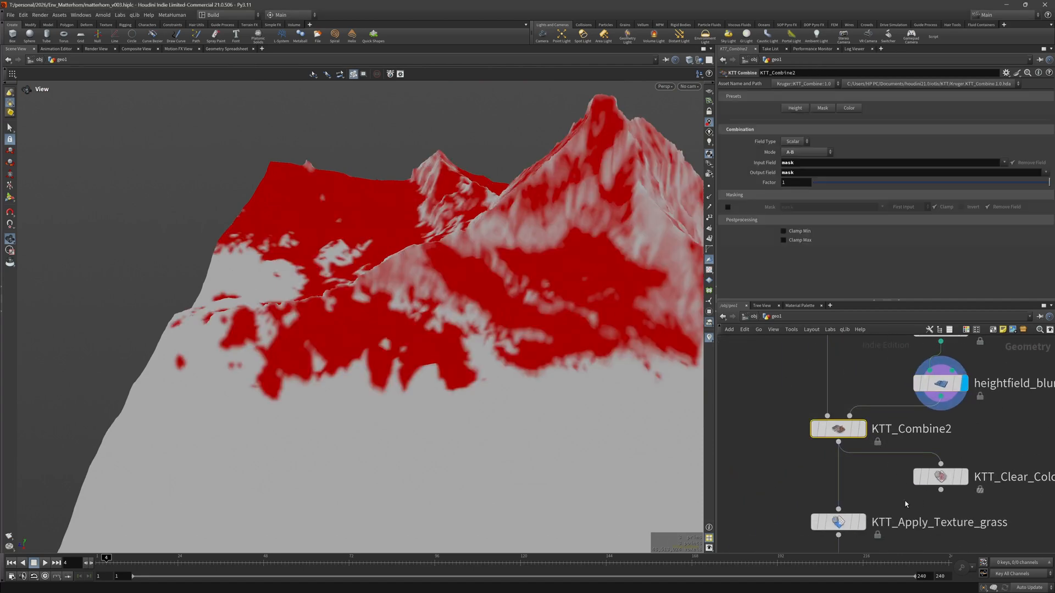
Display the grass texture, the fluvial advection color result, then the snow texture on the Matterhorn.
{"action": "left_click", "coordinate": [941, 477]}
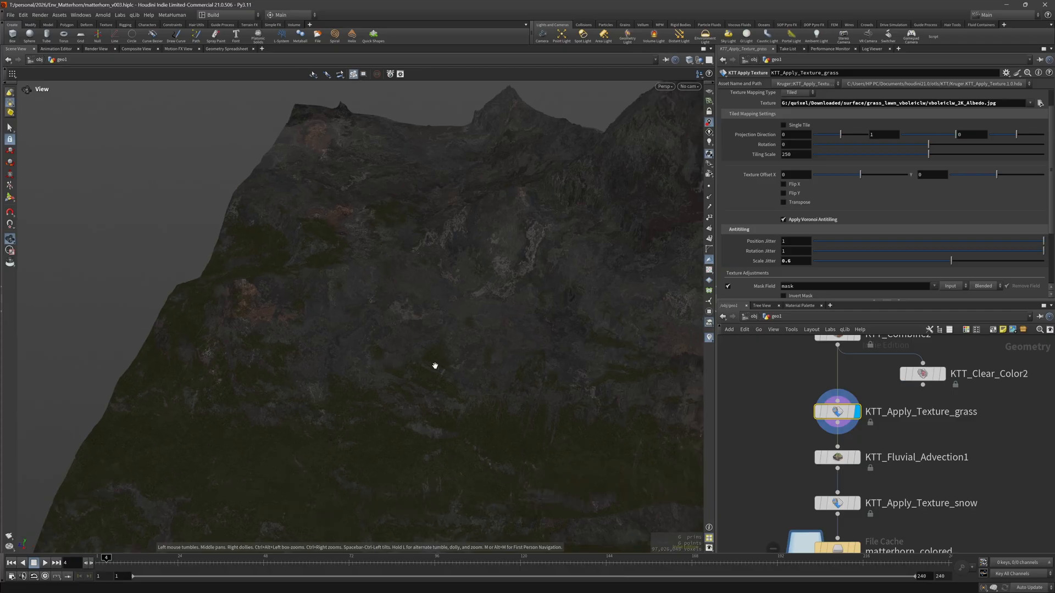
{"action": "left_click", "coordinate": [838, 457]}
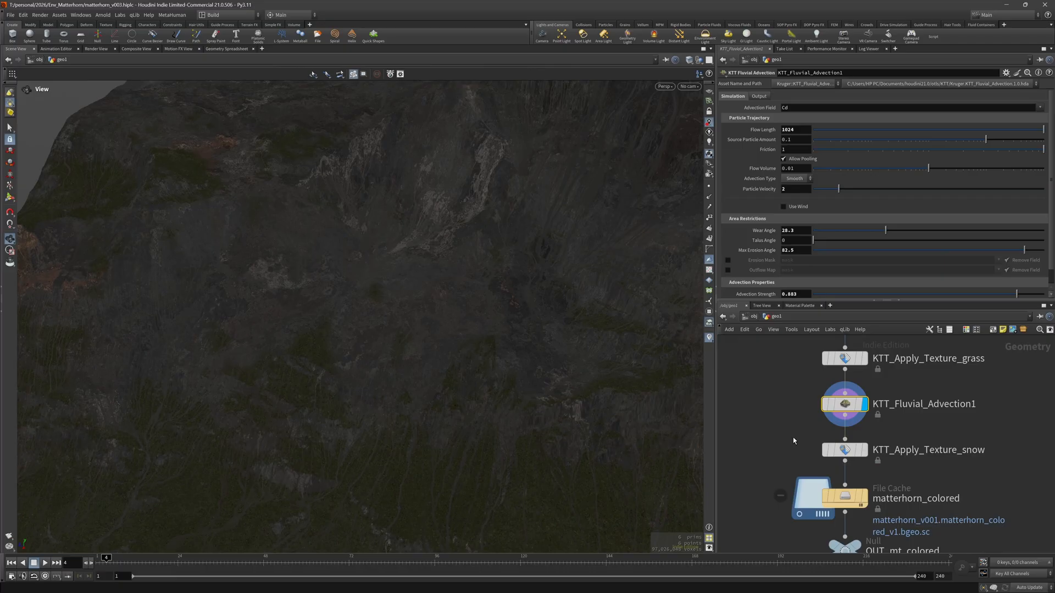
{"action": "left_click", "coordinate": [844, 449]}
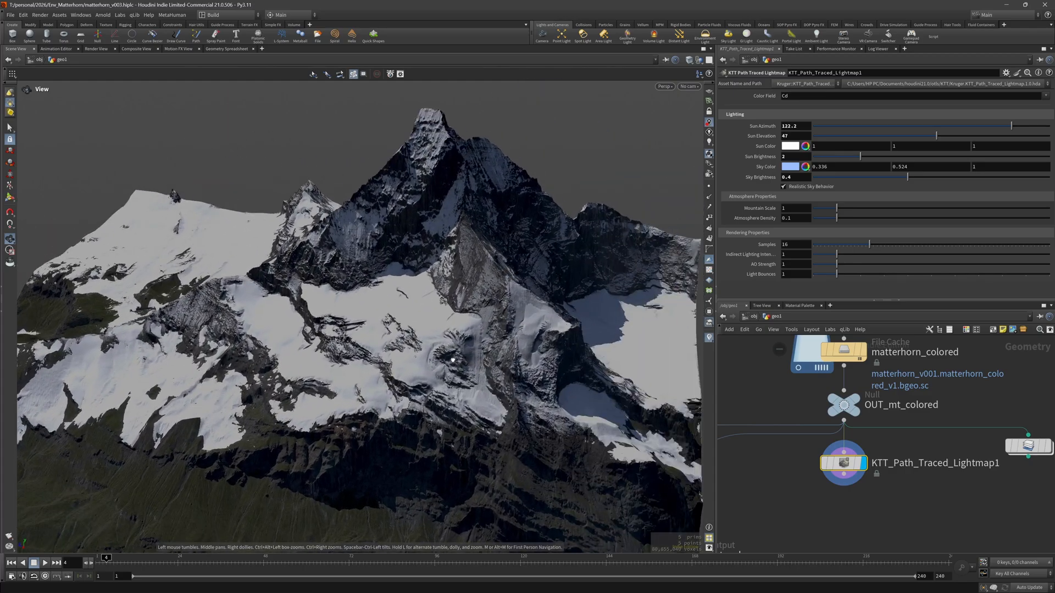
Scroll the view on the newly loaded Iceland terrain at its 4096-sample resample step.
{"action": "scroll", "scroll_direction": "down", "scroll_amount": 3}
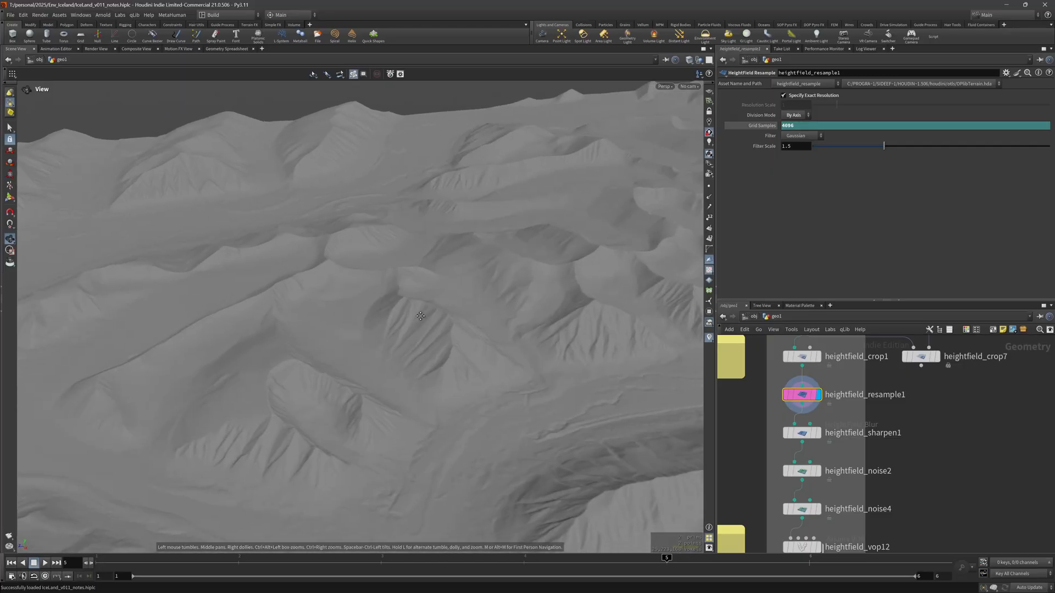
Display heightfield_sharpen1, heightfield_noise4 and KTT_Layered_Displacement1, then select heightfield_maskbyfeature6 in the cracks box.
{"action": "left_click_drag", "start_coordinate": [419, 316], "coordinate": [437, 269]}
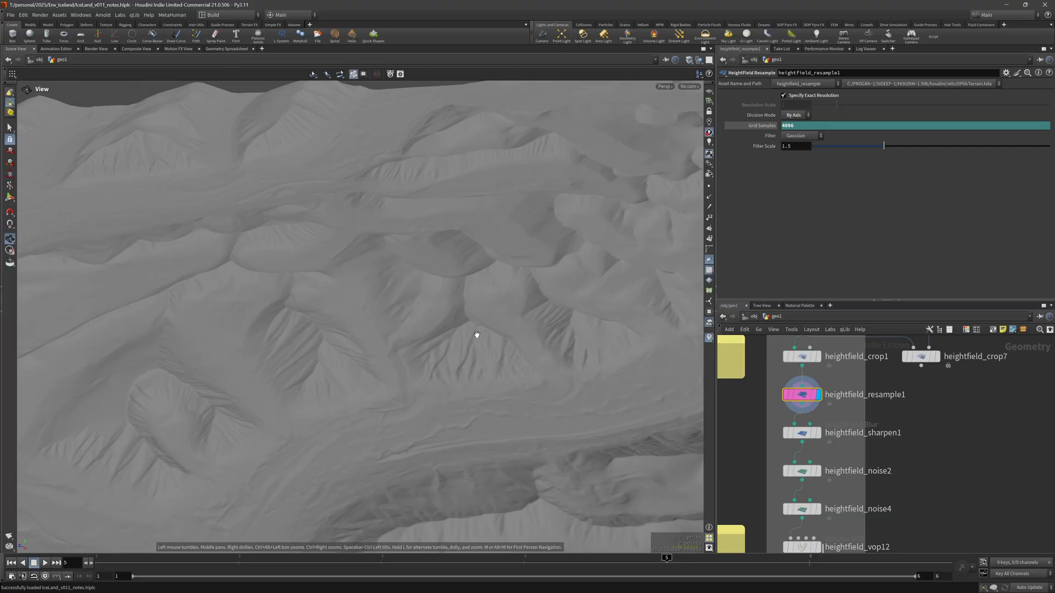
{"action": "left_click", "coordinate": [801, 433]}
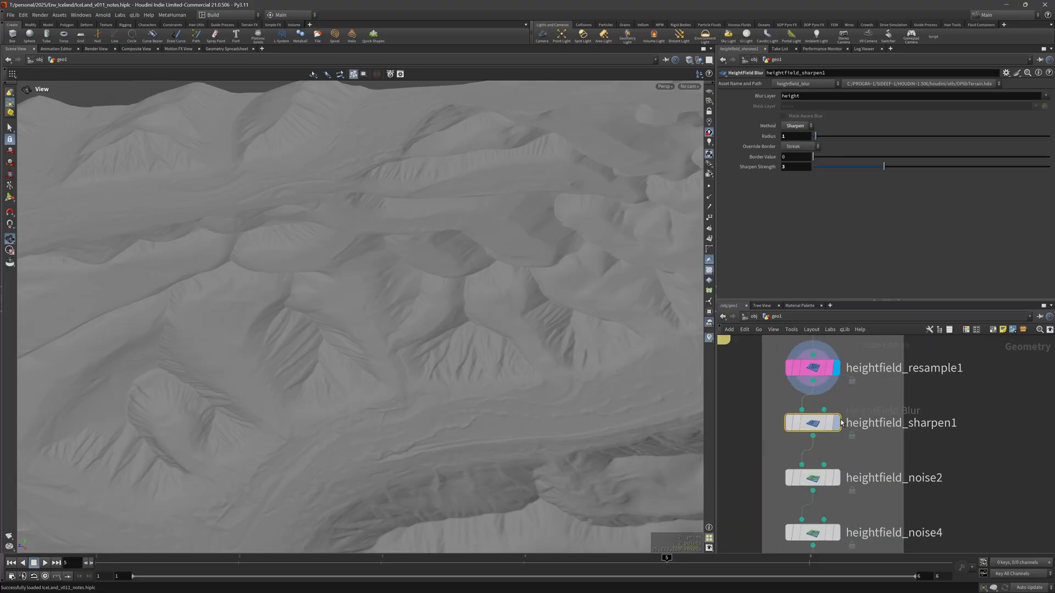
{"action": "left_click", "coordinate": [813, 478]}
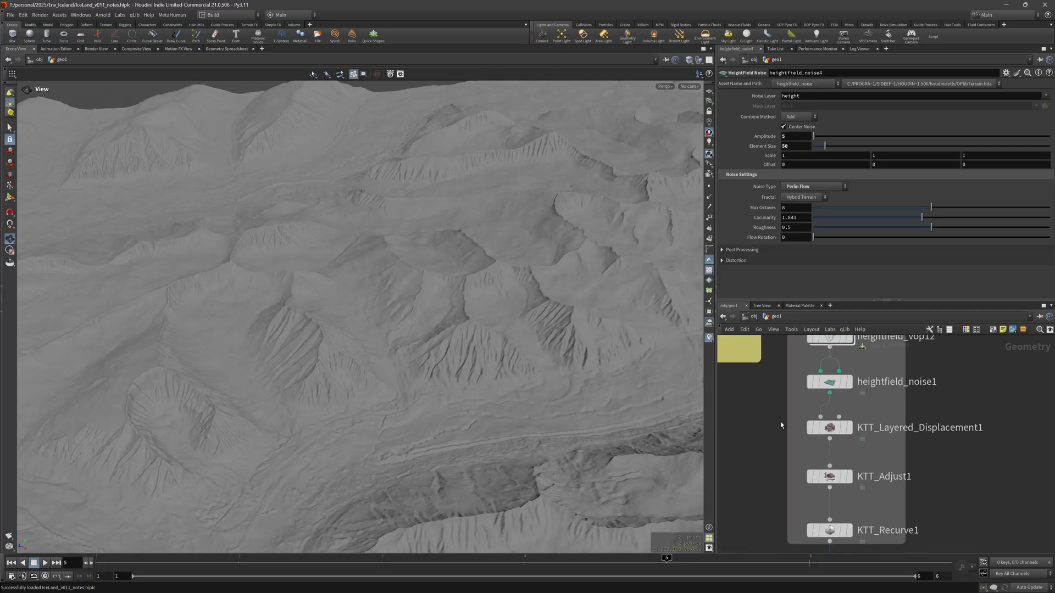
{"action": "left_click", "coordinate": [829, 427]}
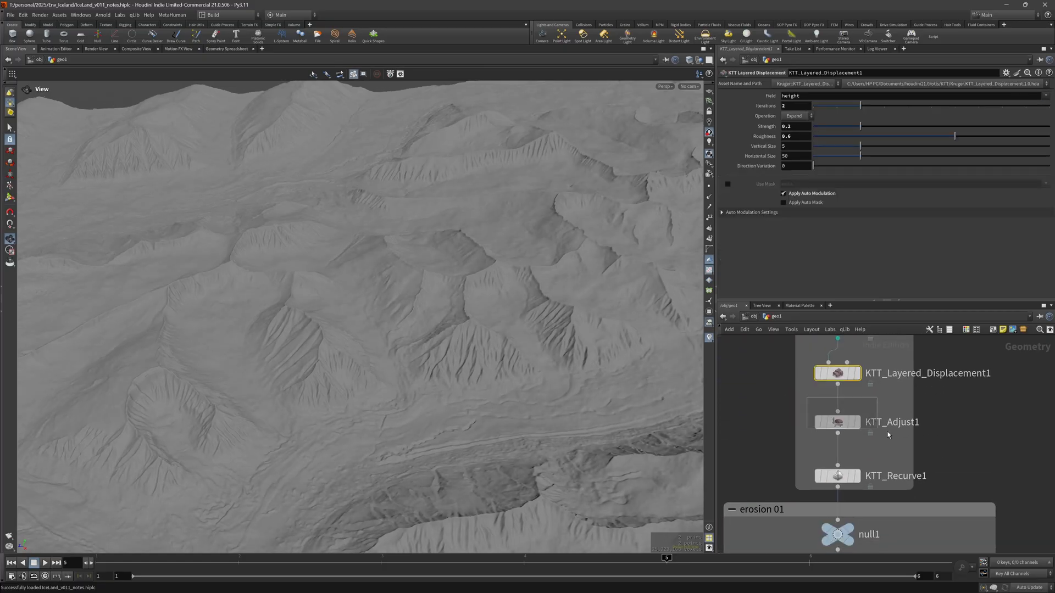
{"action": "left_click", "coordinate": [838, 422]}
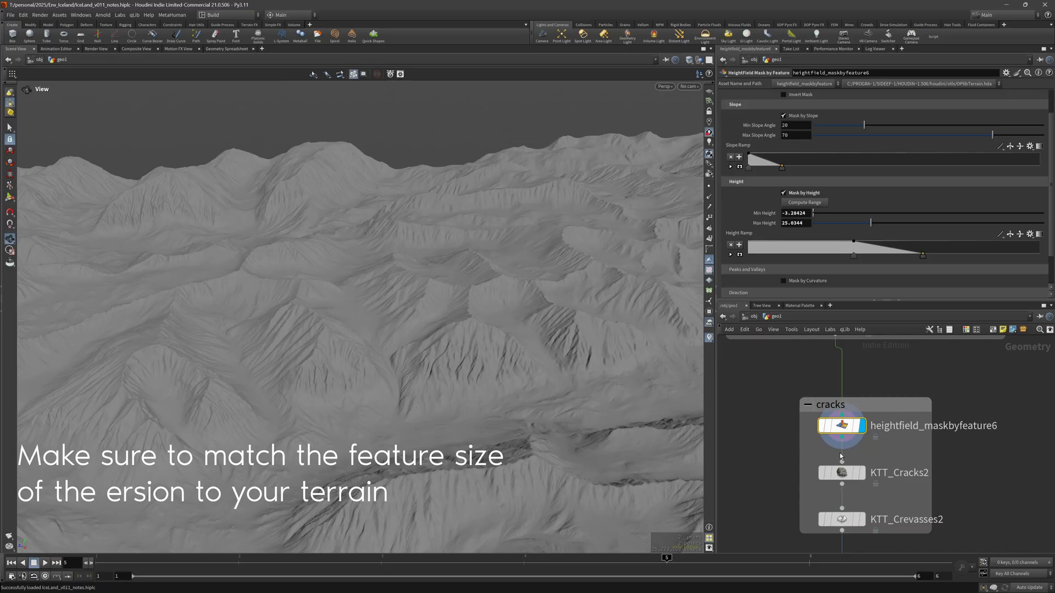
Display KTT_Cracks2 and KTT_Crevasses2, then return to the smooth resample stage.
{"action": "left_click", "coordinate": [841, 473]}
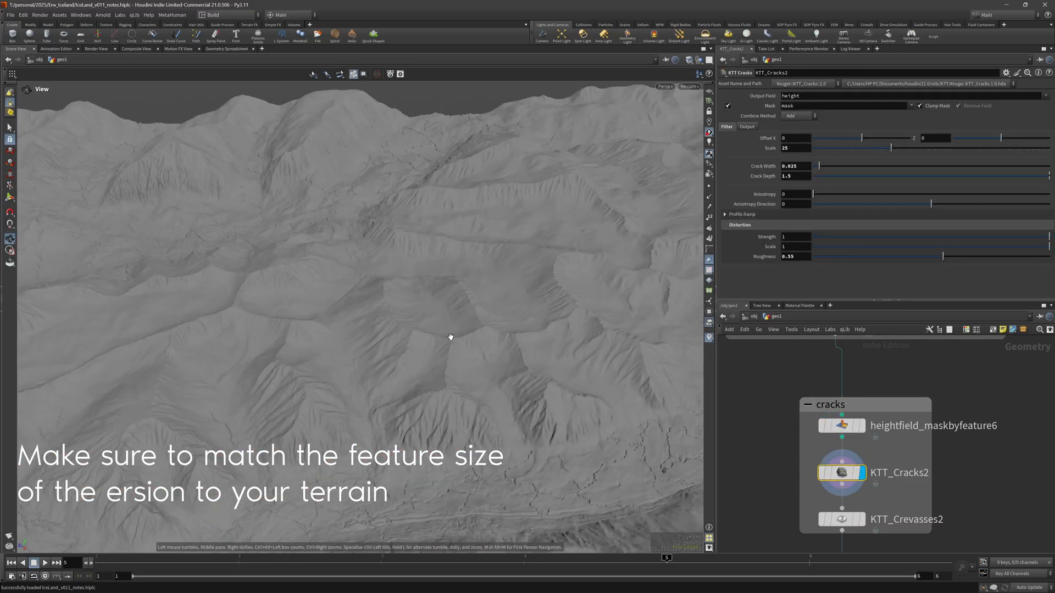
{"action": "left_click", "coordinate": [841, 518]}
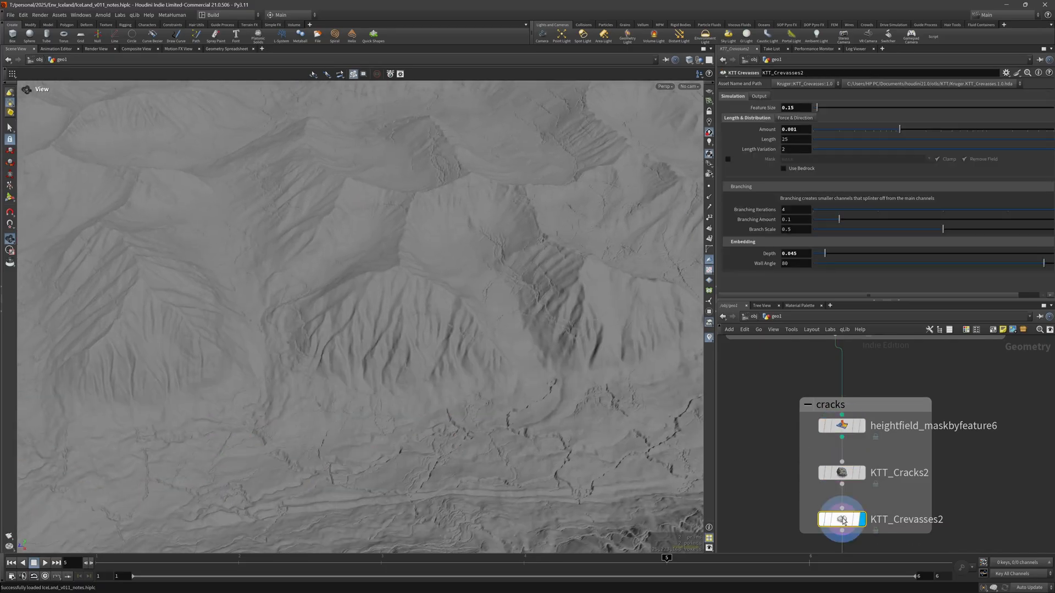
{"action": "left_click", "coordinate": [793, 253]}
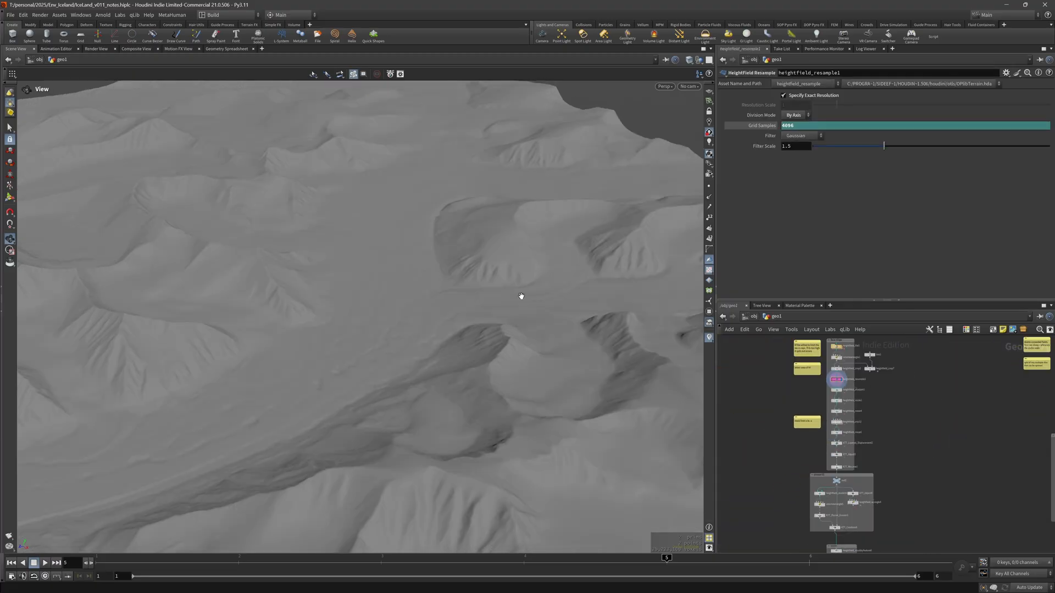
{"action": "mouse_move", "coordinate": [92, 244]}
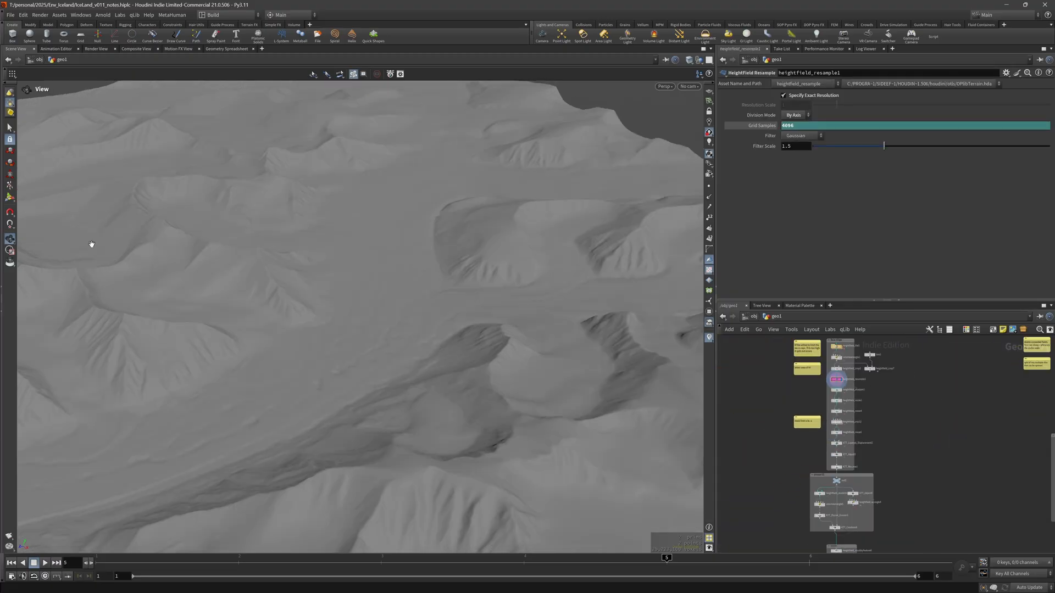